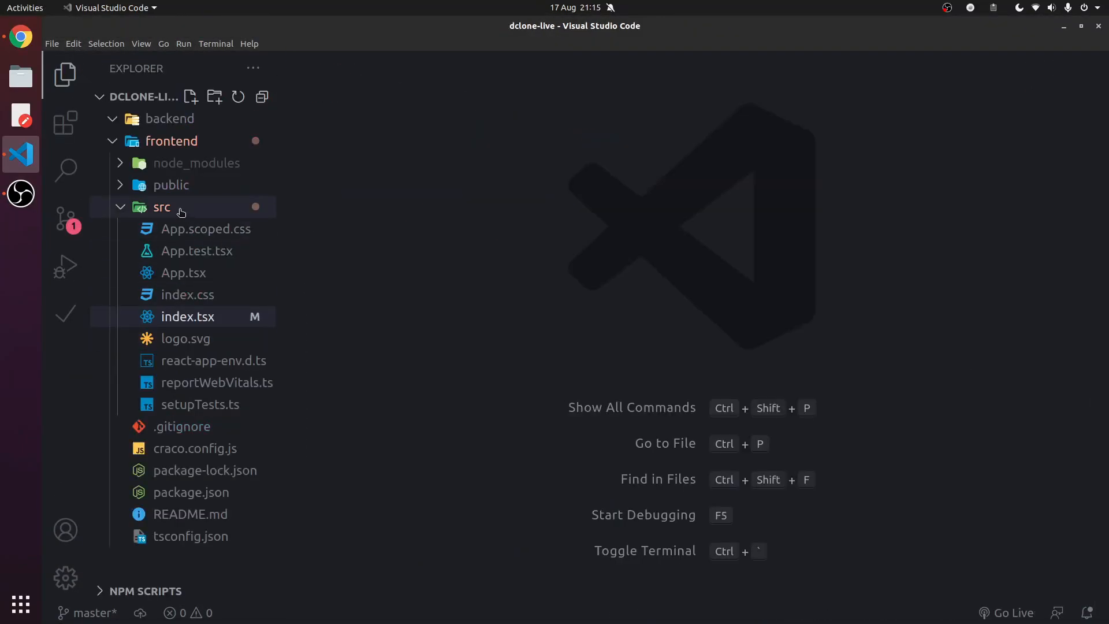
mouse_move(186, 218)
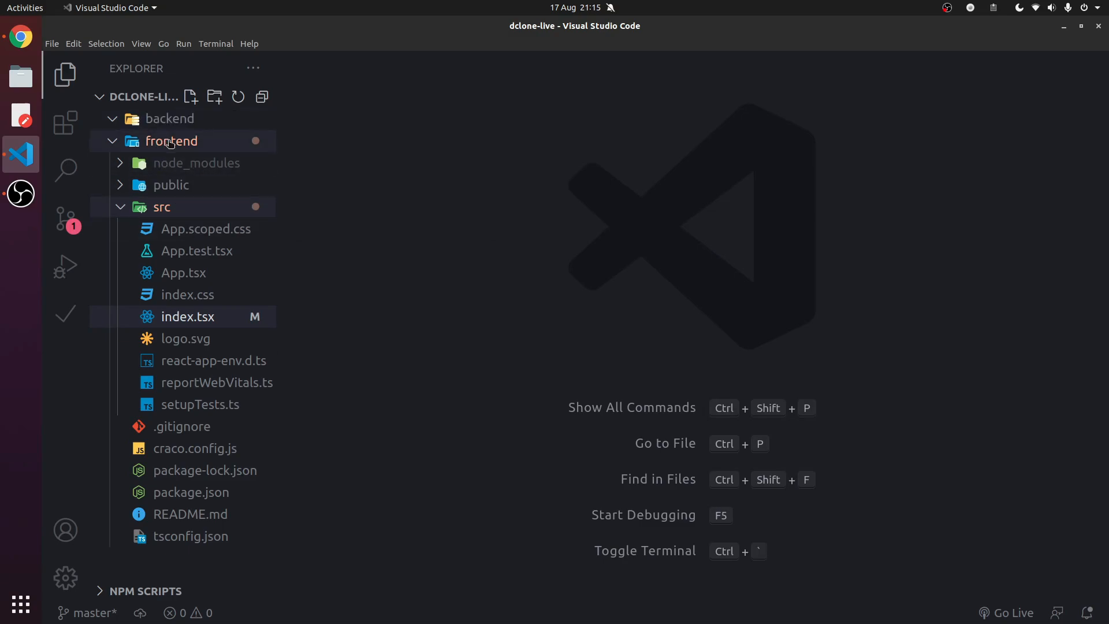
Step: Create a new folder in src through the Explorer's New Folder option and name it components
right_click(161, 207)
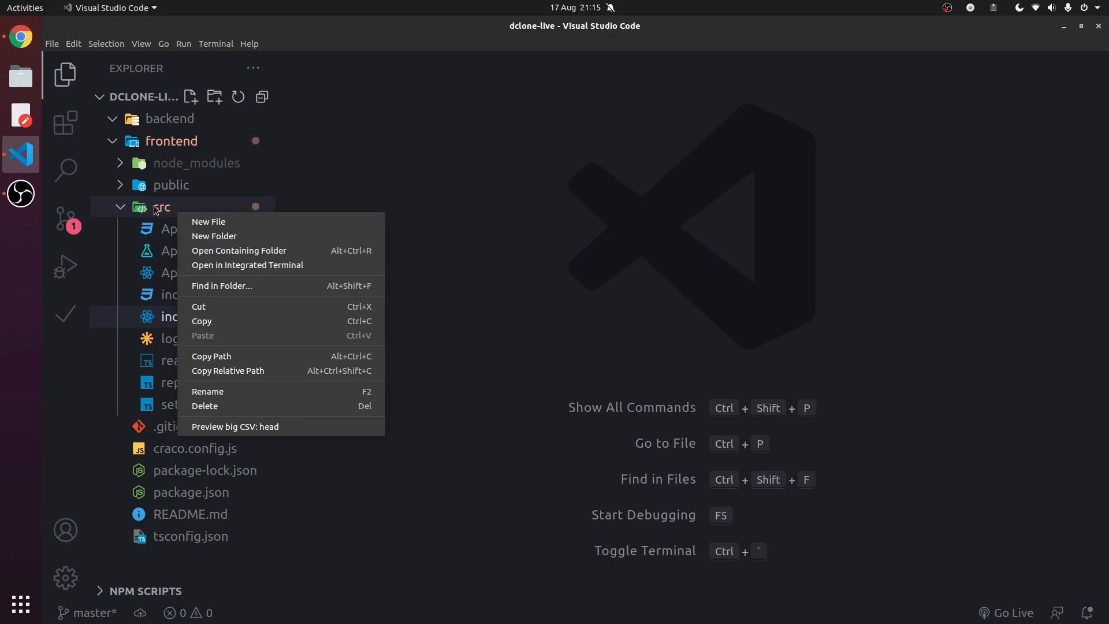
click(215, 236)
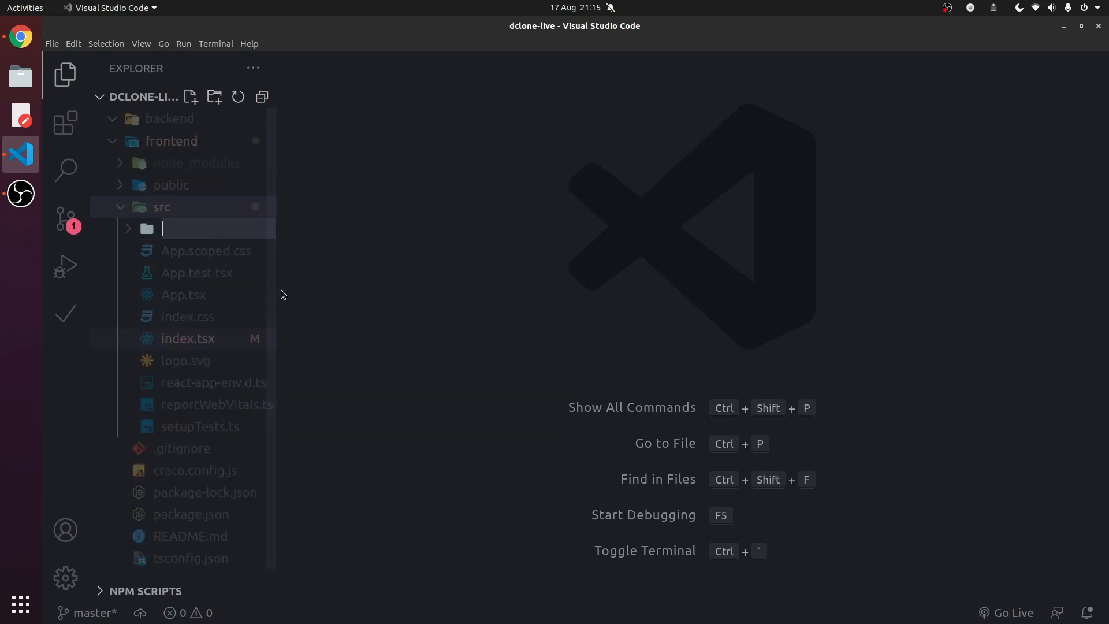
text(c)
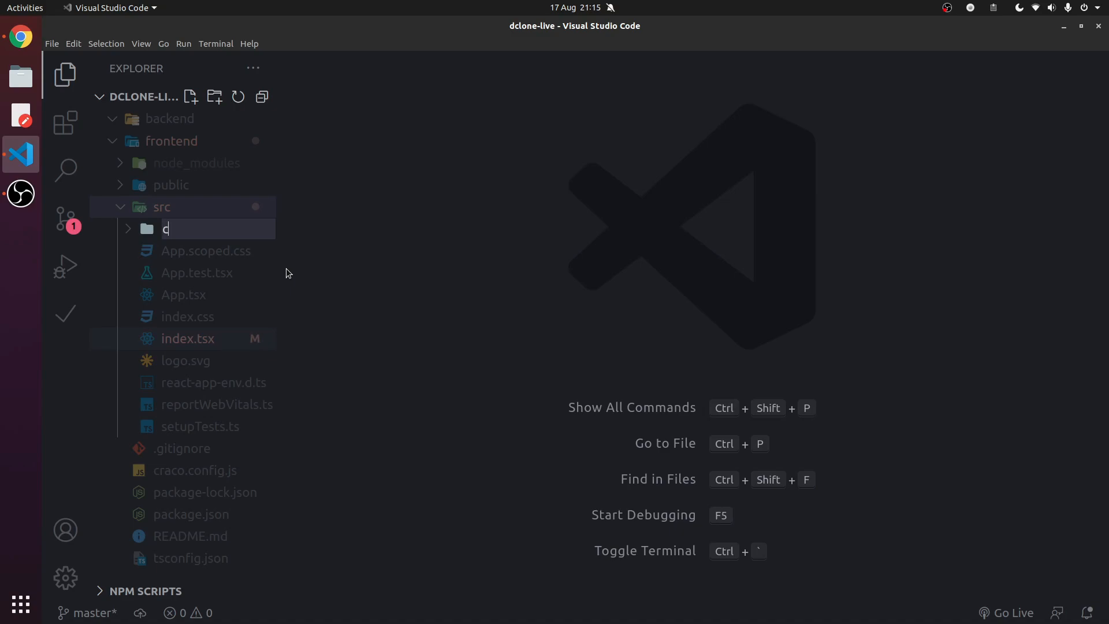
text(omponents)
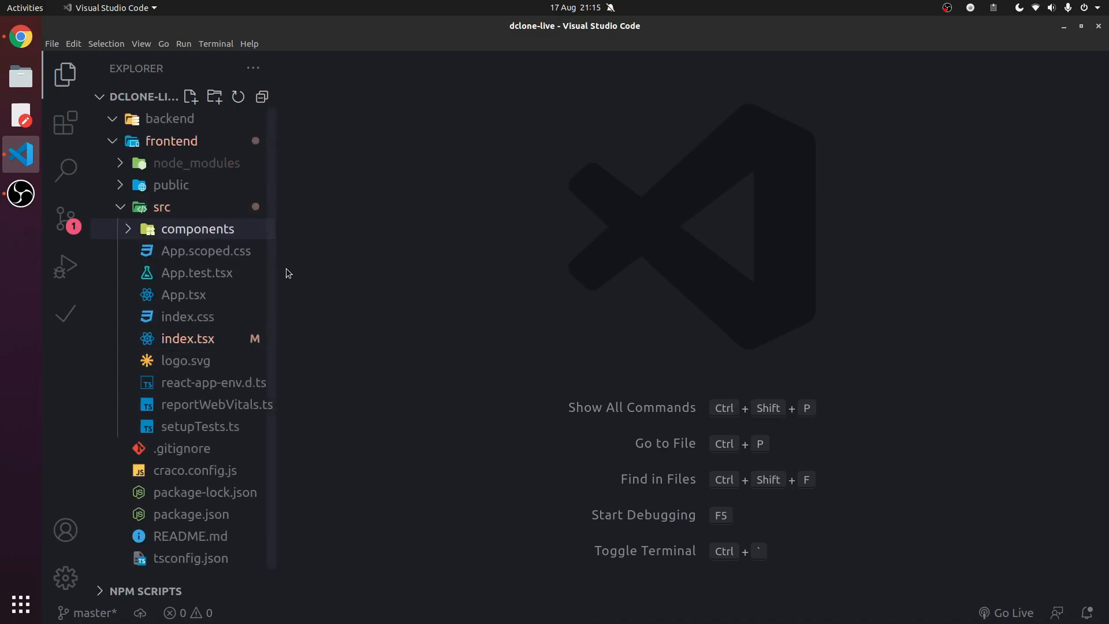
mouse_move(276, 248)
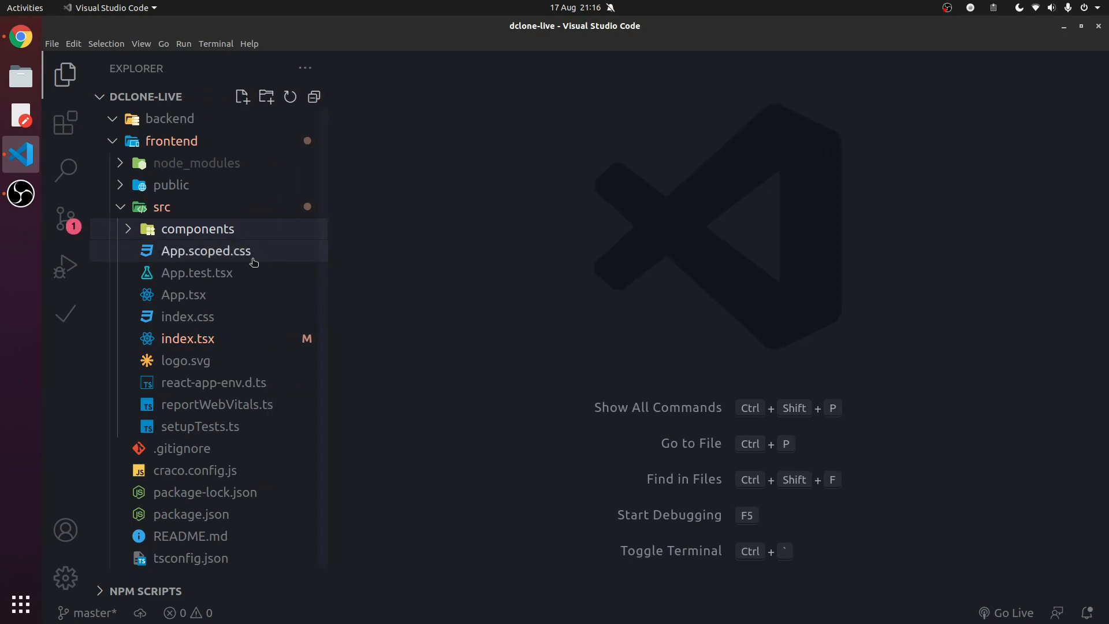
Step: Move the App files into the components folder and open App.tsx there
click(197, 229)
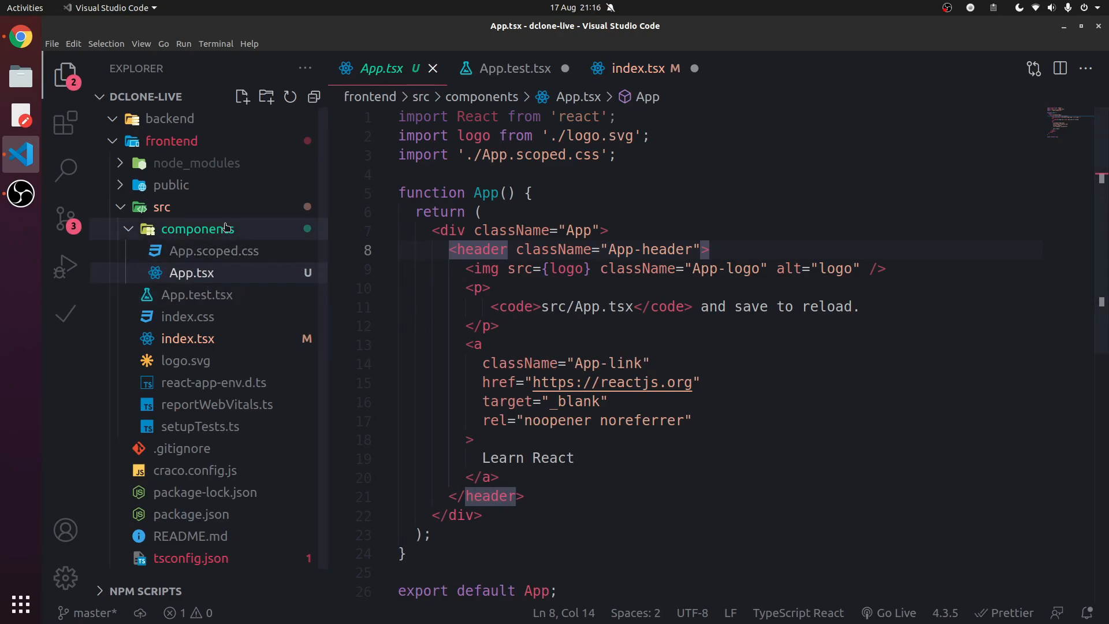
click(214, 251)
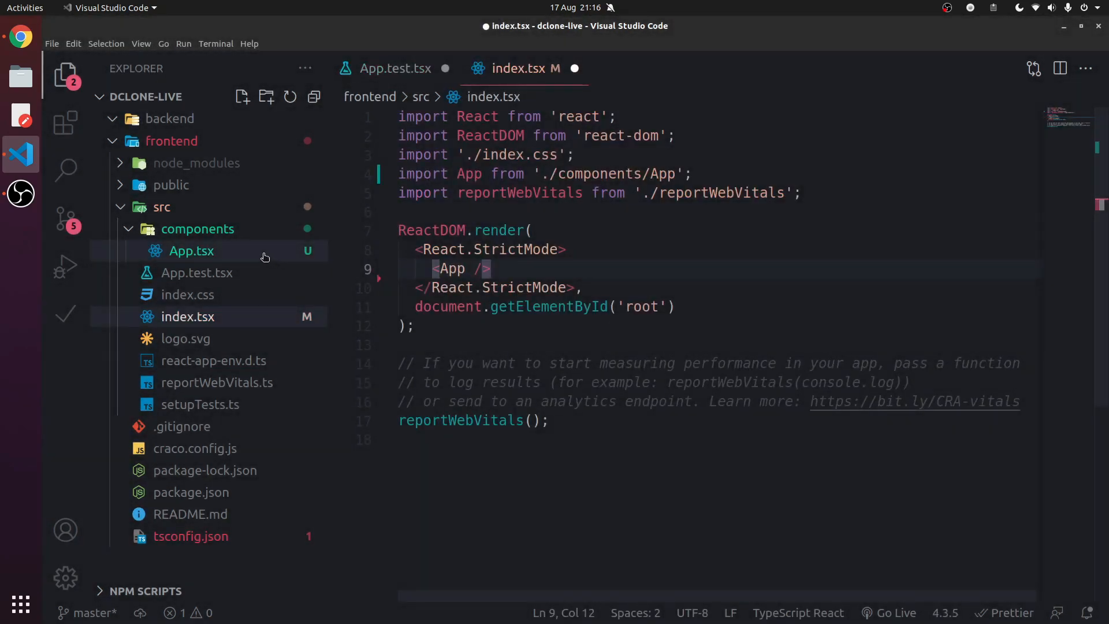
click(191, 251)
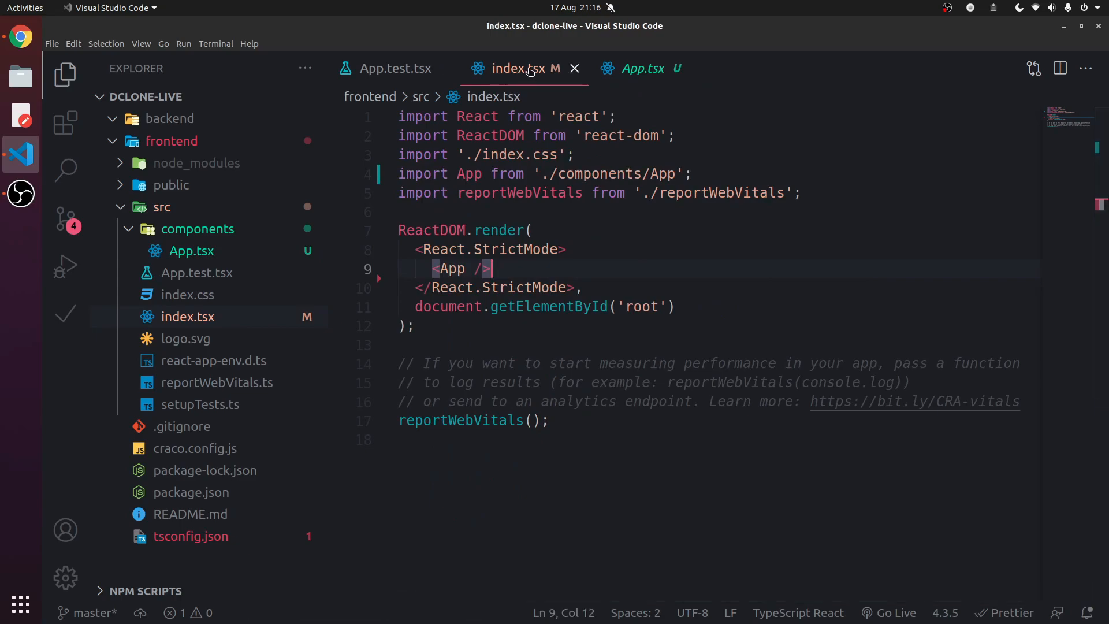
click(643, 69)
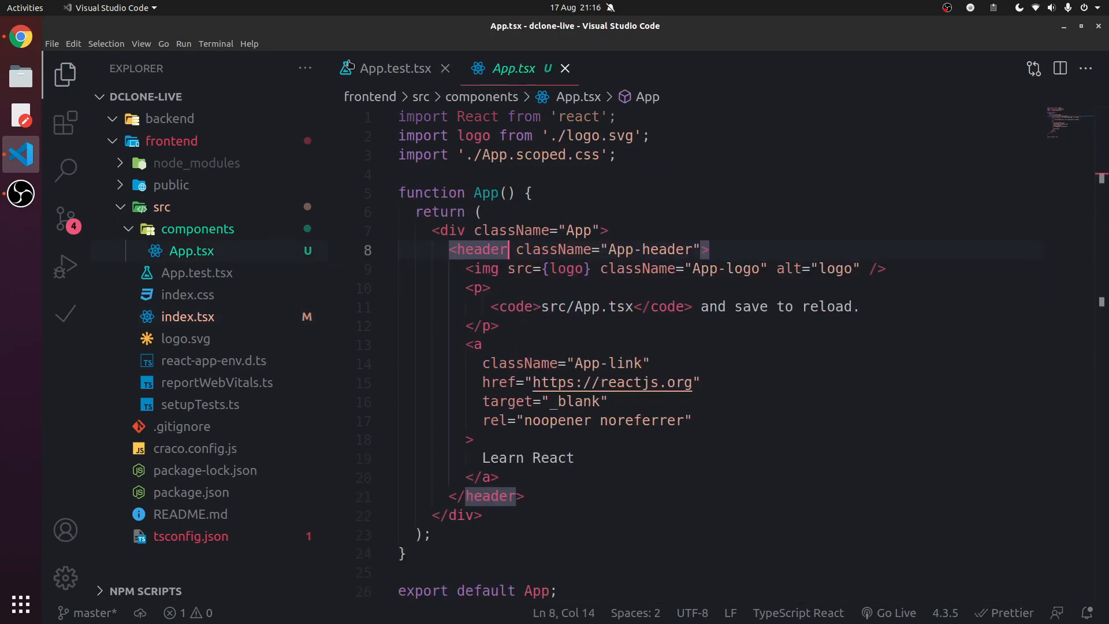
click(445, 68)
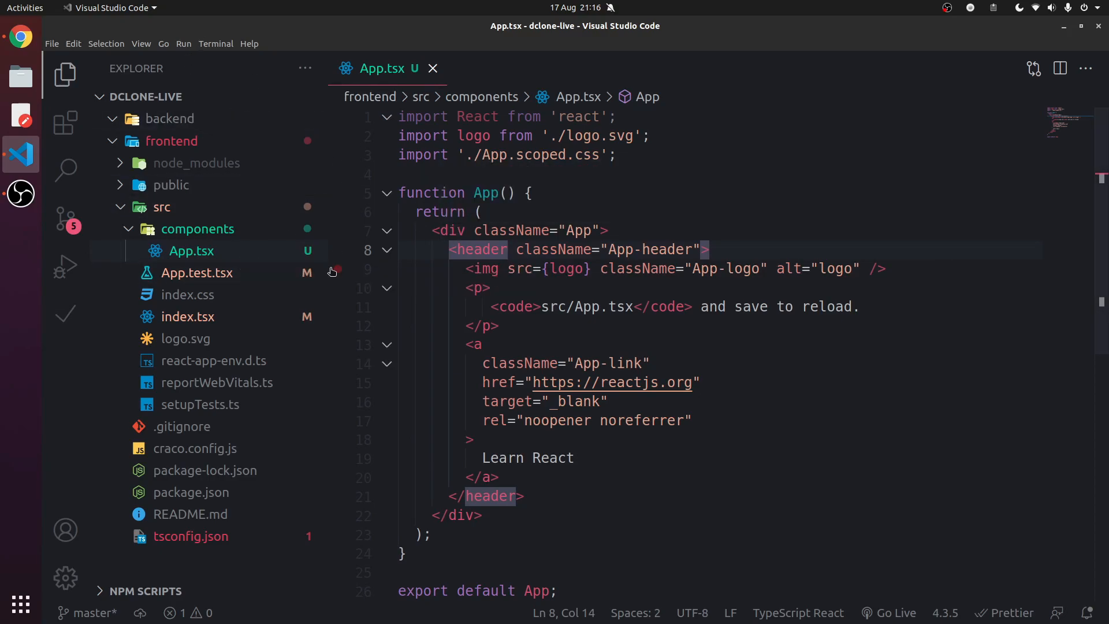
mouse_move(510, 307)
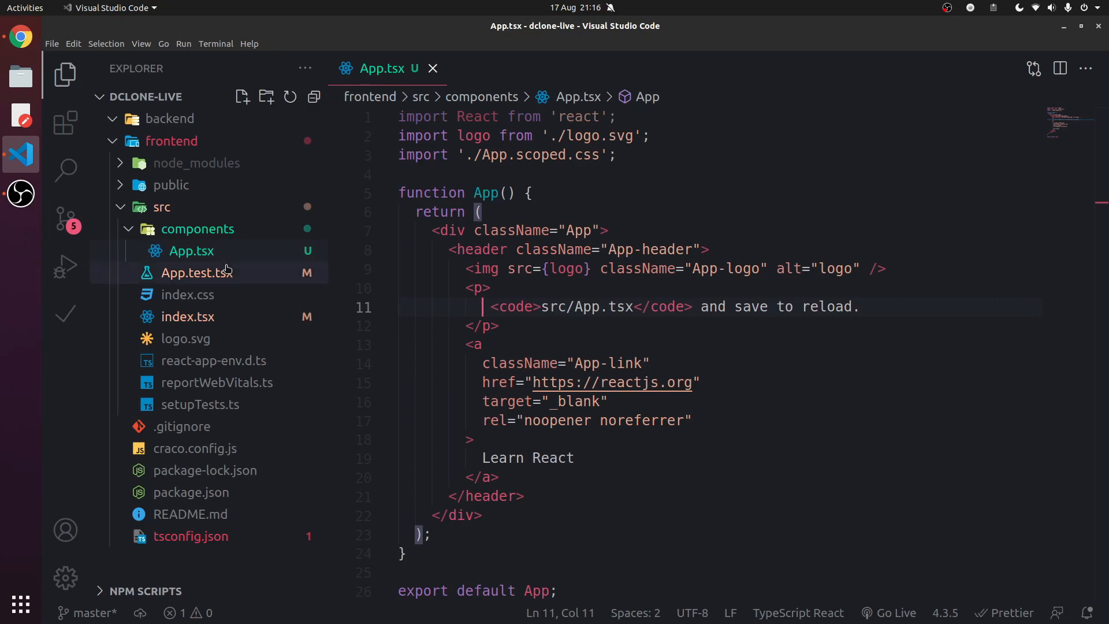
Step: Delete App.test.tsx and logo.svg, then remove App.tsx's three import lines
click(196, 273)
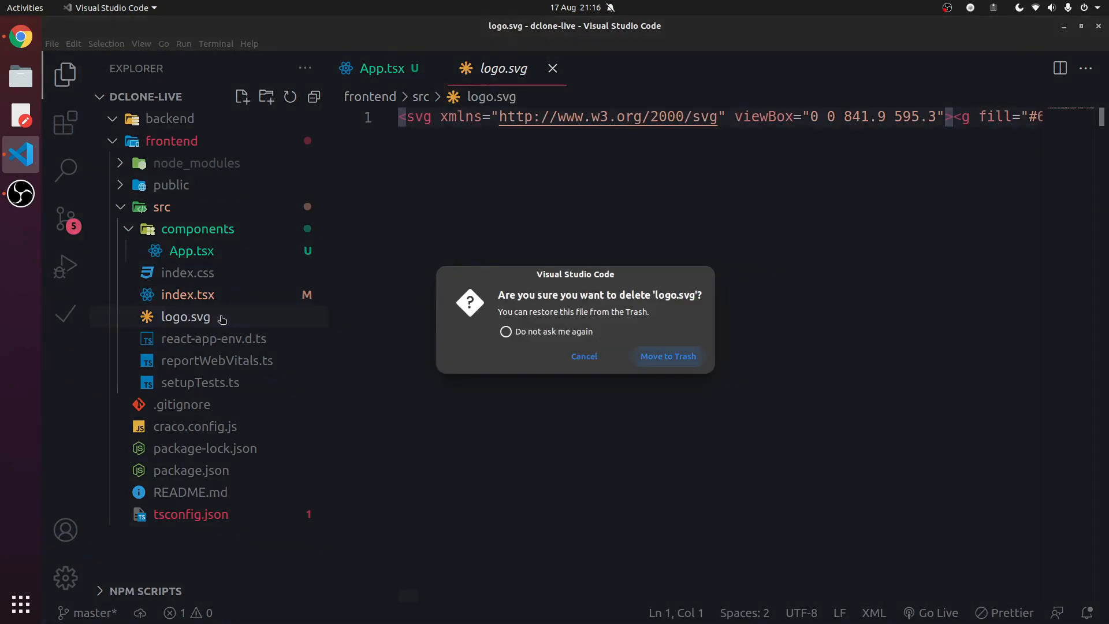
click(668, 356)
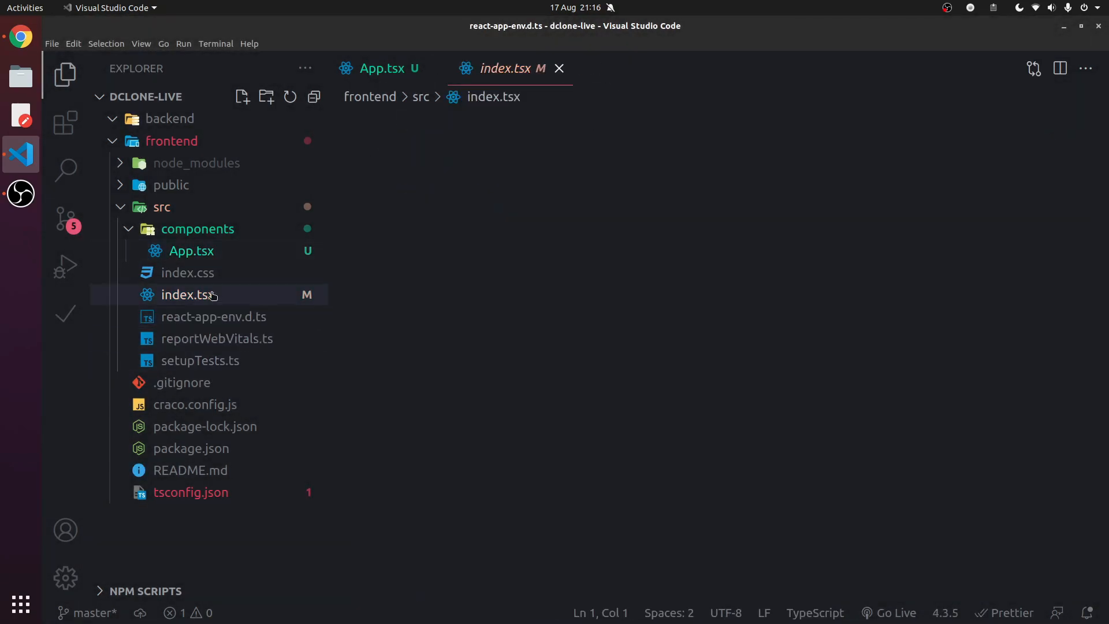
click(191, 251)
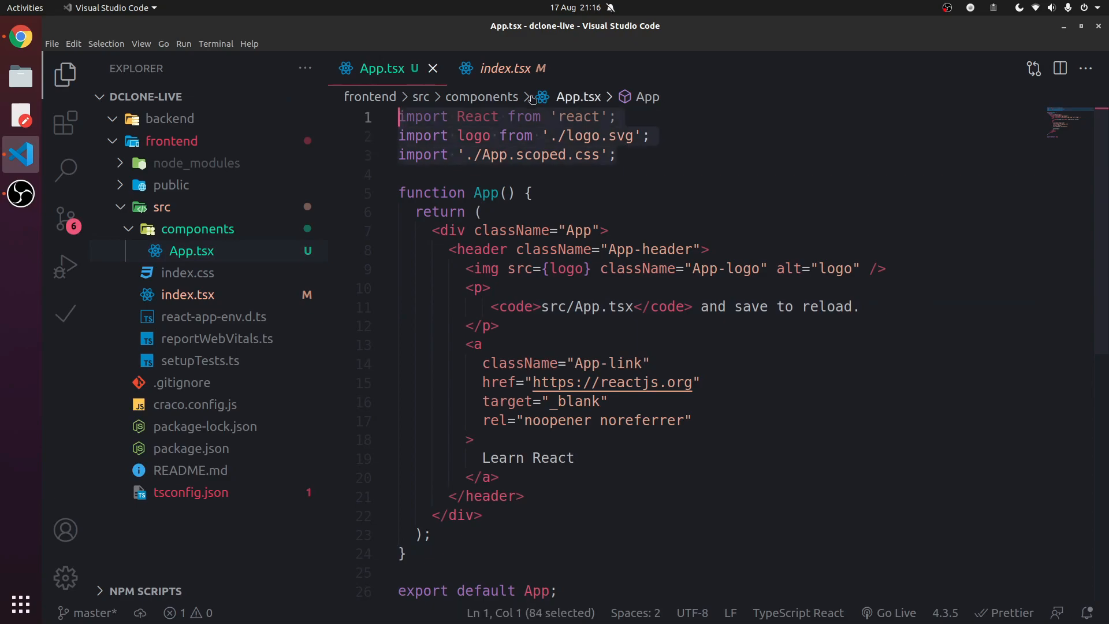
mouse_move(478, 116)
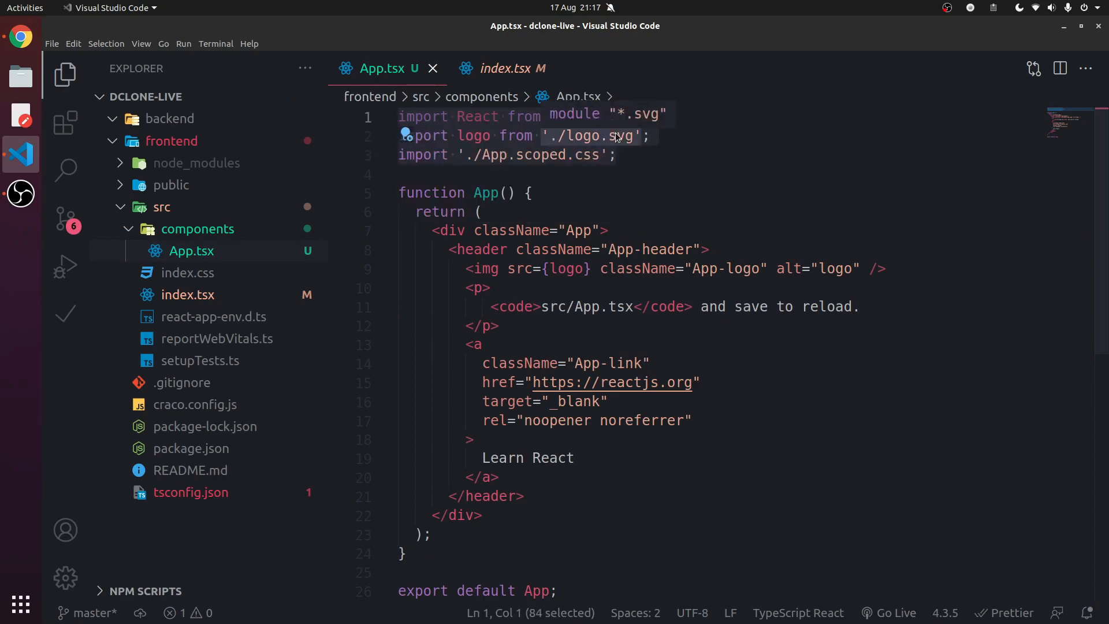
key(Delete)
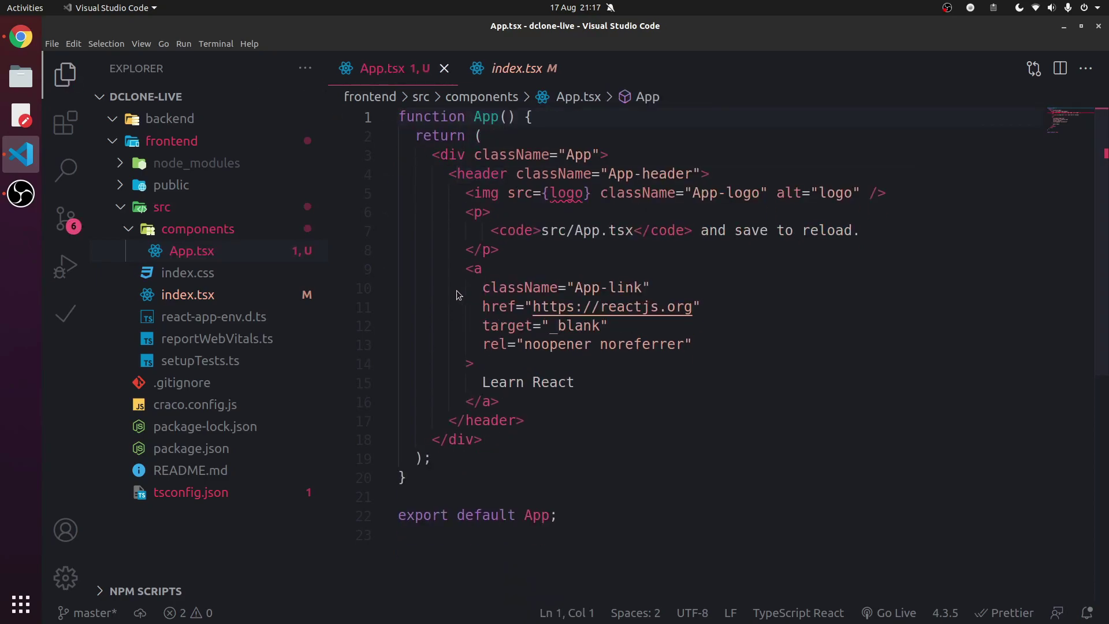
Step: Search extensions for 'react', viewing Simple React Snippets, ES7 React snippets and React Native Tools
click(64, 122)
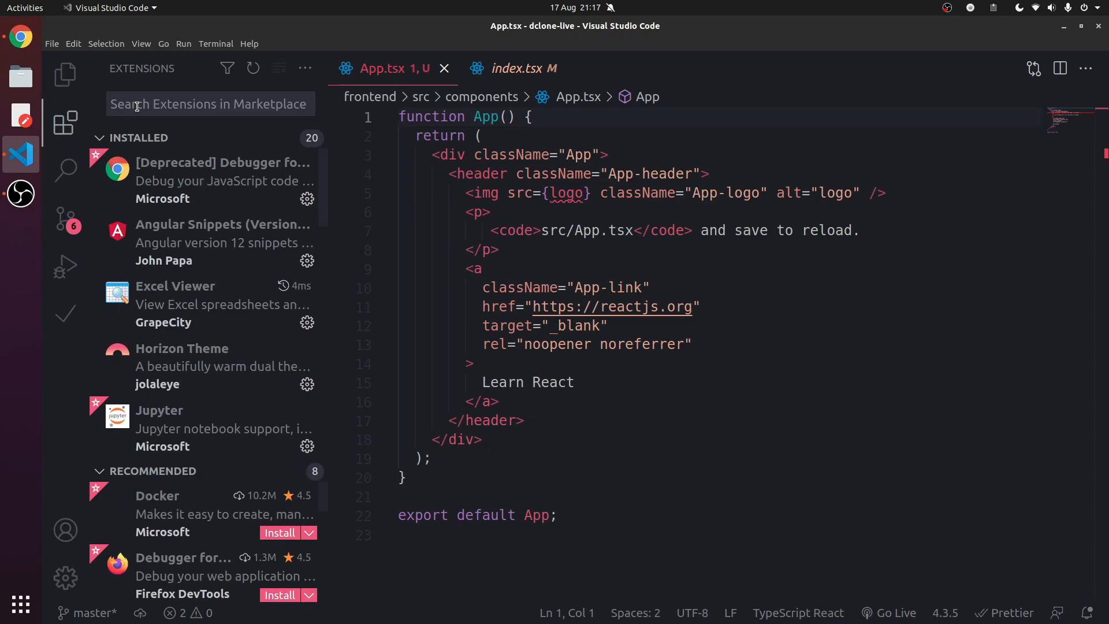
mouse_move(231, 133)
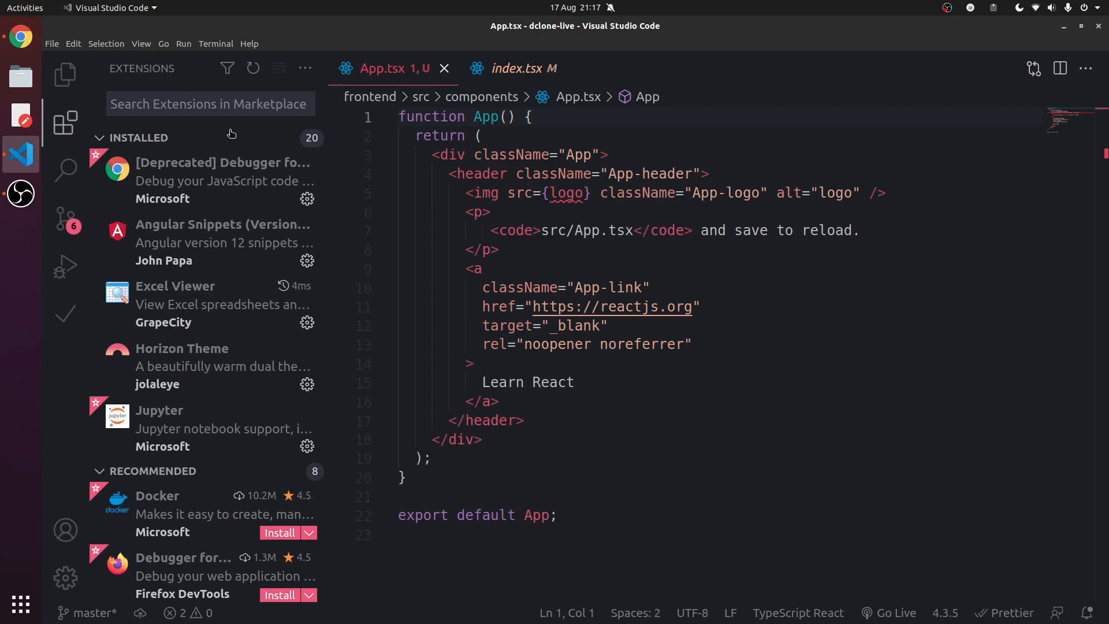
text(react)
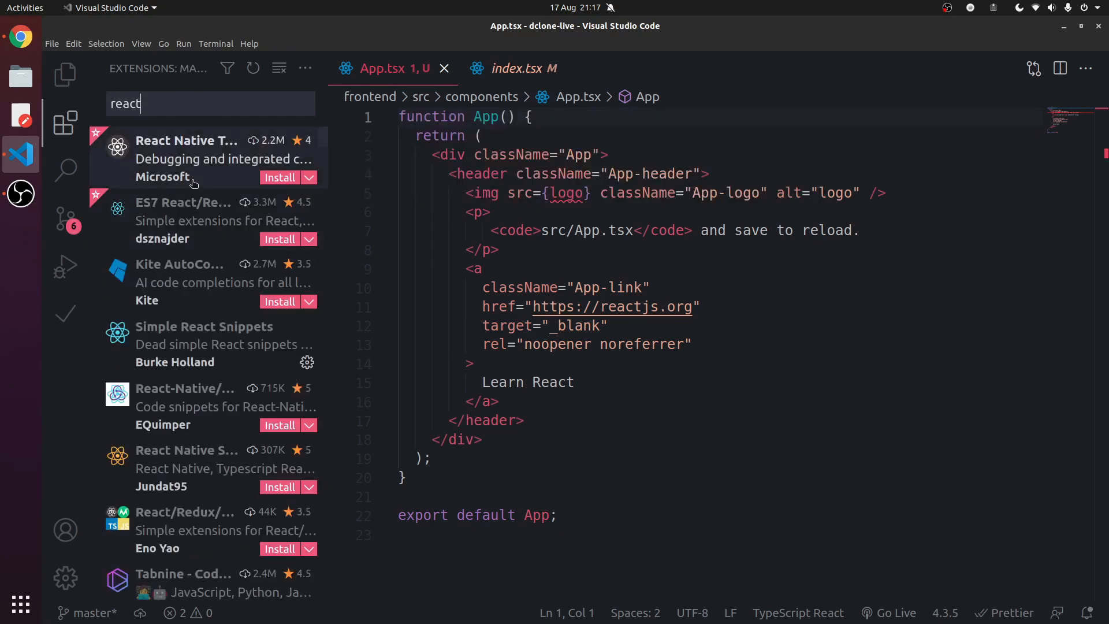
click(204, 343)
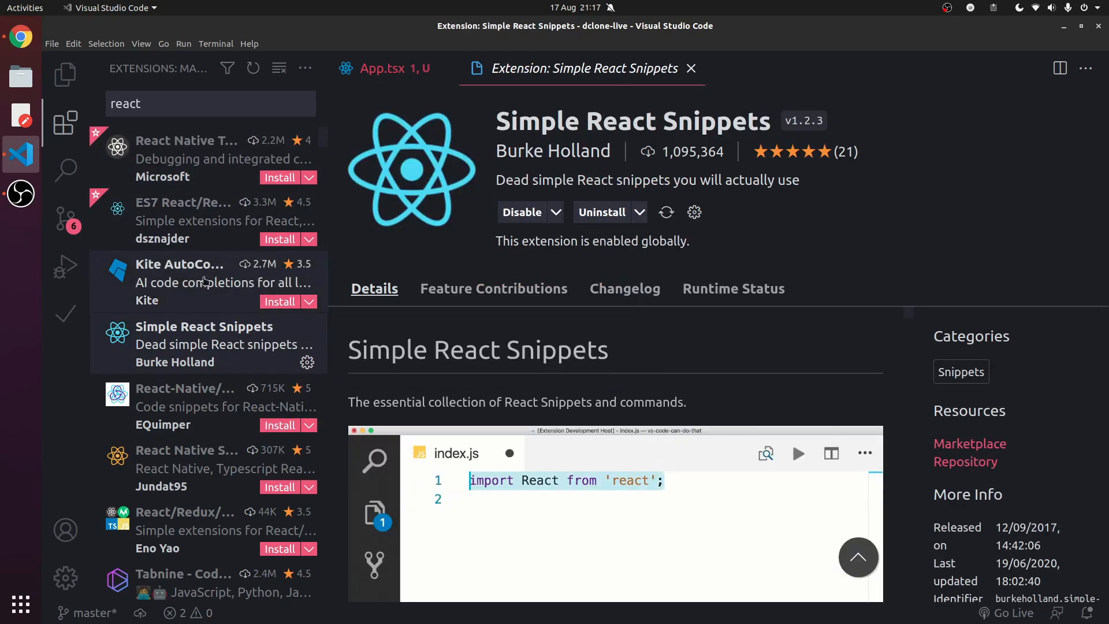
click(183, 219)
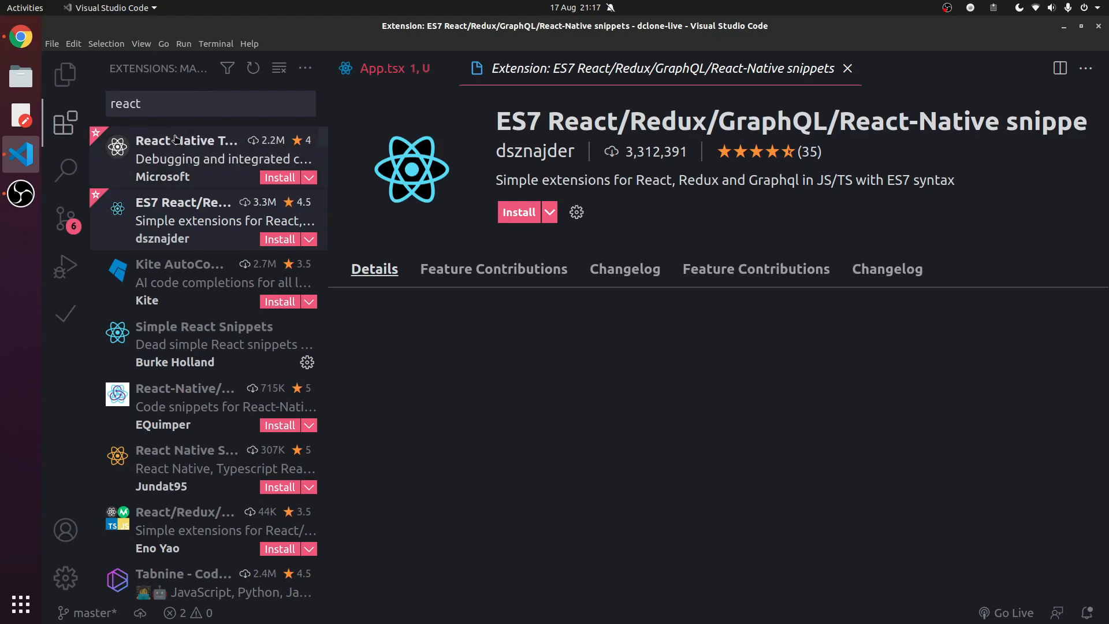
click(202, 158)
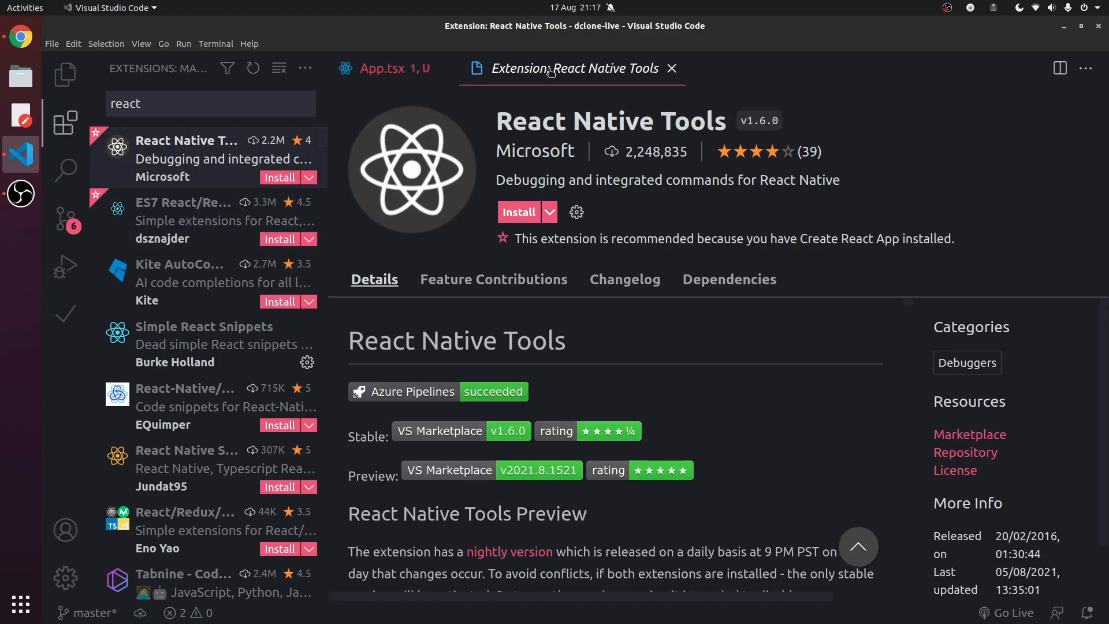
click(179, 282)
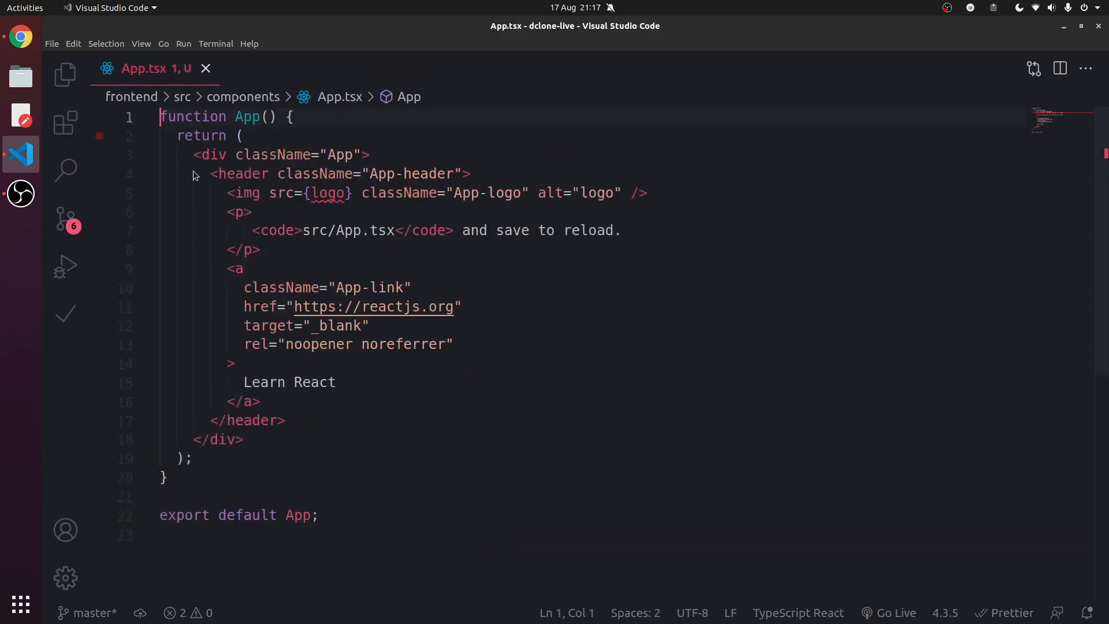
Step: Delete the old App function and scaffold an App component with AppProps using the sfc snippet
drag(209, 155, 261, 402)
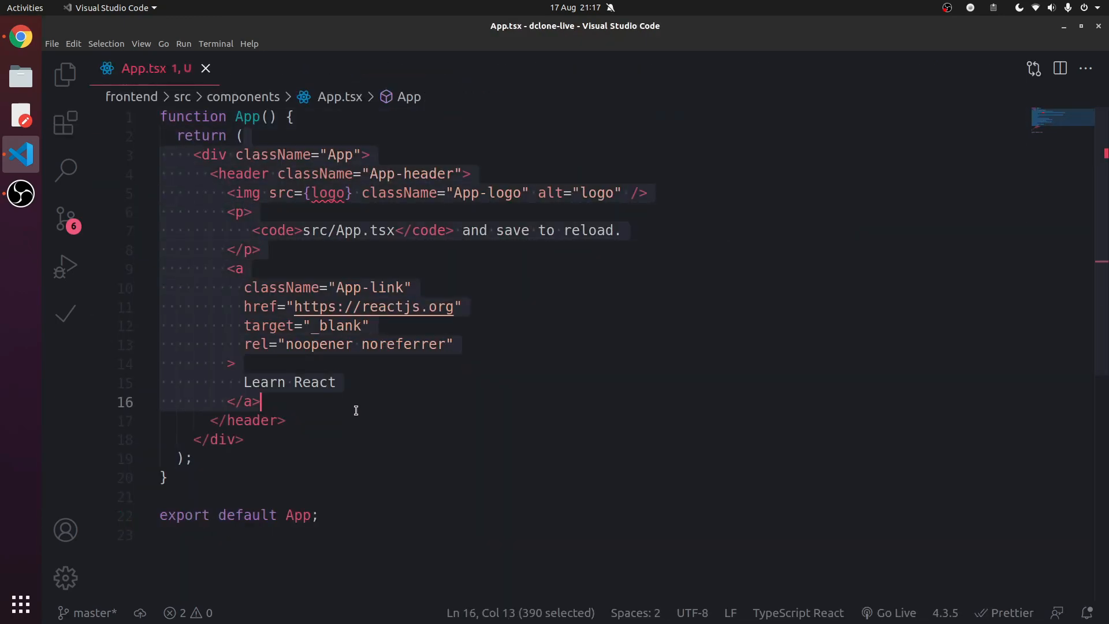
click(202, 117)
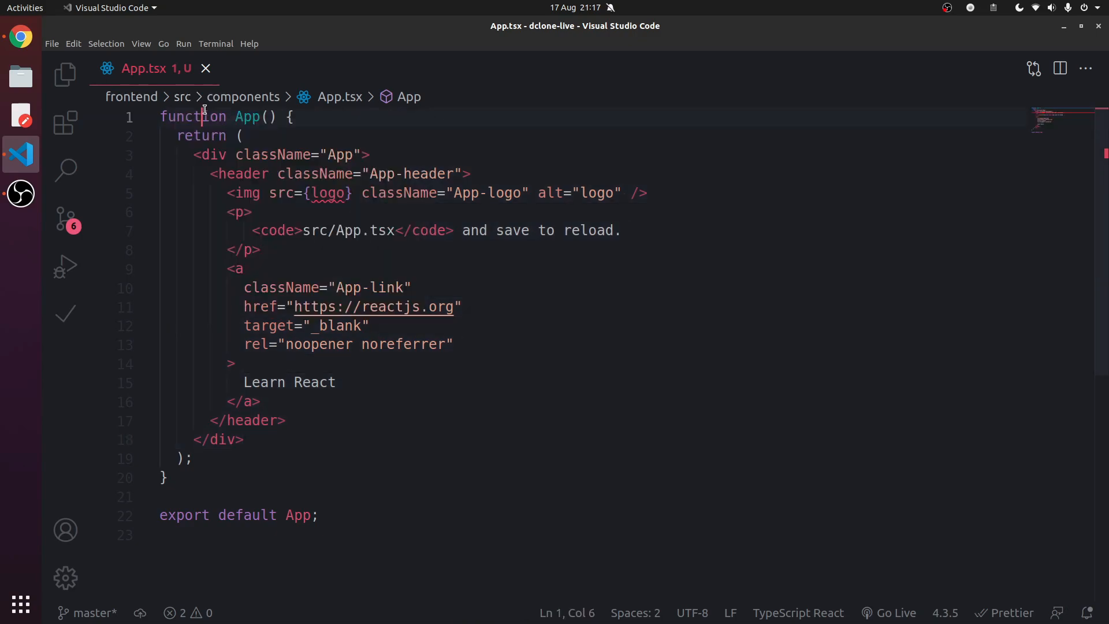
text(sf)
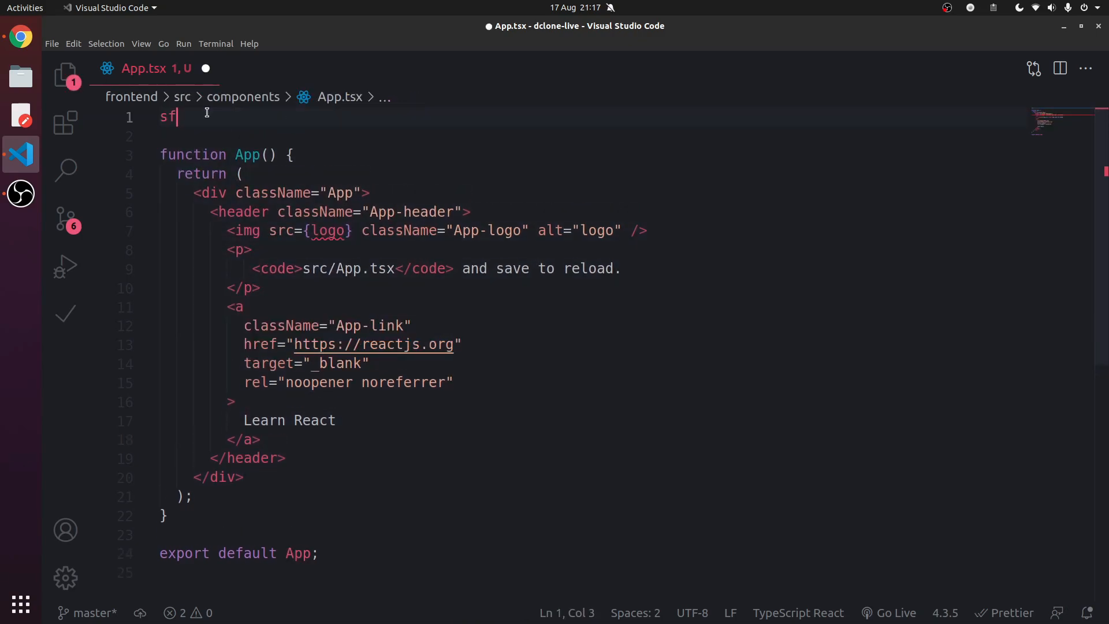
text(c)
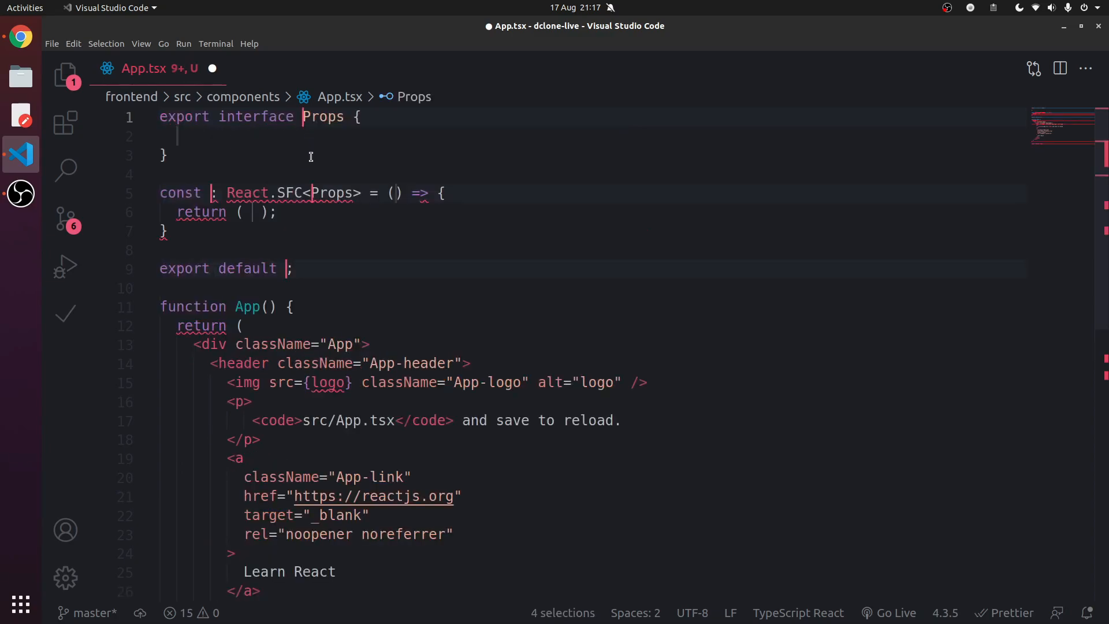
mouse_move(318, 174)
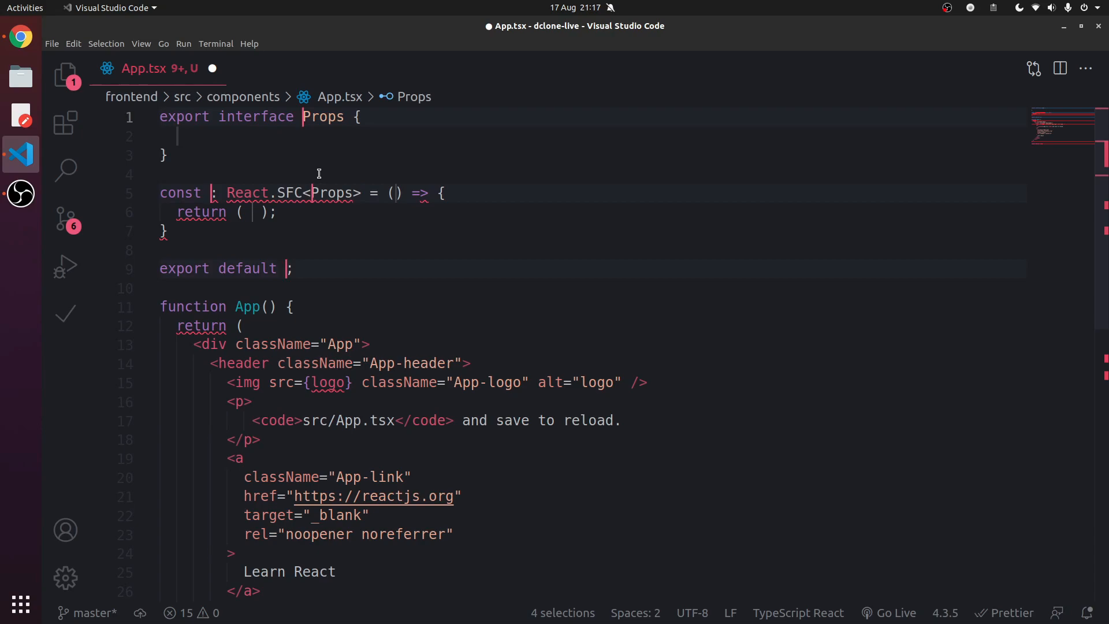
mouse_move(323, 175)
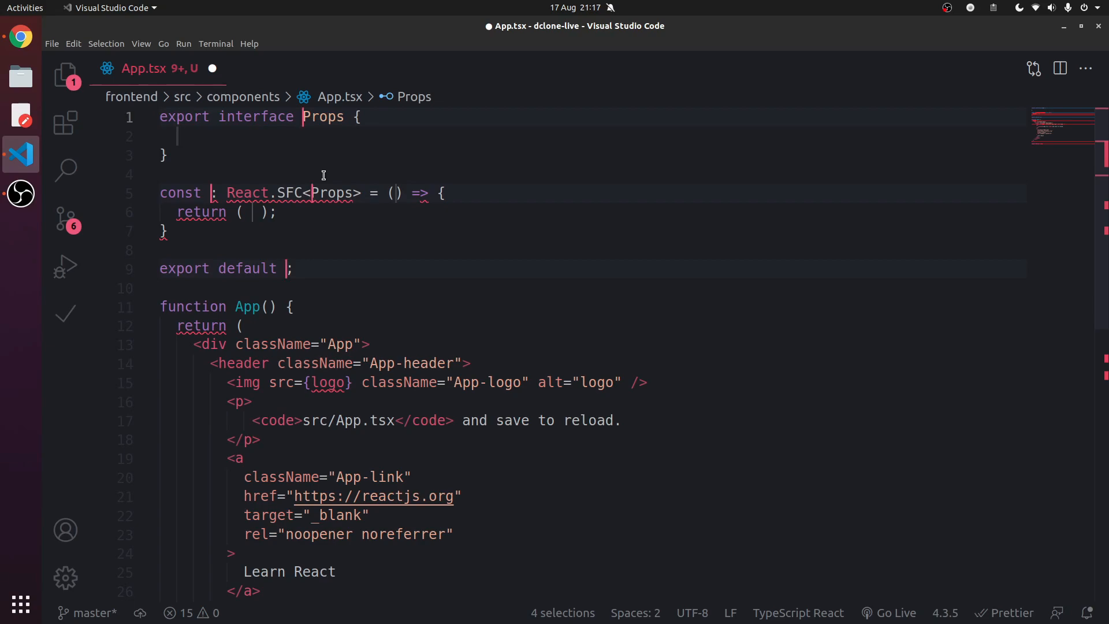
text(Ap)
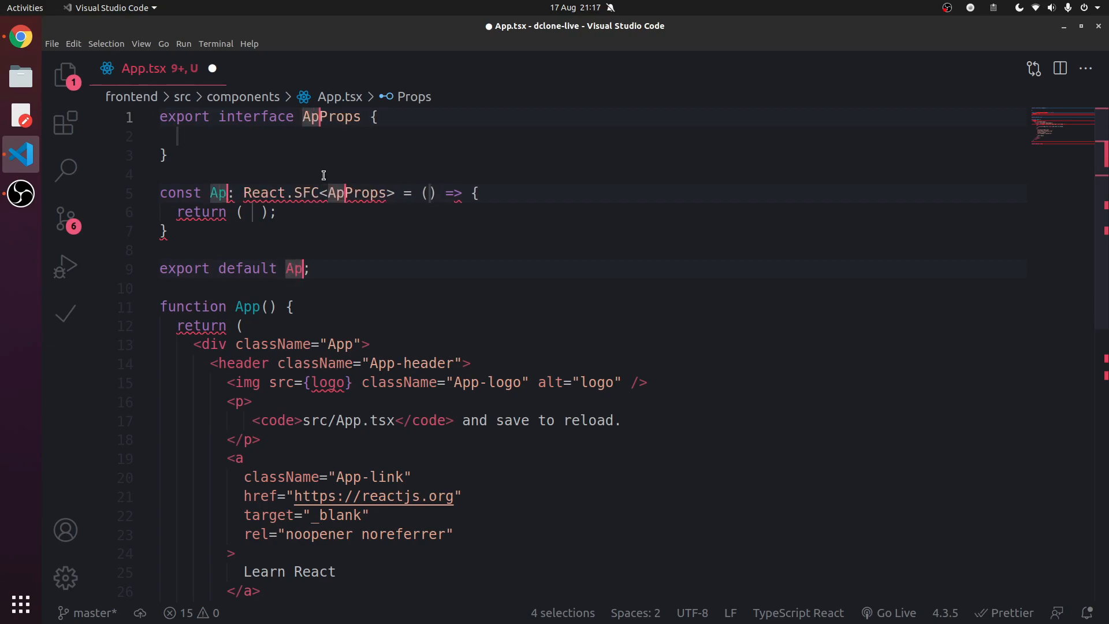
text(p)
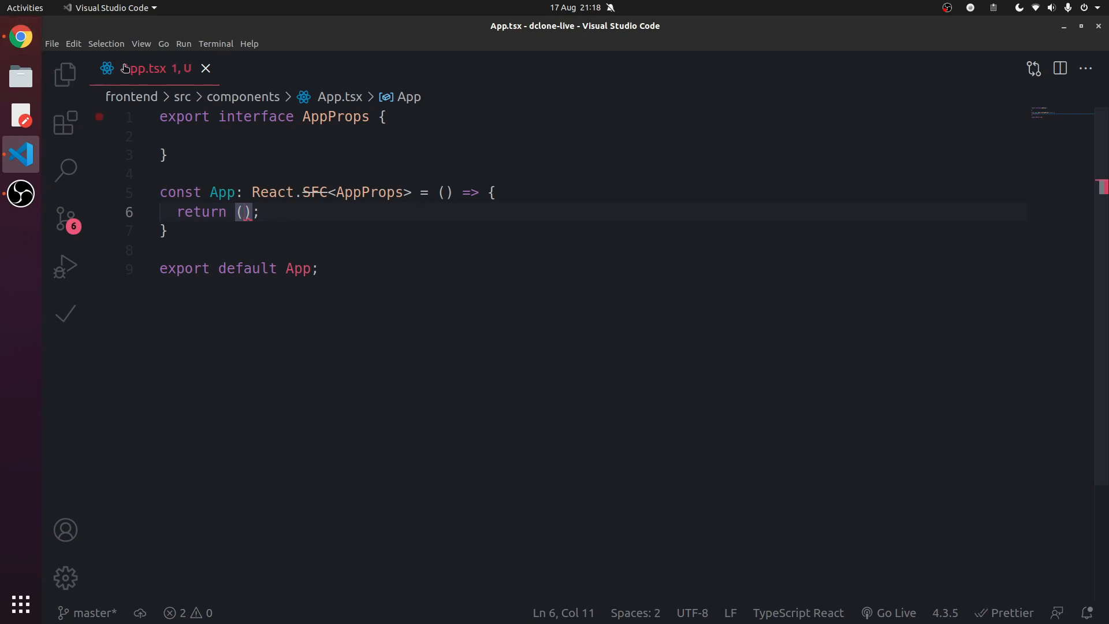
mouse_move(65, 75)
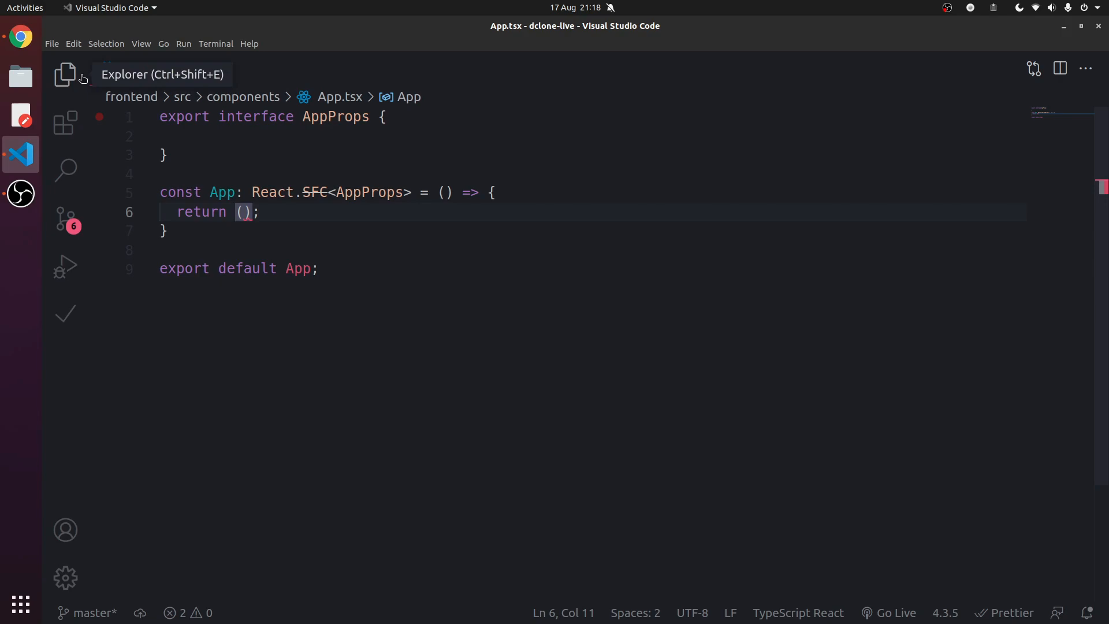
mouse_move(21, 38)
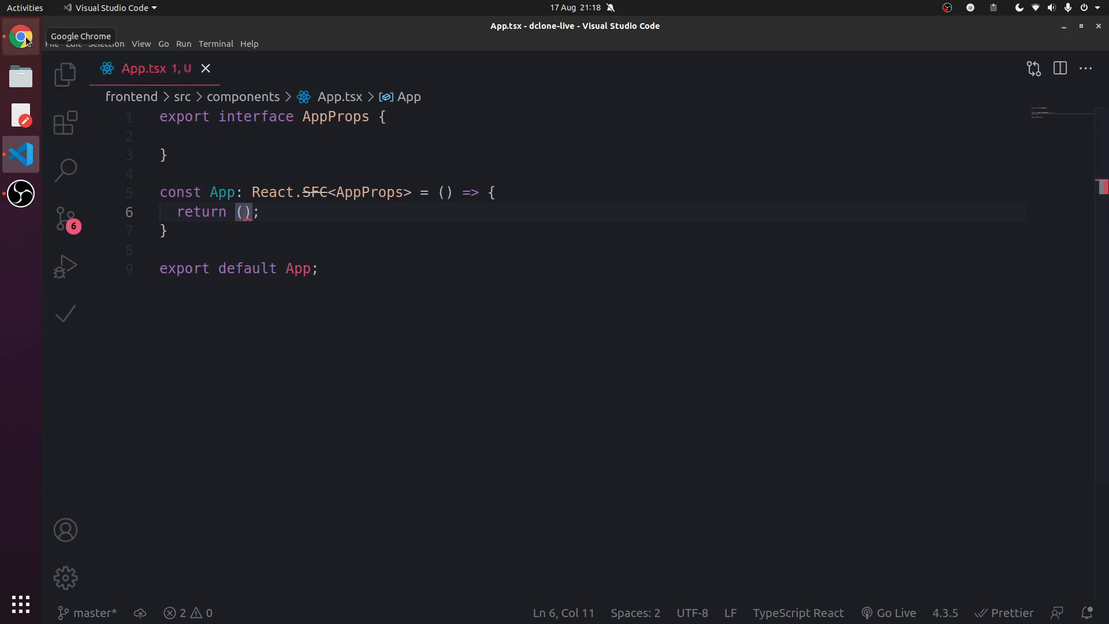
Step: Switch to Chrome to see App.tsx's compile error and start typing 'd' in the address bar
click(19, 35)
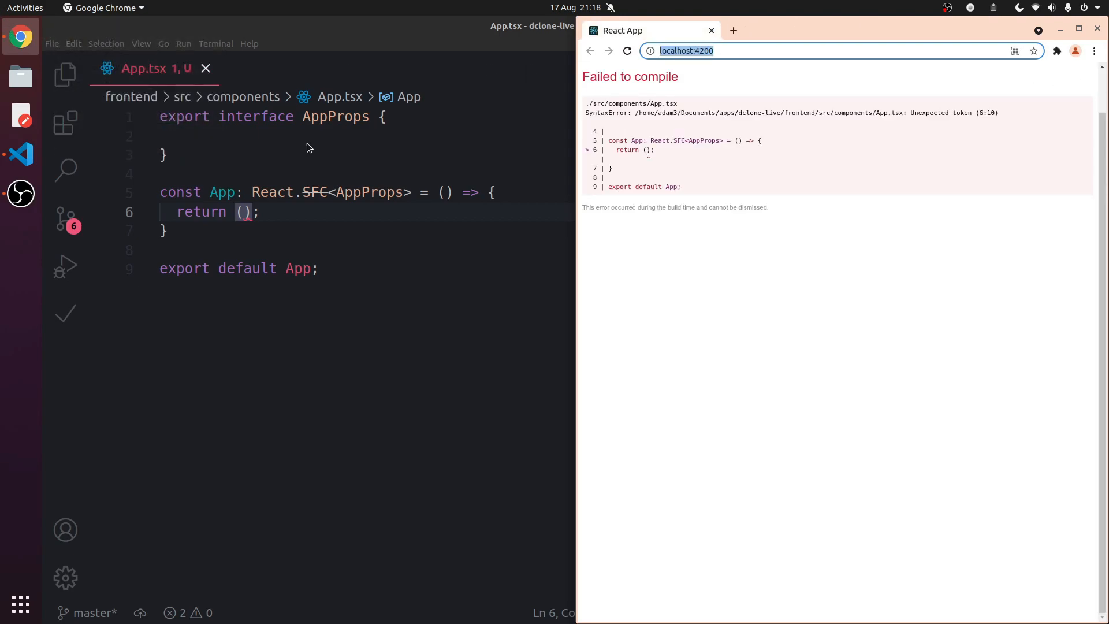
text(discord.com/login)
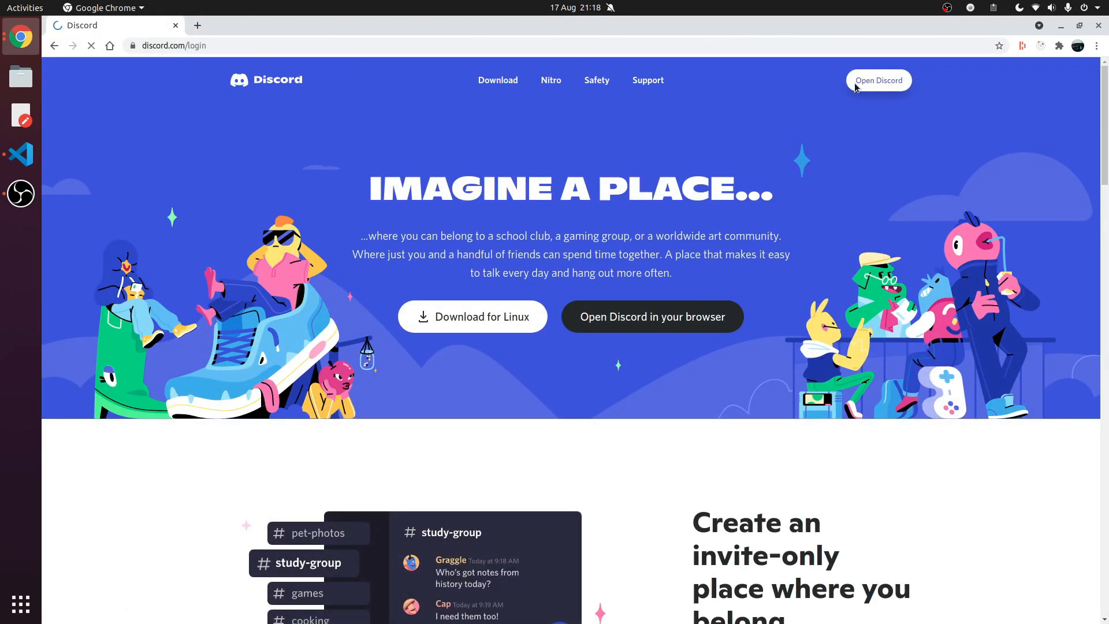
Step: Open the Discord web app and enter the user's server with its general channel
click(879, 81)
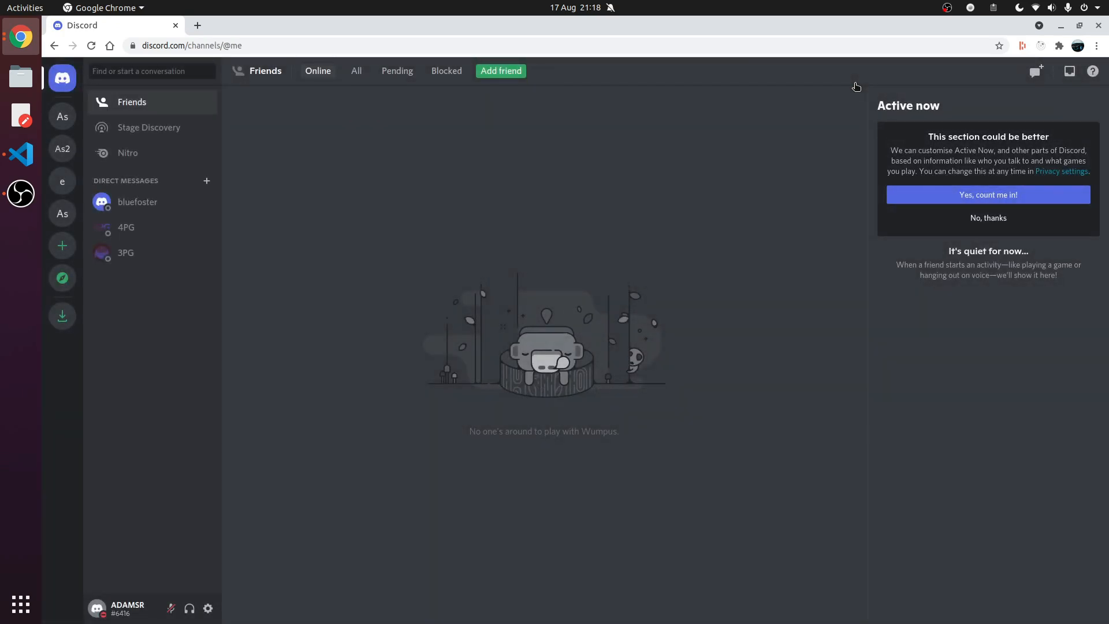
click(62, 116)
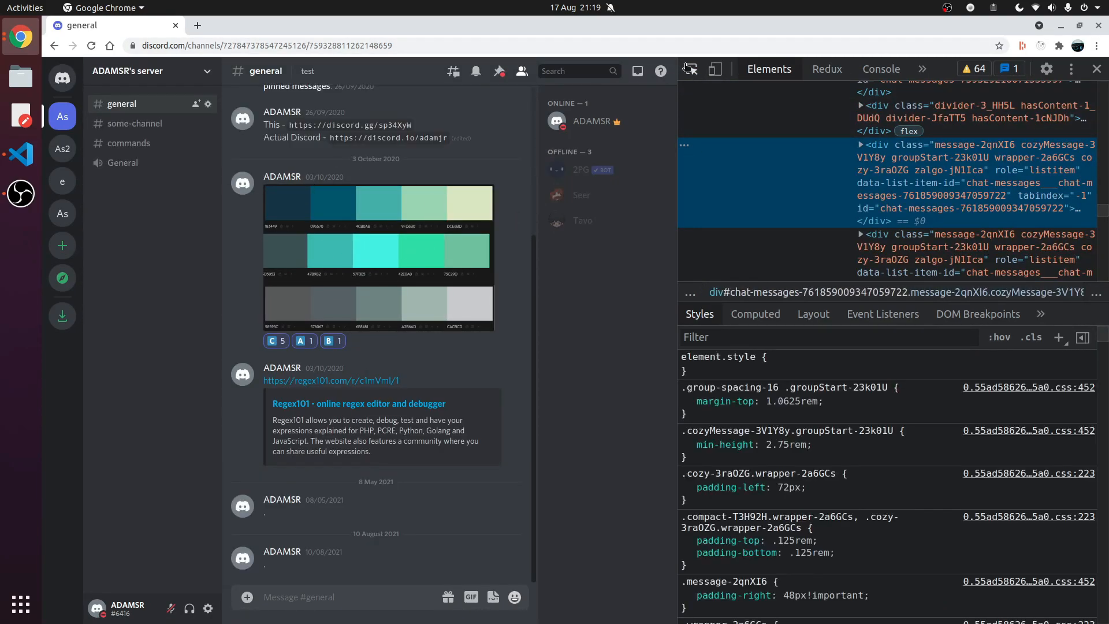
mouse_move(242, 182)
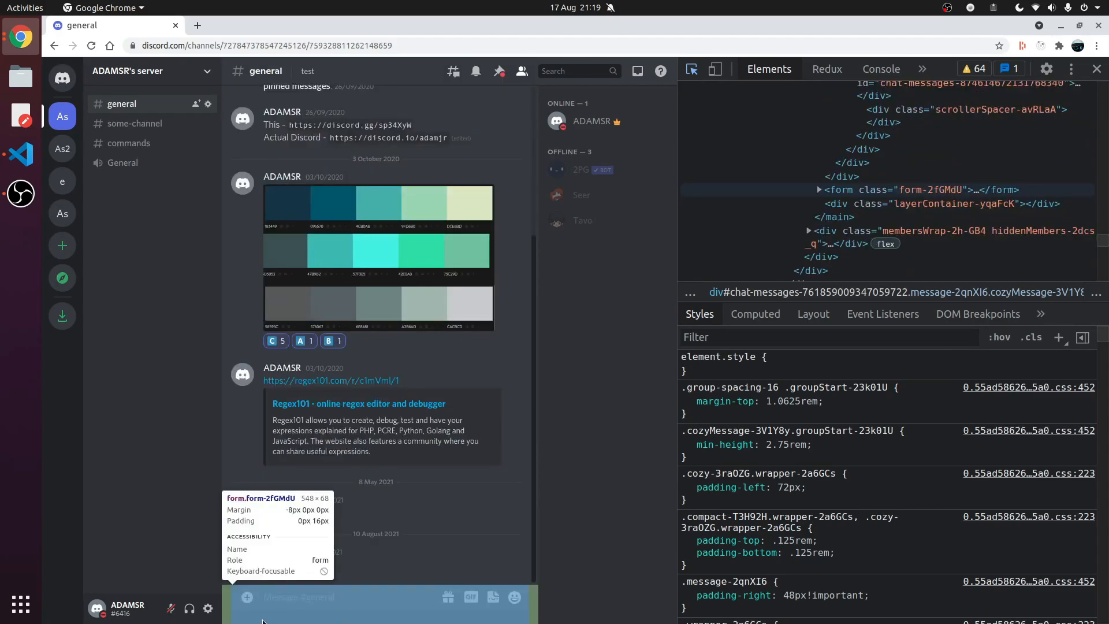
mouse_move(283, 618)
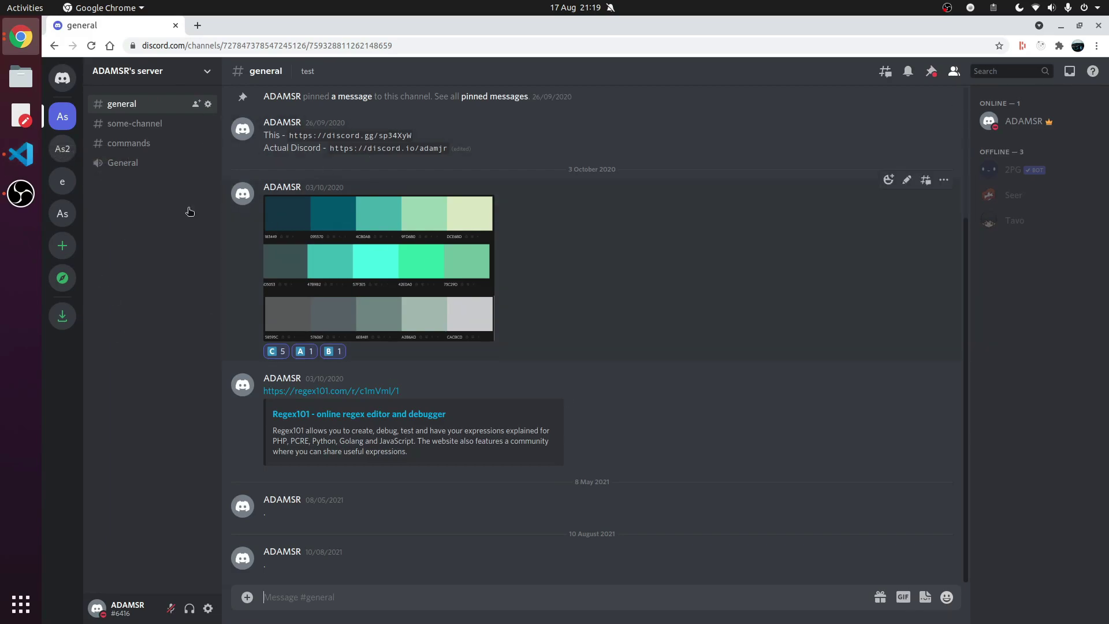
click(21, 154)
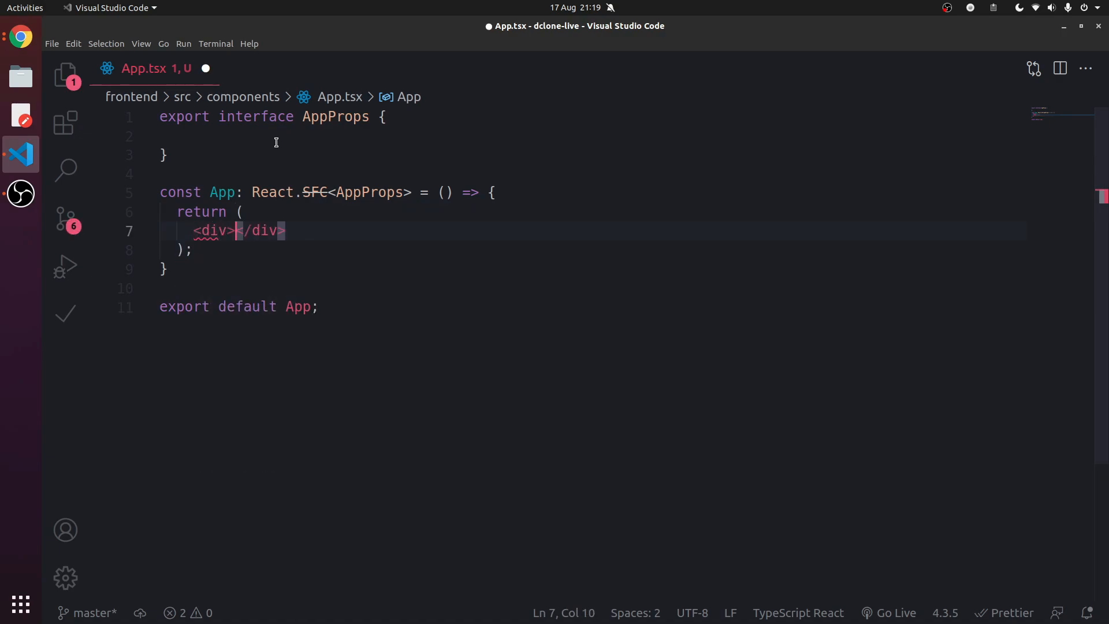
Step: Add an <h1>Hello Earth</h1> heading inside the App component's div
key(Return)
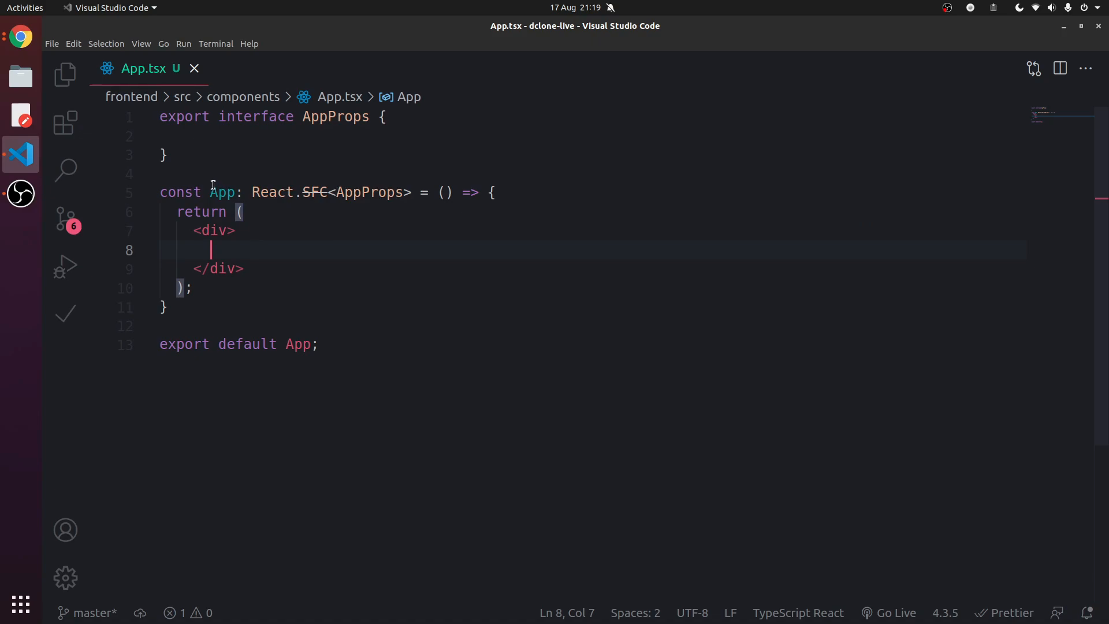
text(<h1></h1>)
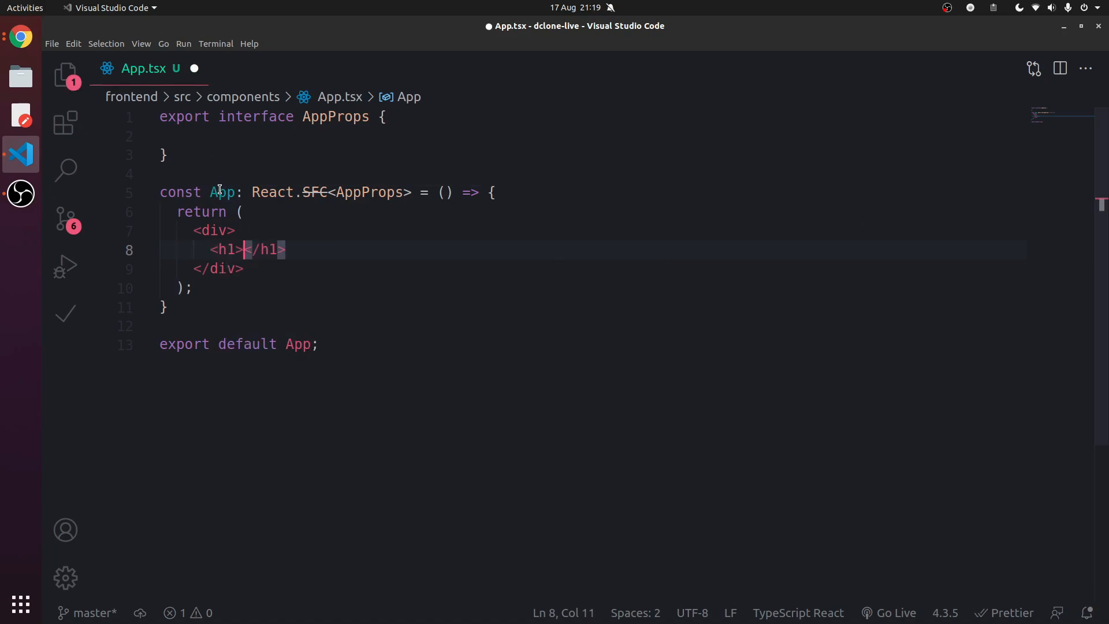
text(Hello)
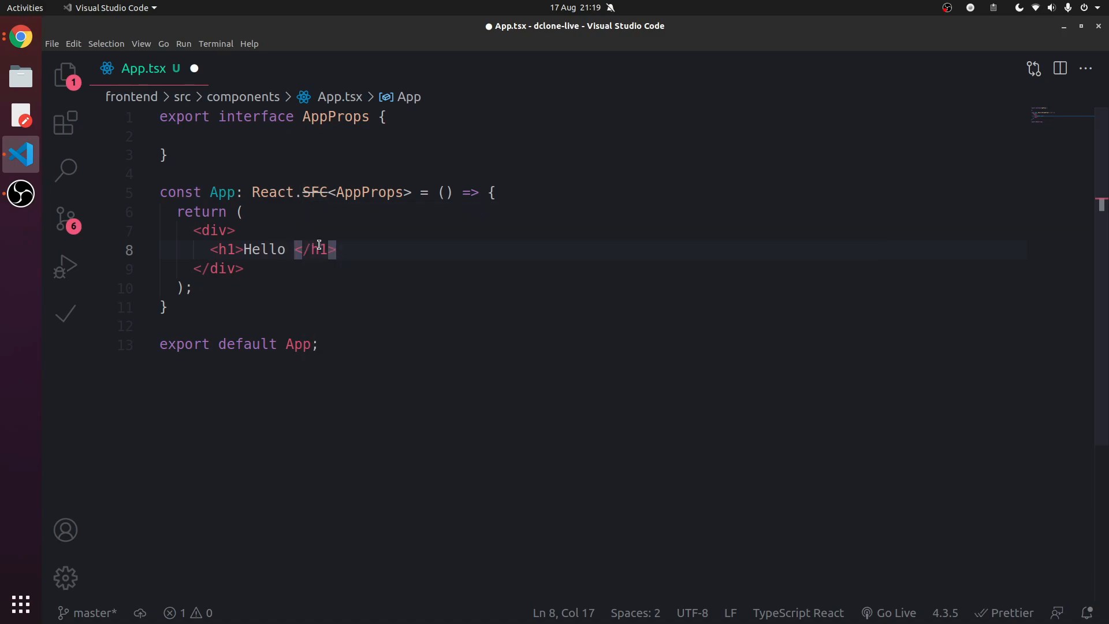
text(Earth)
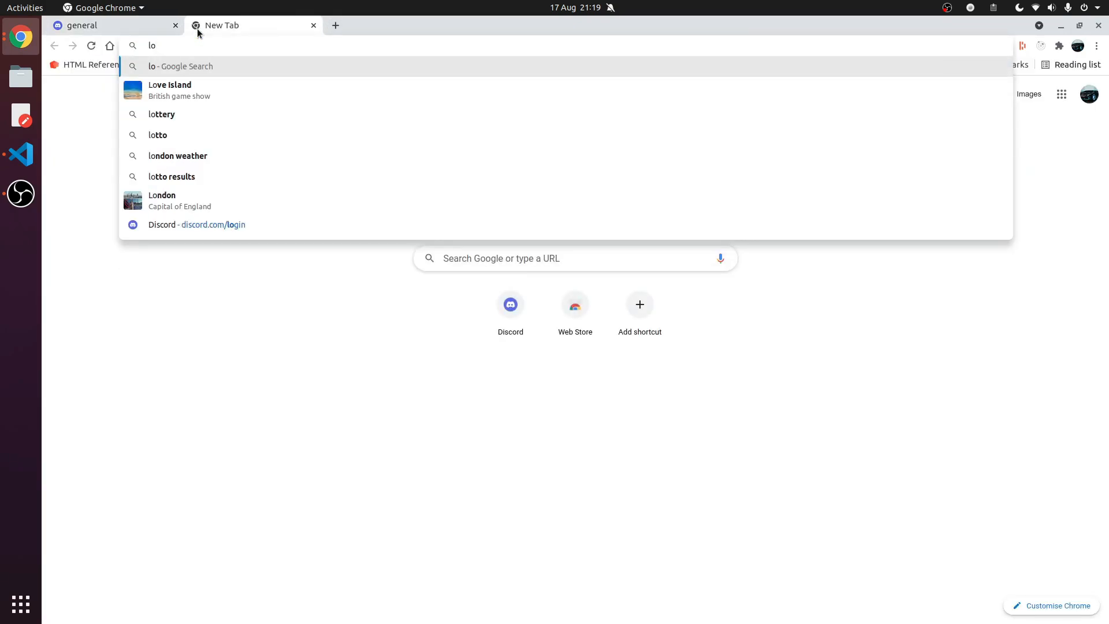
Step: Confirm Hello Earth renders at localhost:4200 in Chrome, then return to VS Code's file tree
click(20, 154)
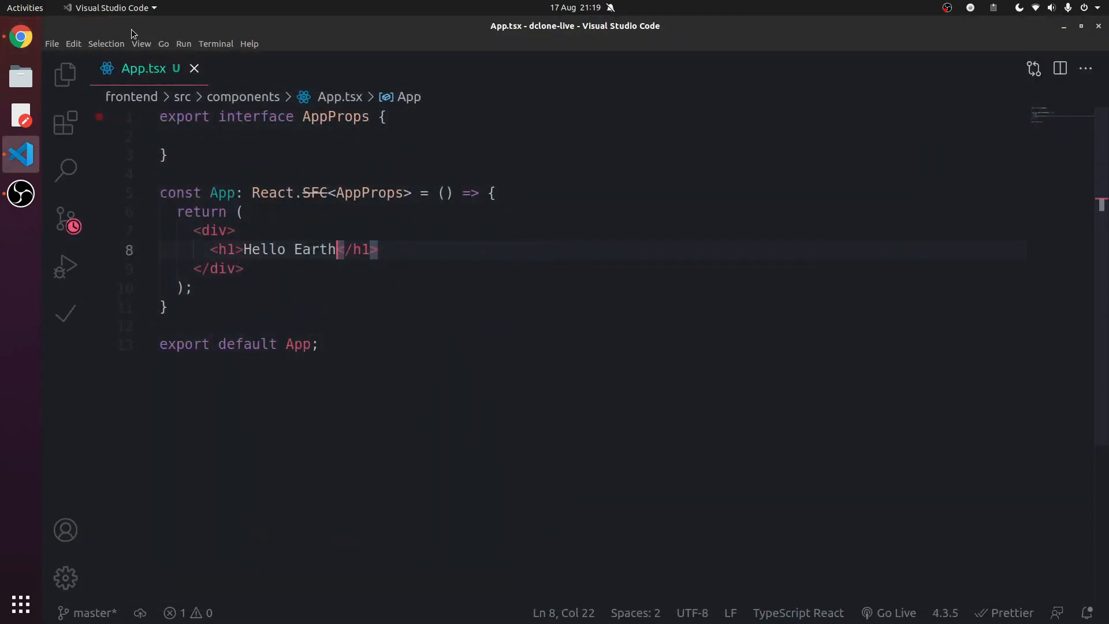
click(20, 36)
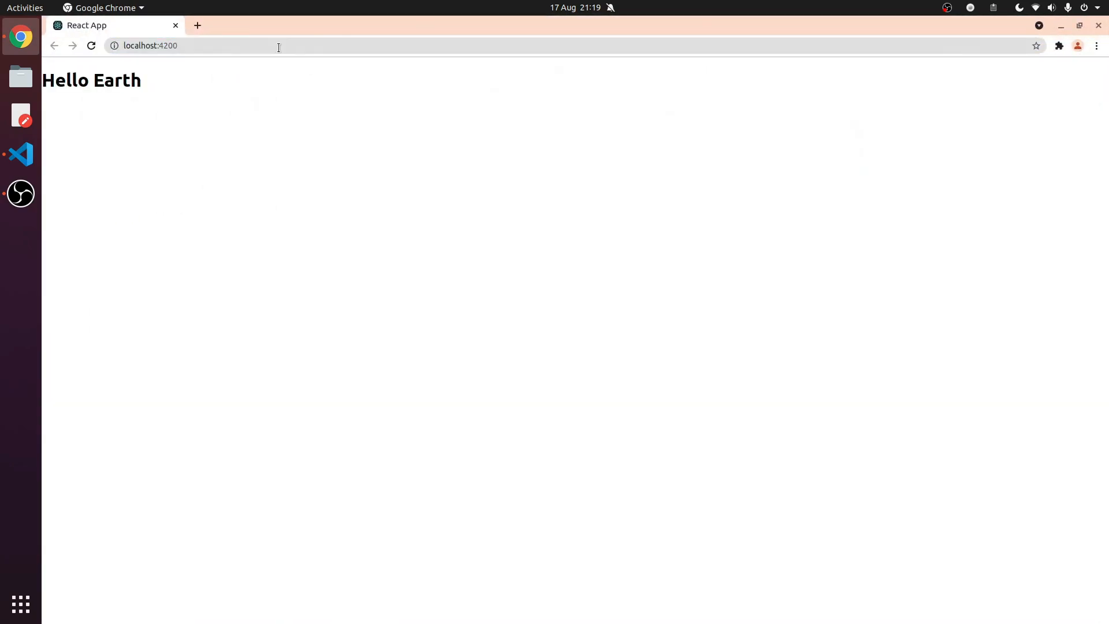
click(21, 154)
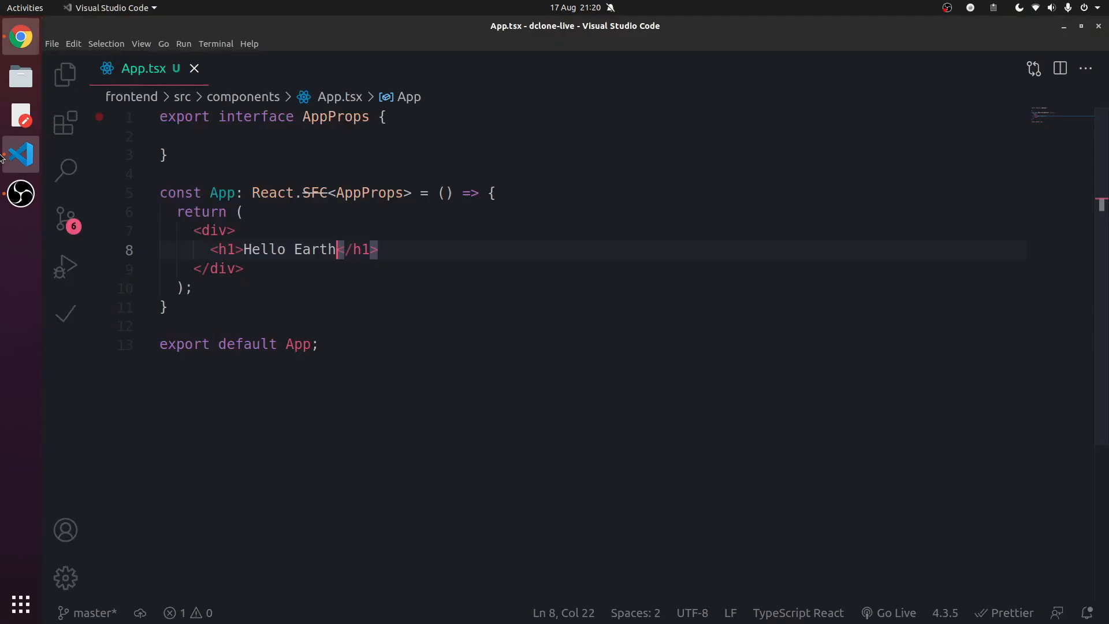
click(65, 75)
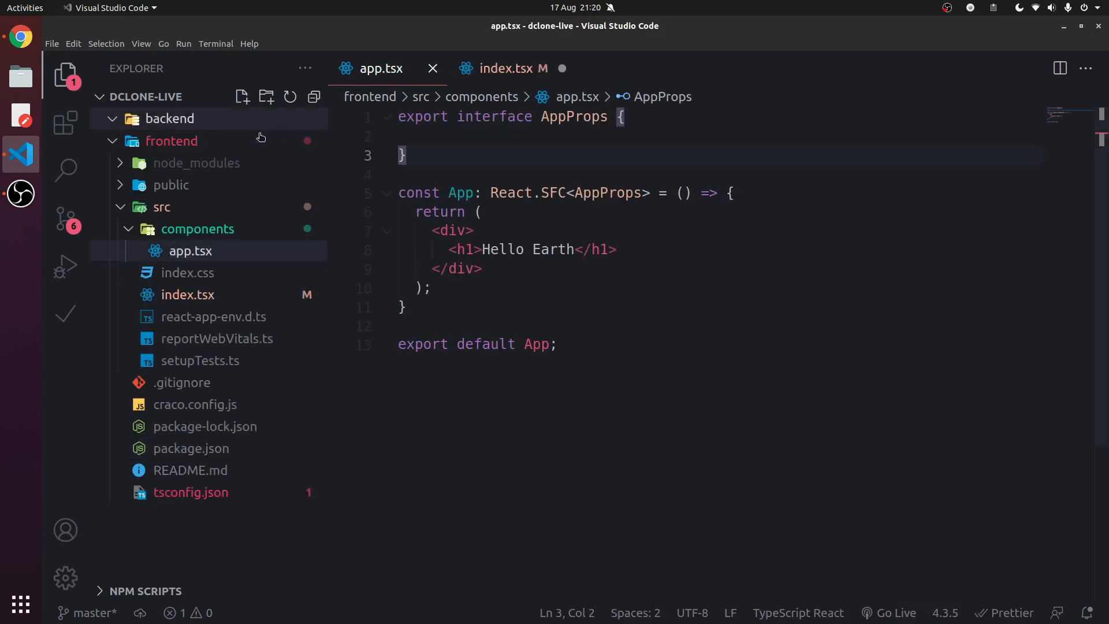
Step: Close App.tsx, open index.css and clear all of its default CSS rules
click(505, 68)
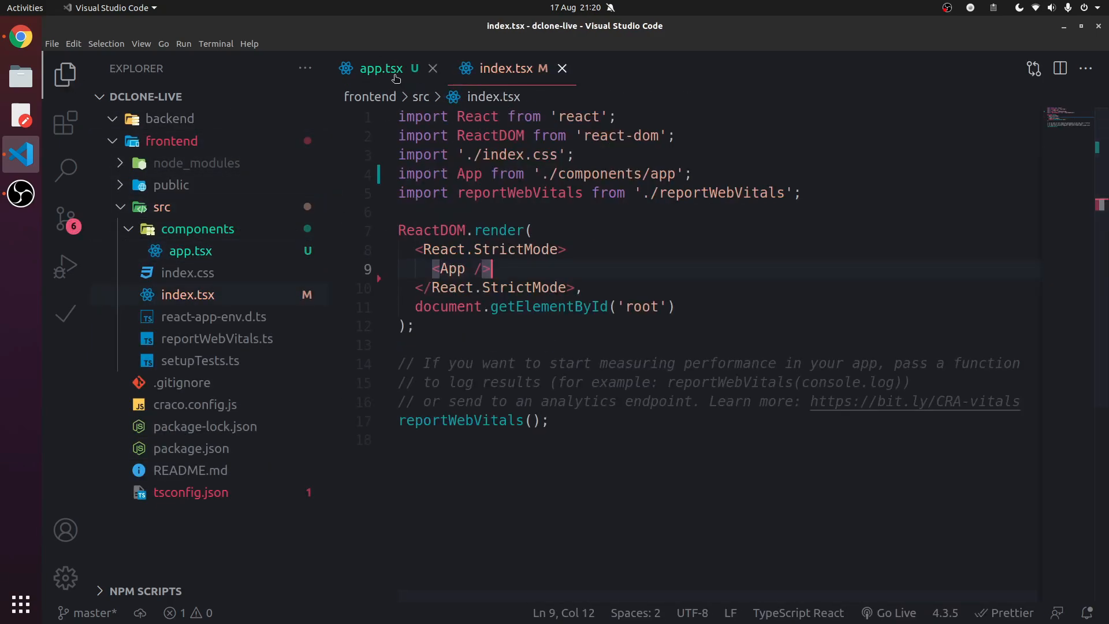
click(432, 68)
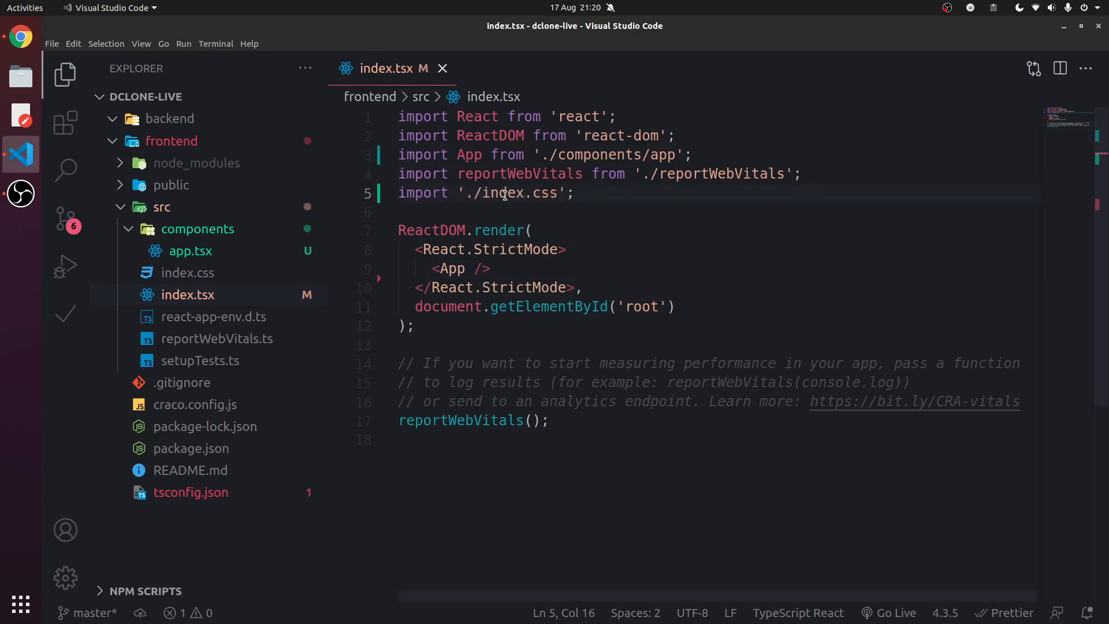
click(187, 272)
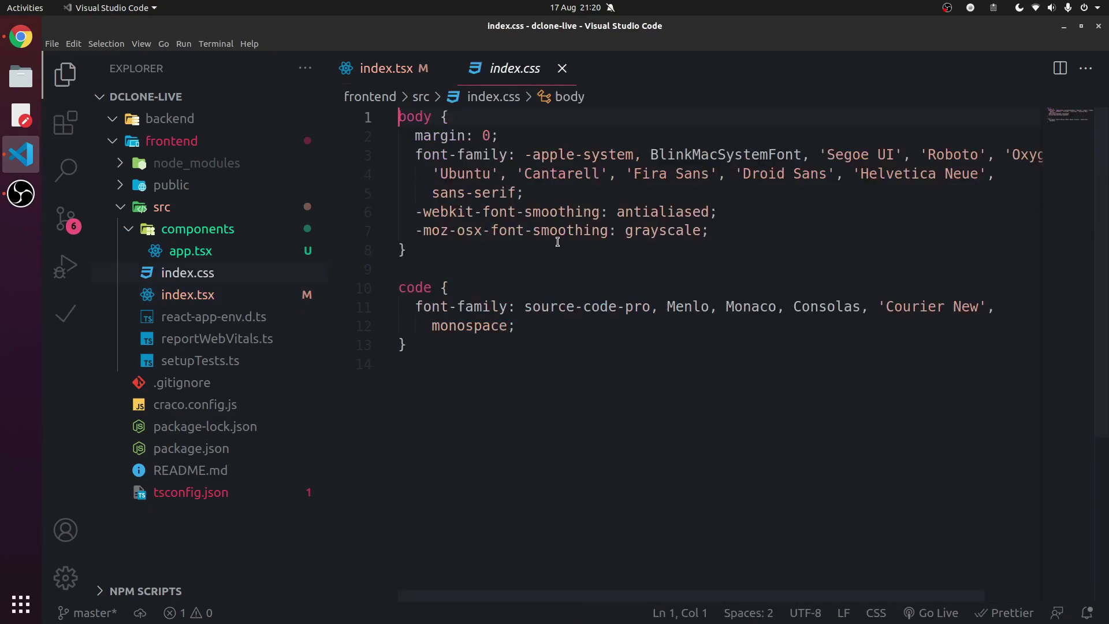
key(ctrl+a)
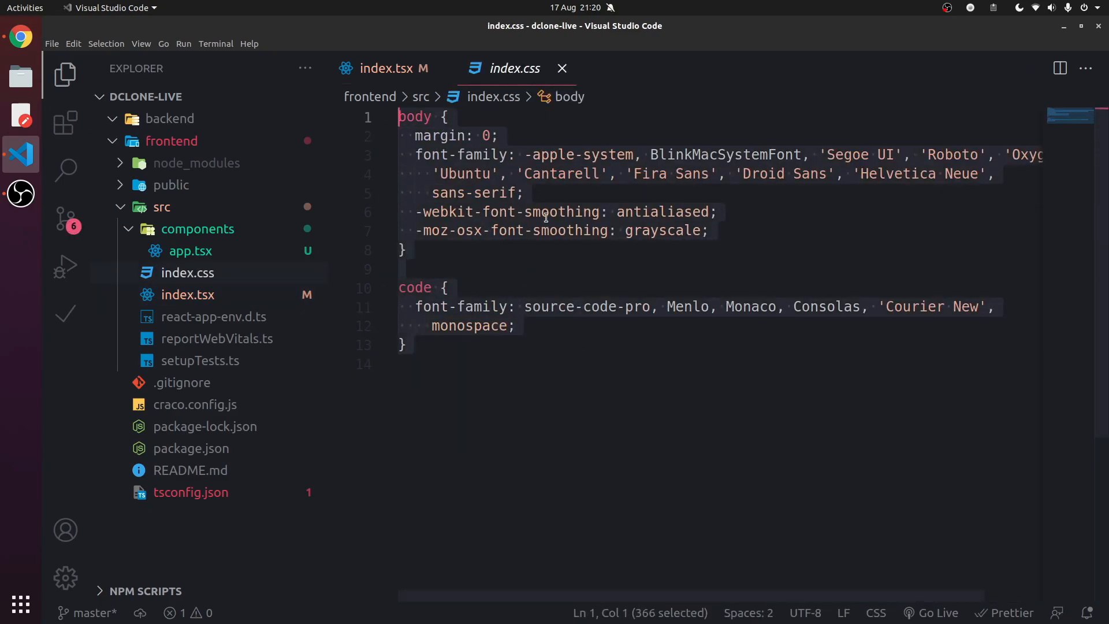
key(Delete)
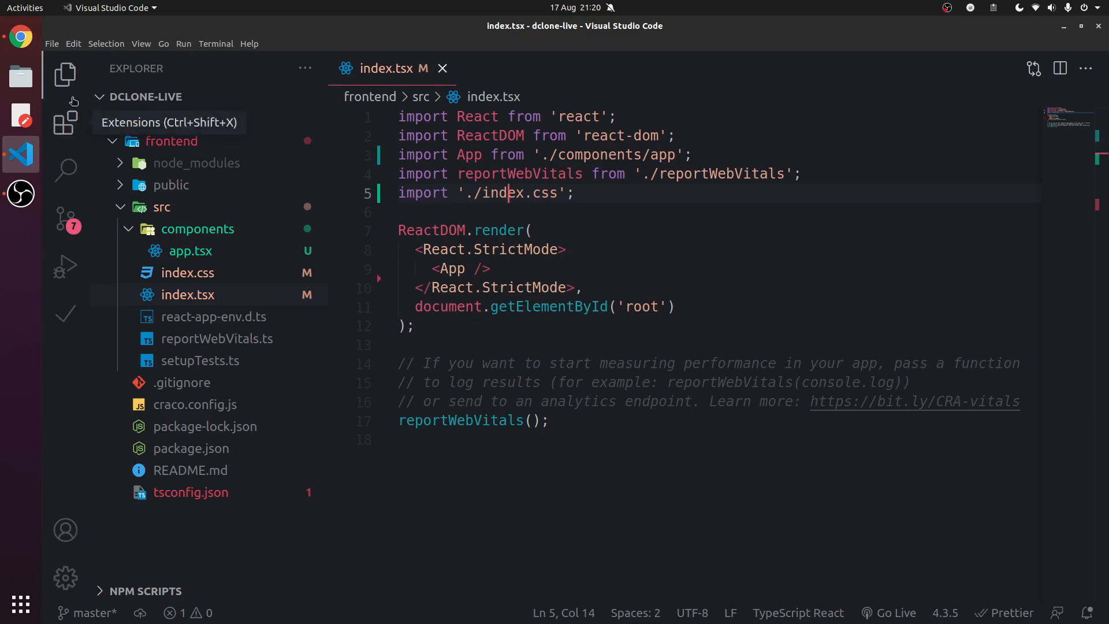
Step: Hide the Explorer, check Hello Earth in Chrome, and open the imported index.css
click(66, 75)
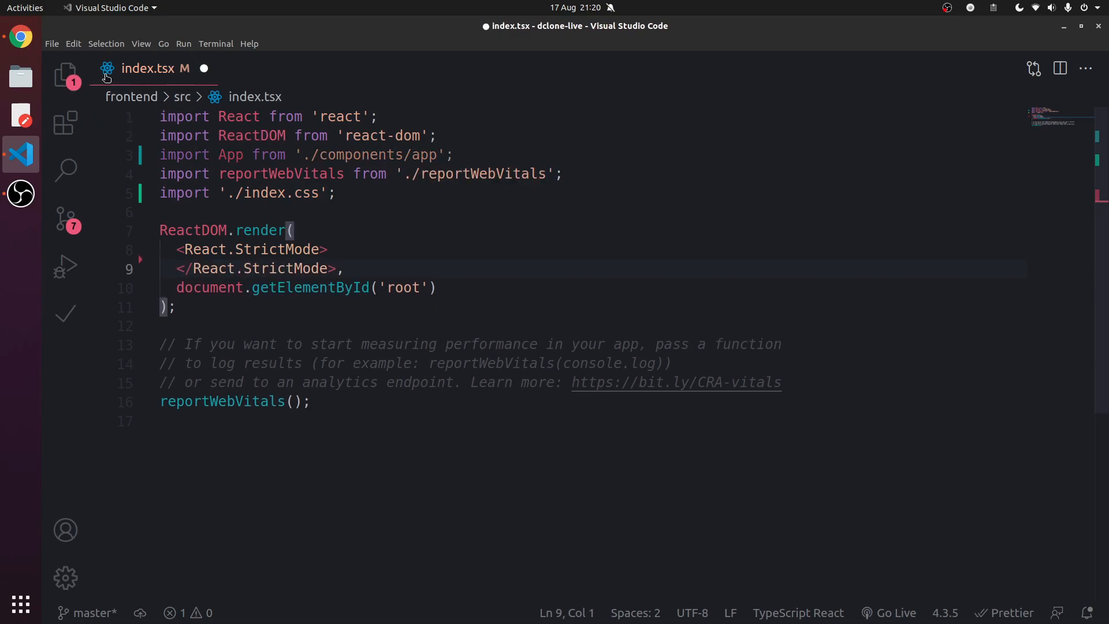
click(22, 37)
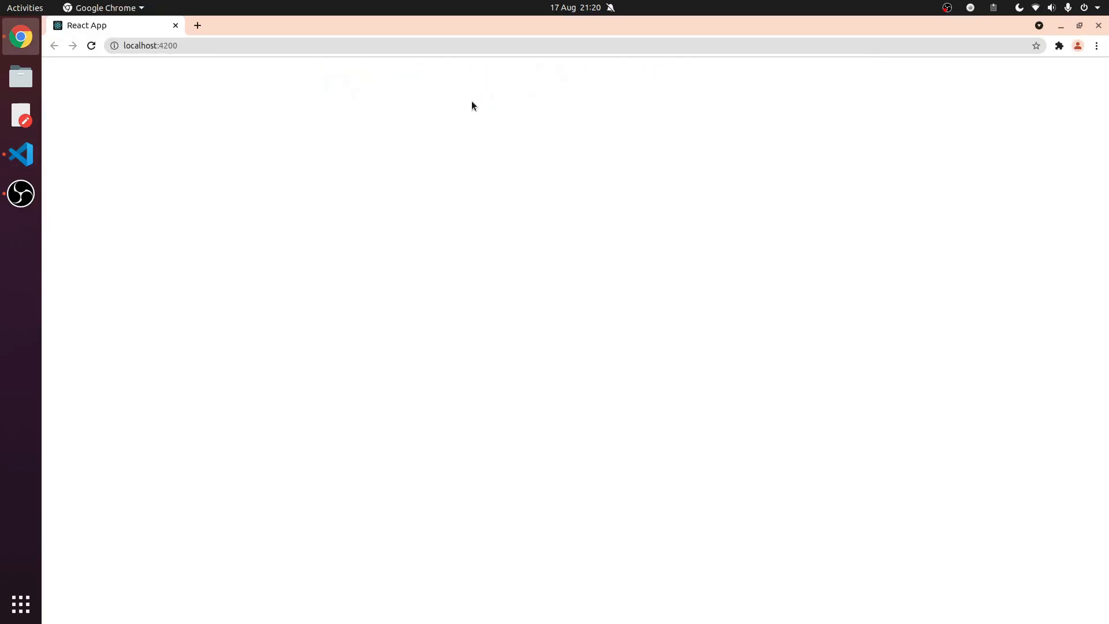
click(21, 153)
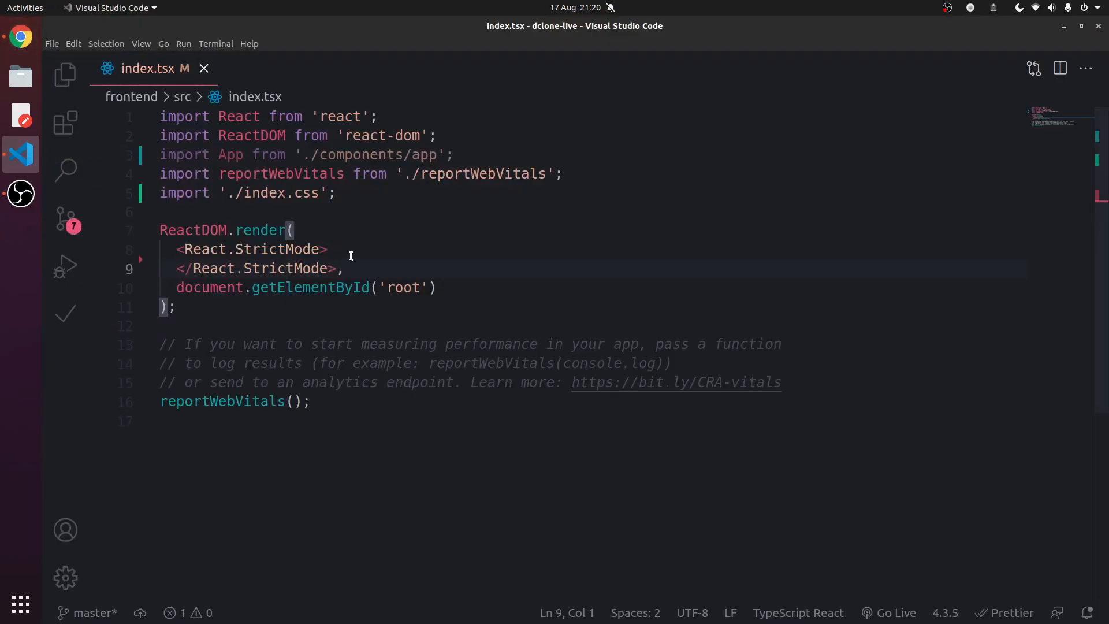
click(21, 41)
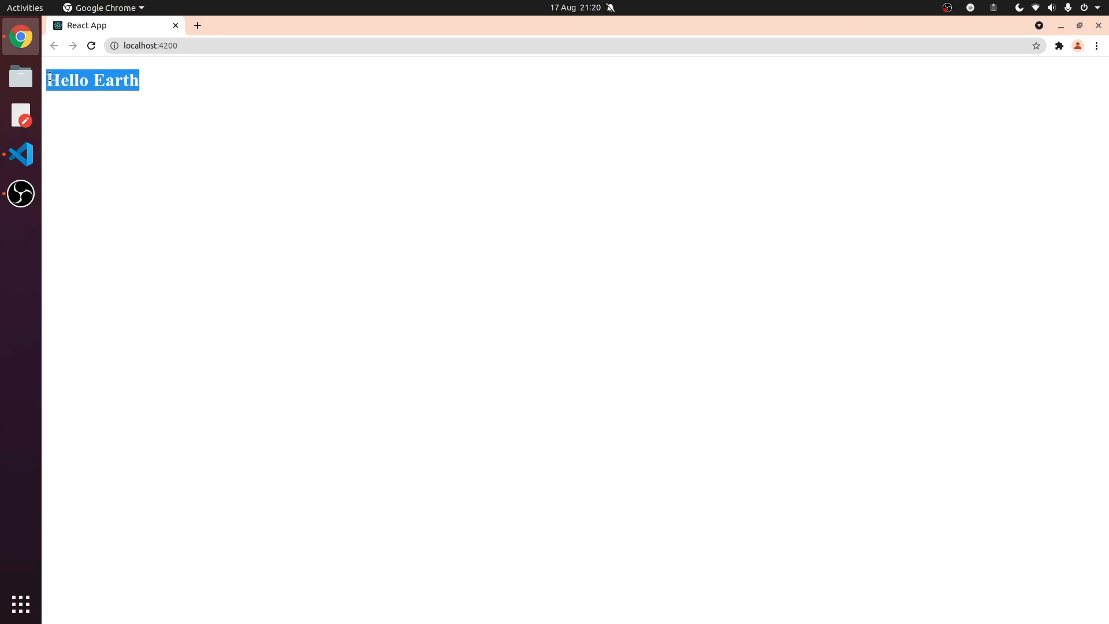
click(20, 154)
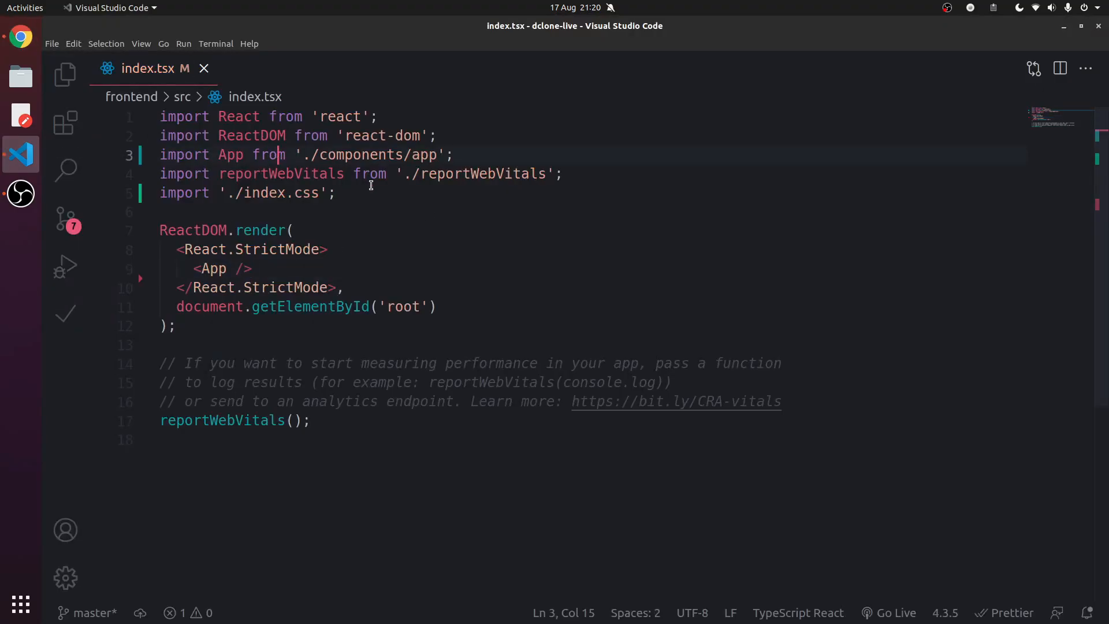
click(369, 193)
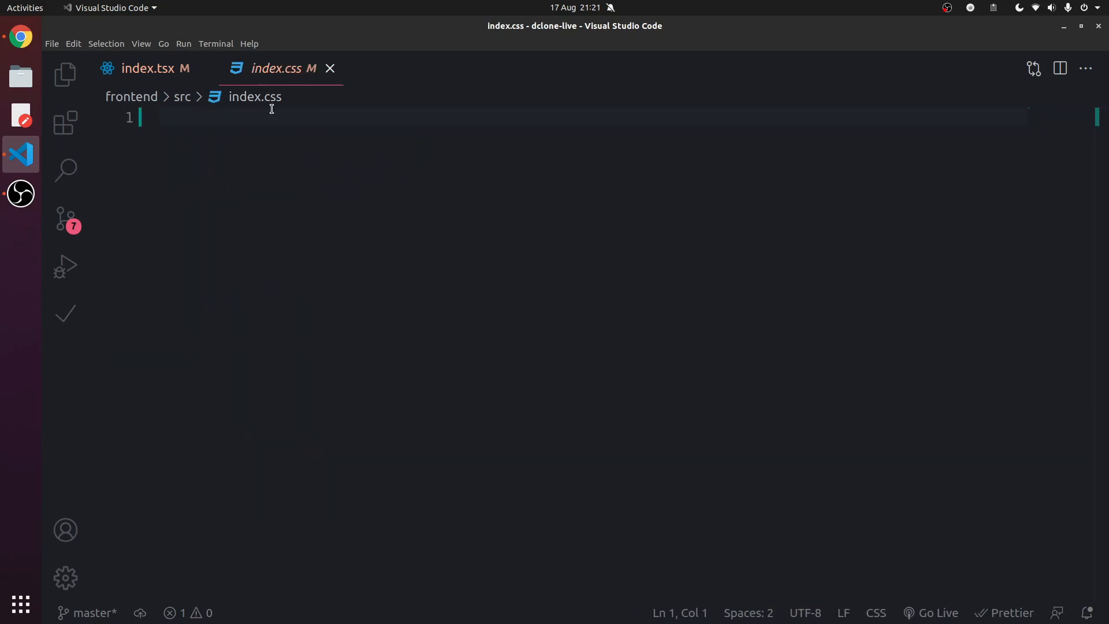
text(@im)
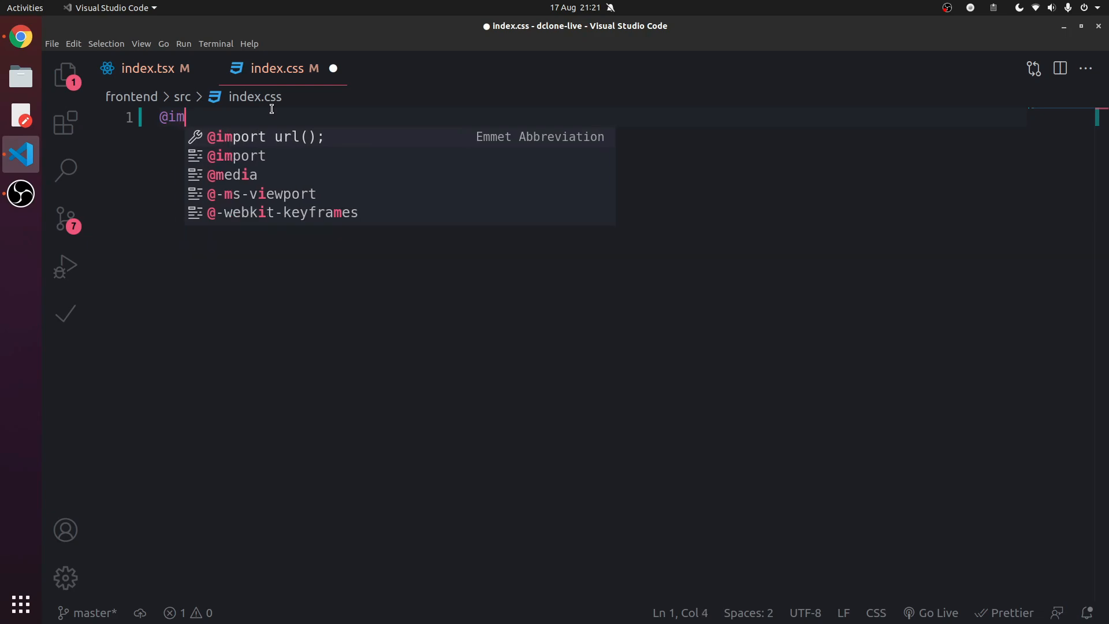
text(port)
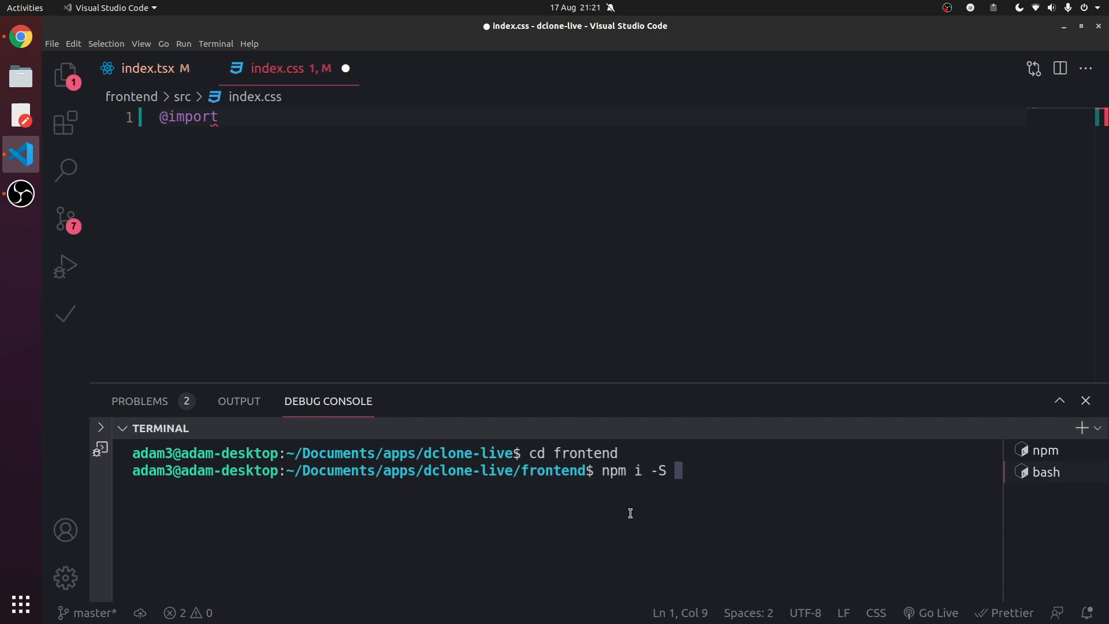
text(tailwindcss)
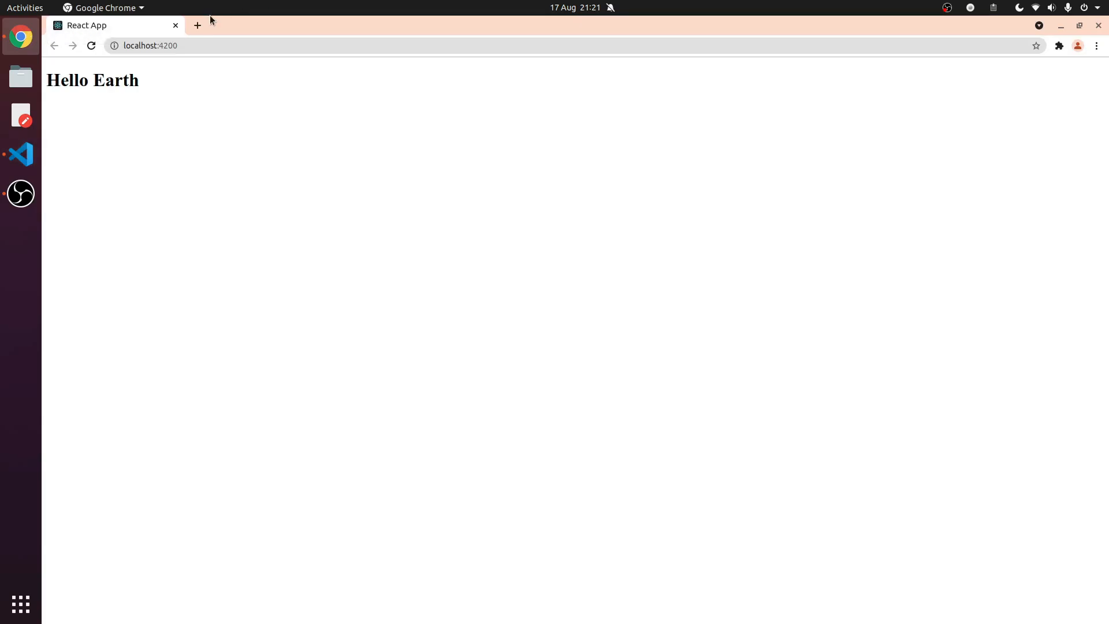
mouse_move(198, 25)
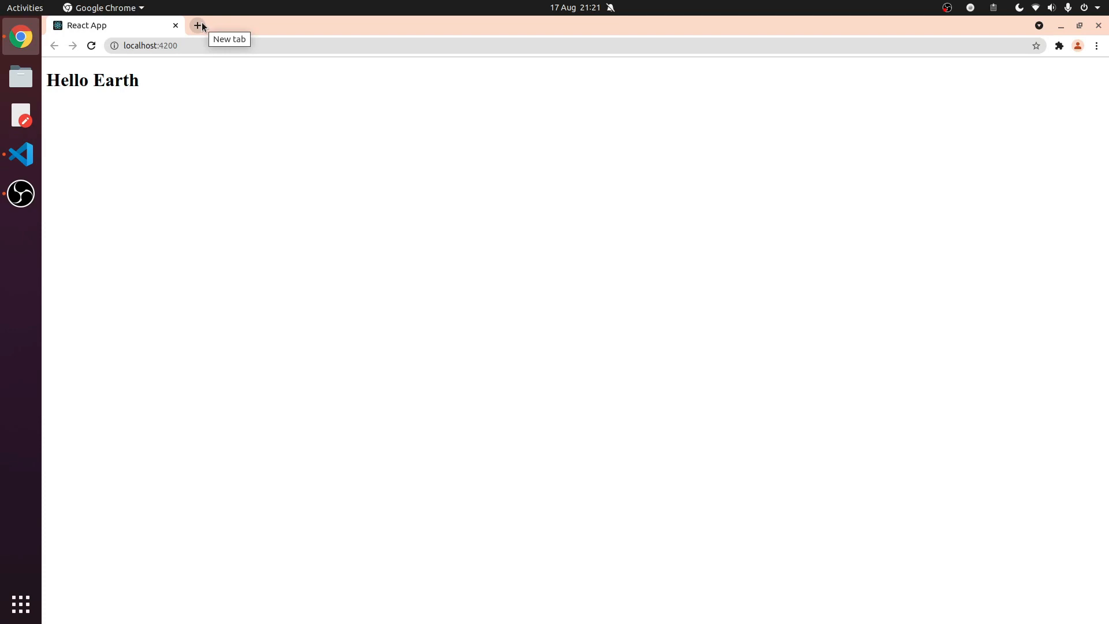
mouse_move(208, 23)
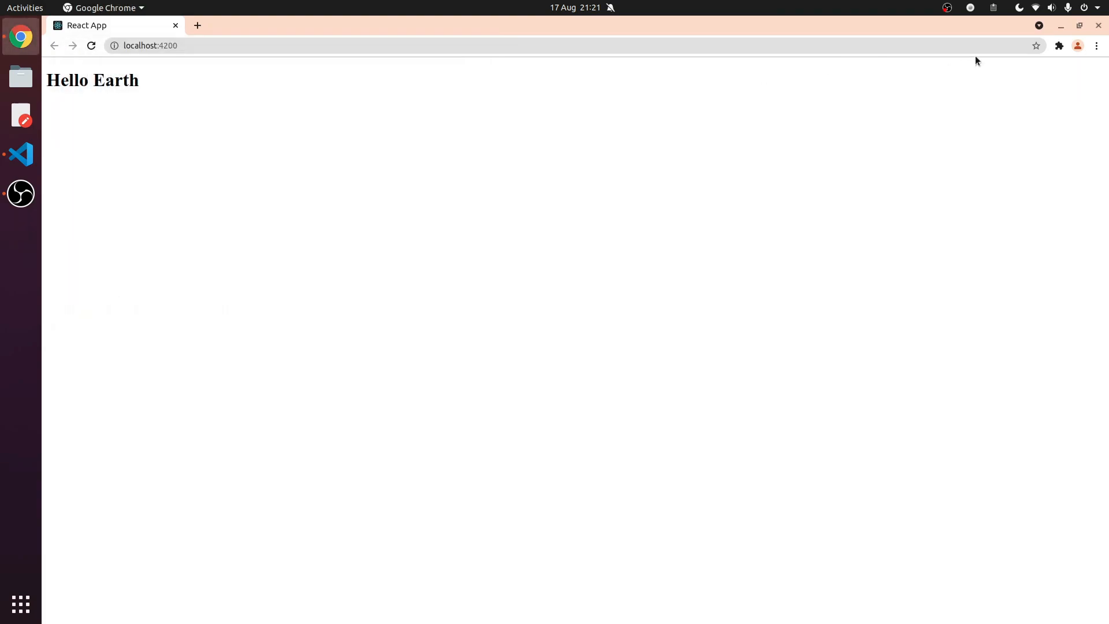
Step: Open tailwindcss.com in a new Chrome tab beside the React app, plus another blank tab
click(20, 154)
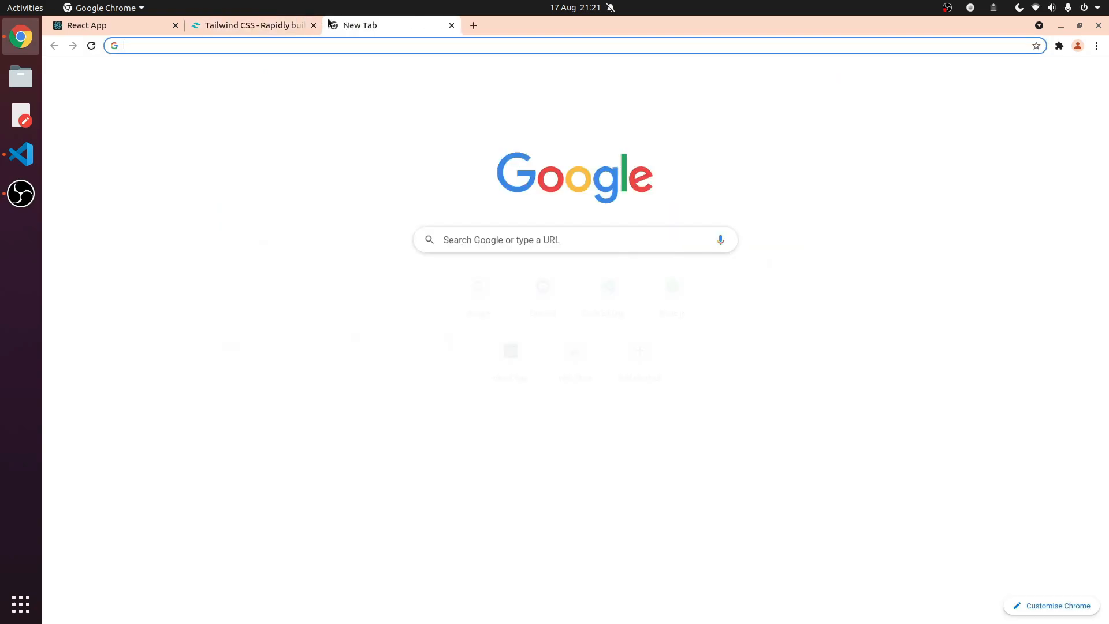
Step: Close the blank tab, scroll through the Tailwind homepage, and open the docs Quick search
text(get)
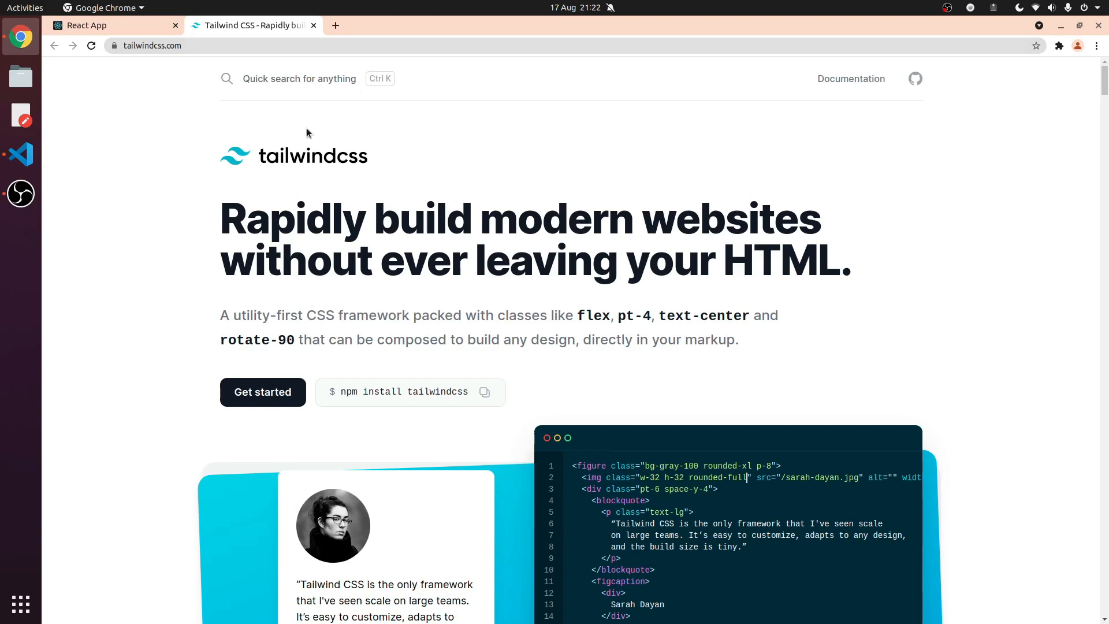
scroll(down, 3)
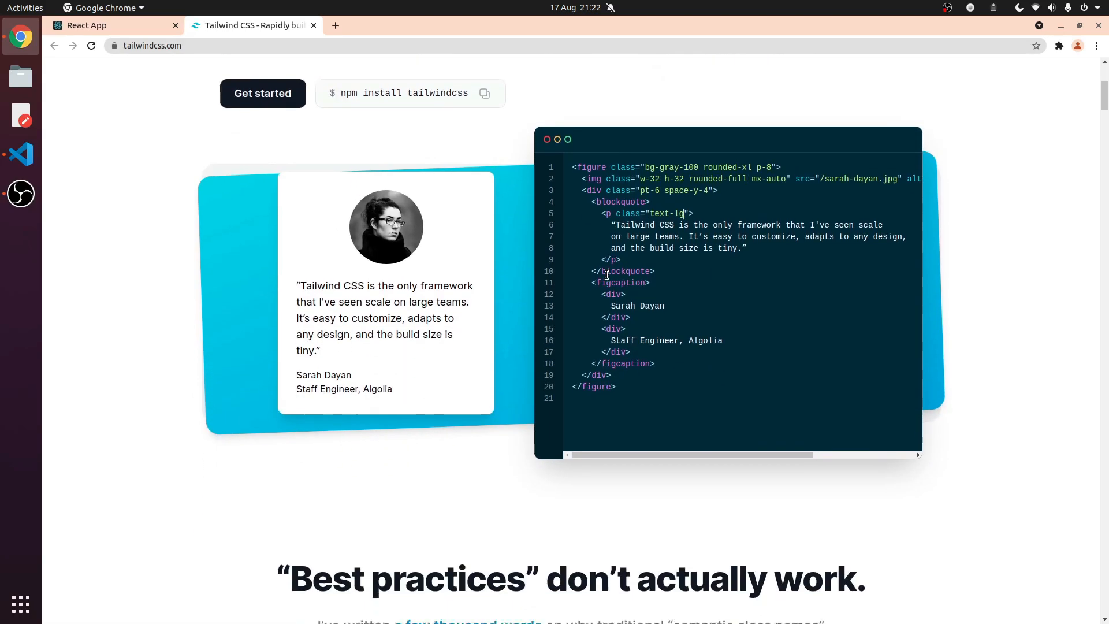
scroll(down, 3)
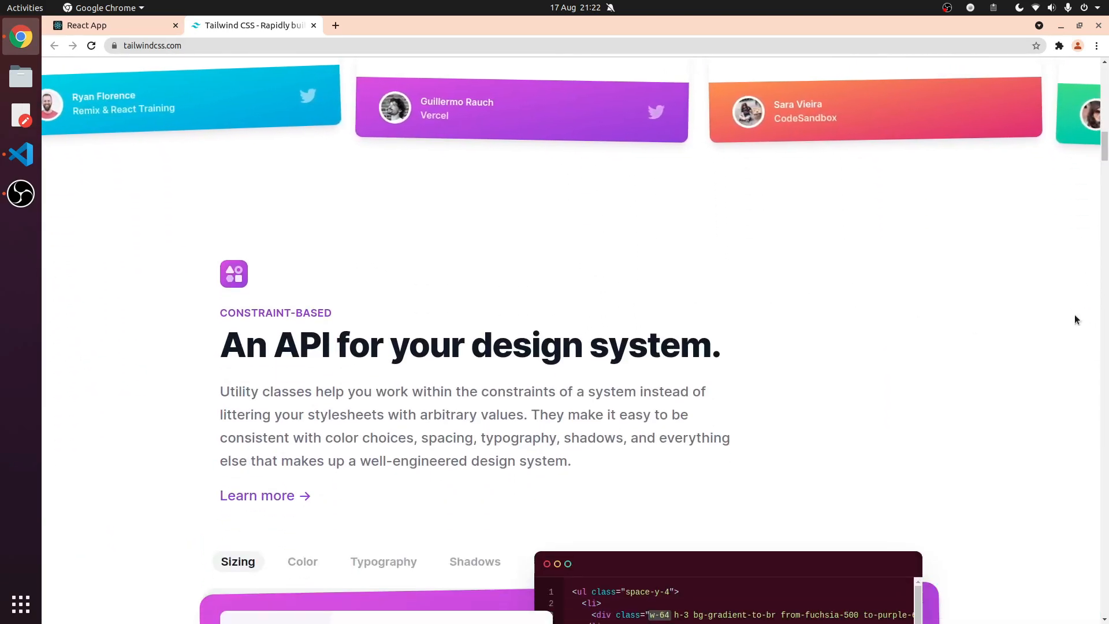
scroll(down, 3)
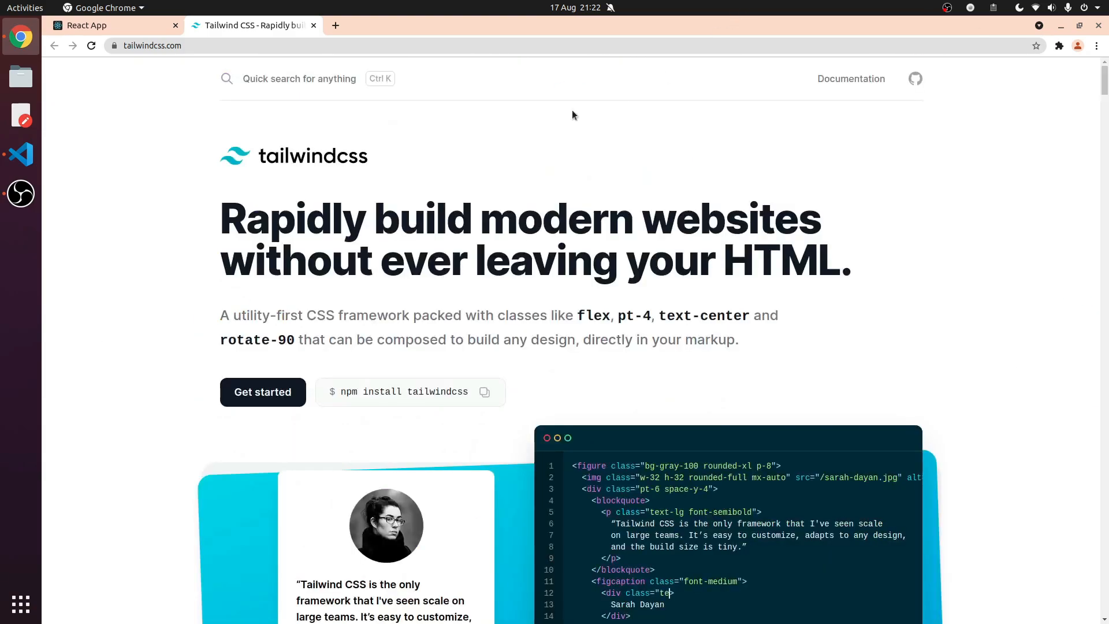
click(298, 78)
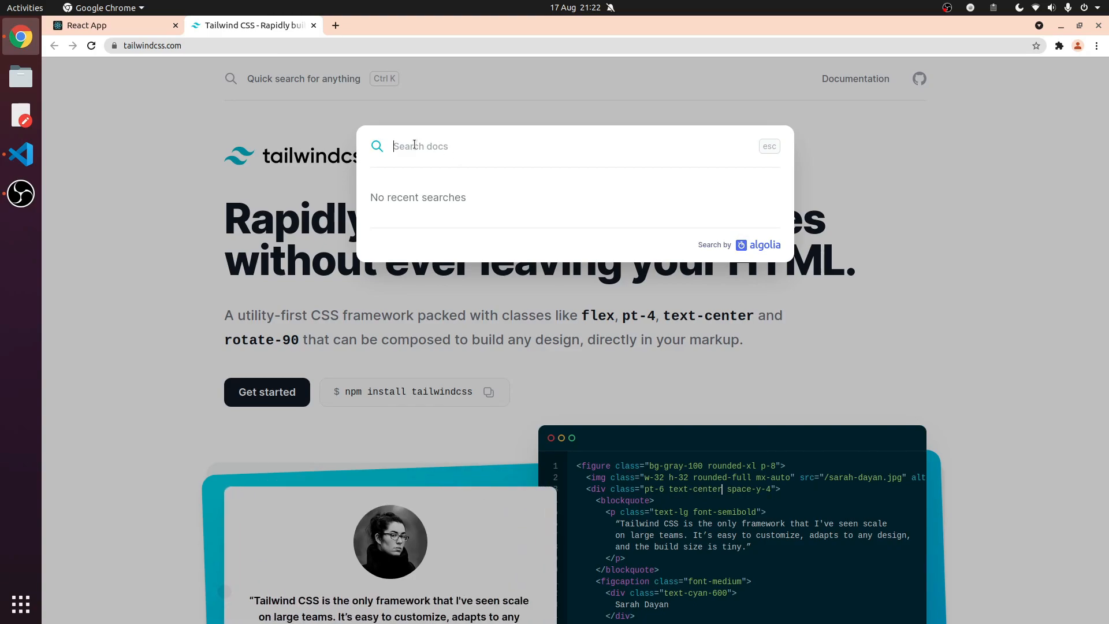
Step: Switch to VS Code and open app.tsx from frontend/src/components
click(21, 153)
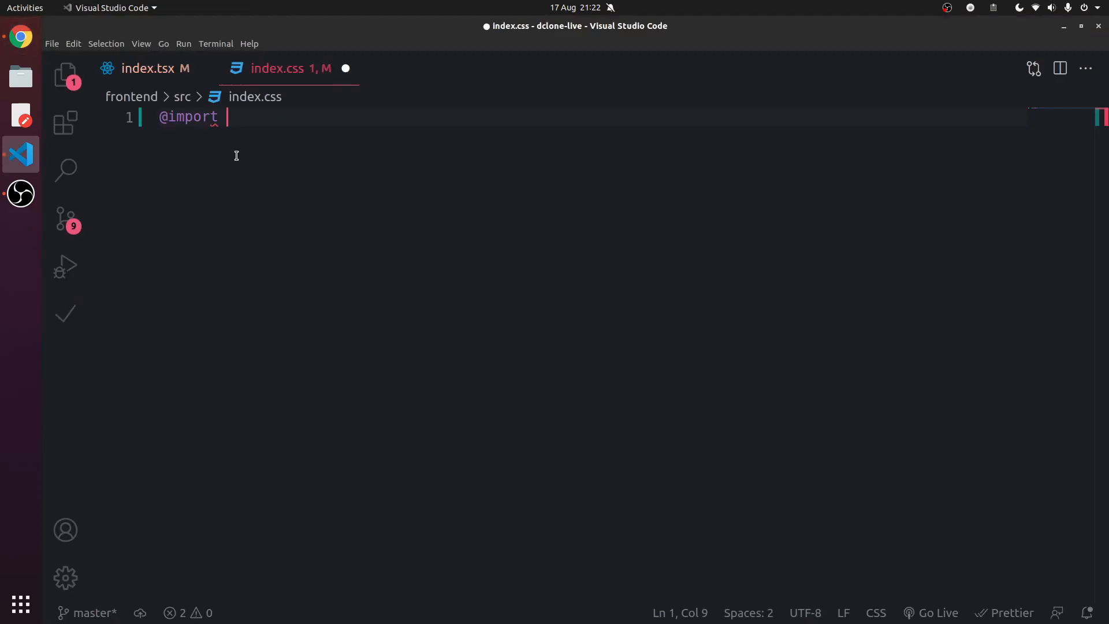
click(154, 68)
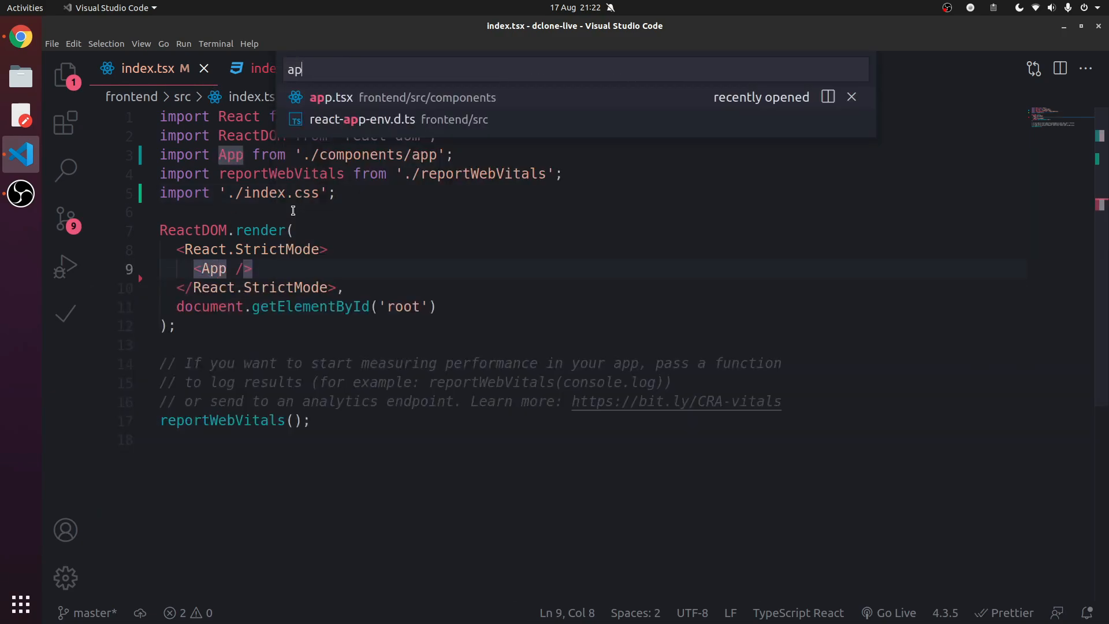
click(331, 97)
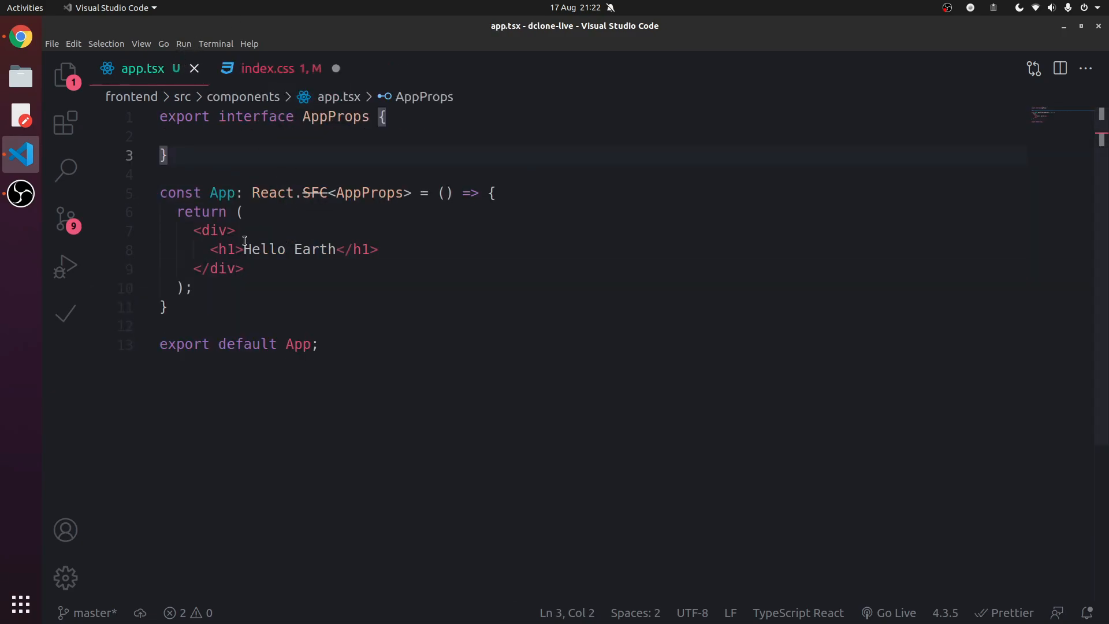
click(272, 68)
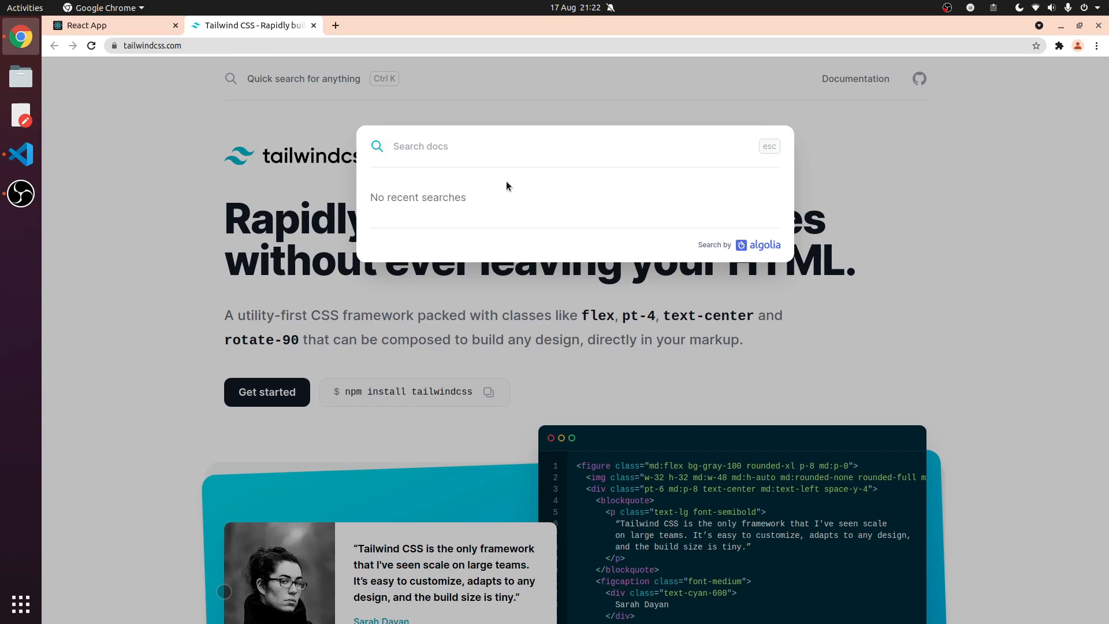
Step: Search the docs for 'background', open Background Color, and select the bg-indigo-900 class name
text(background c)
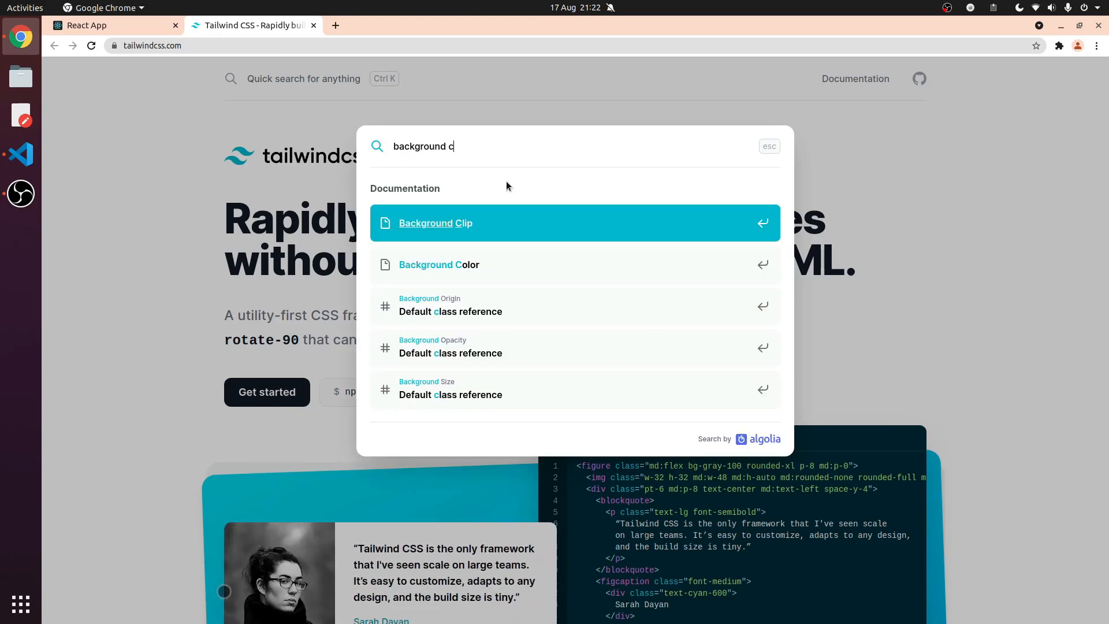
click(439, 264)
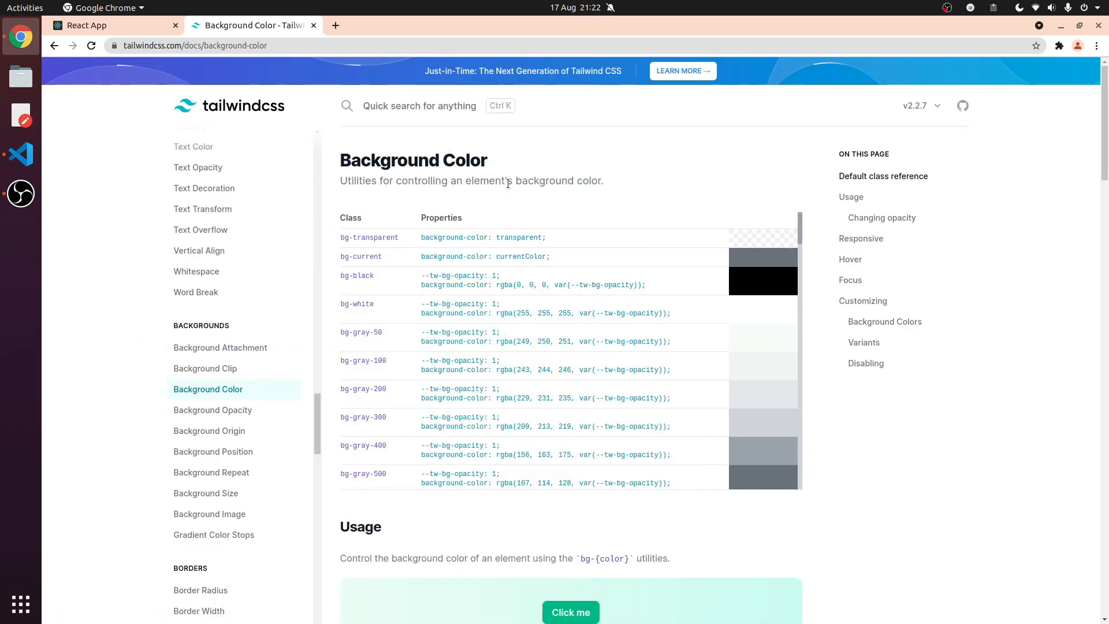
scroll(down, 3)
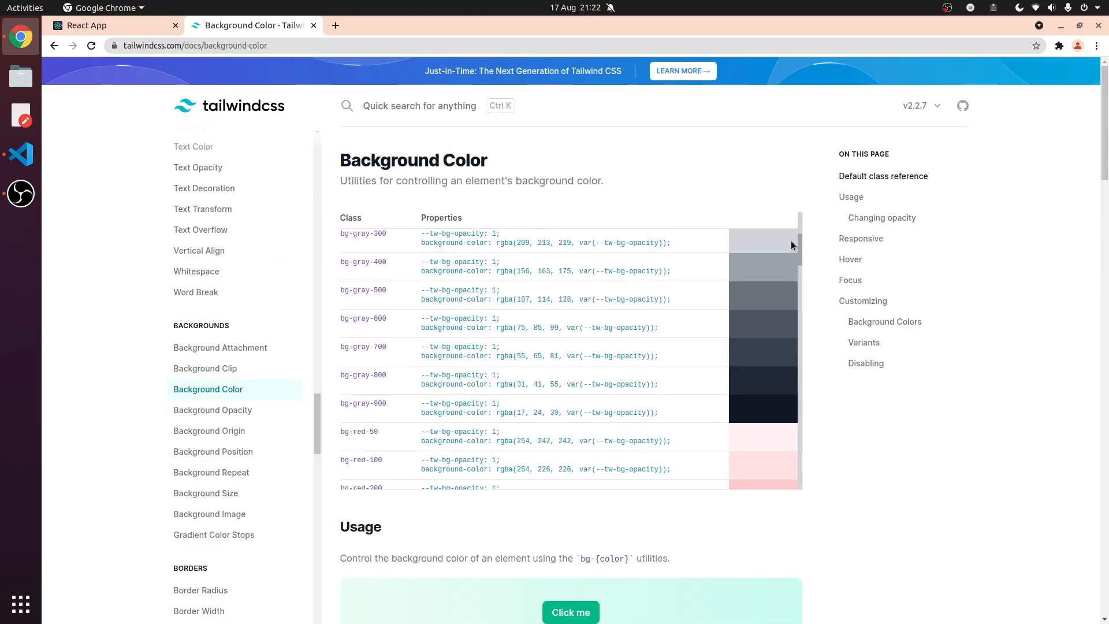
scroll(down, 3)
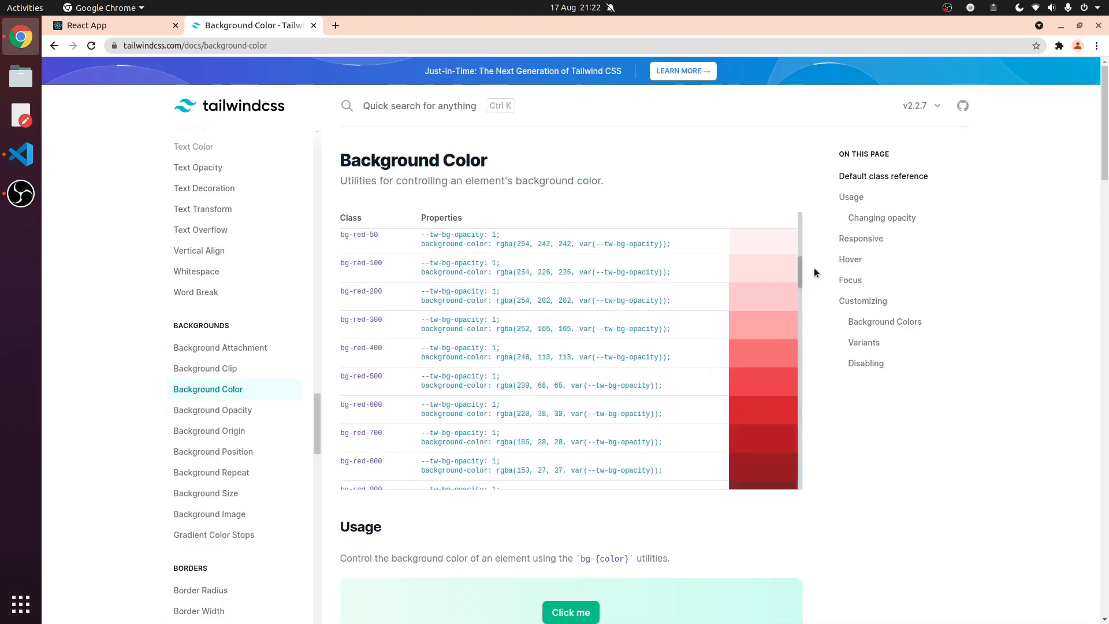
scroll(down, 3)
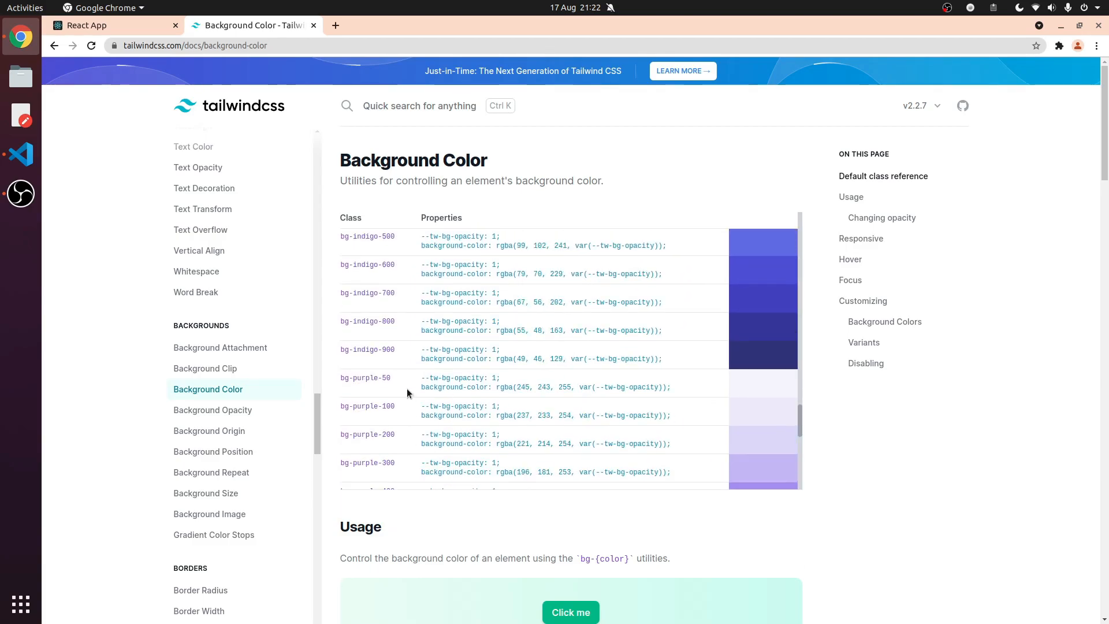
double_click(367, 349)
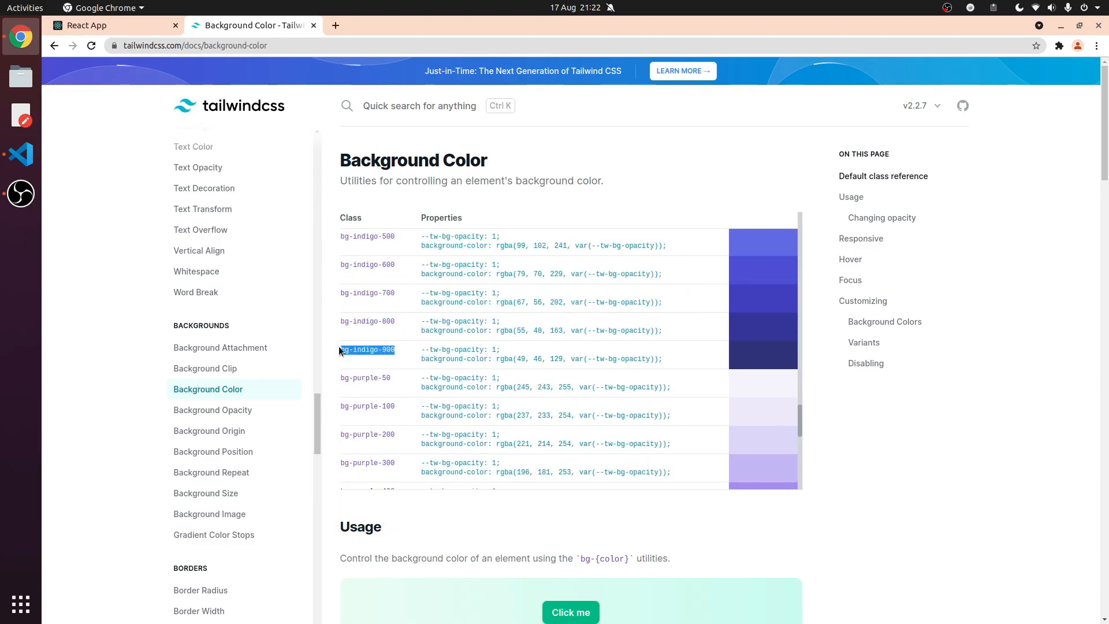
click(21, 154)
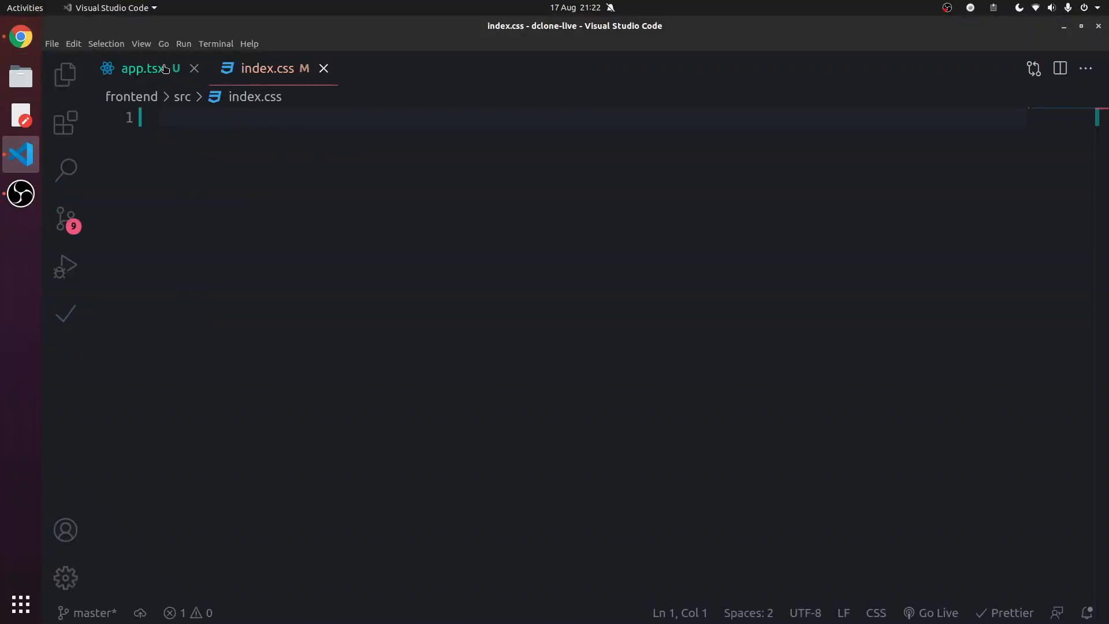
Step: Add className="bg-indigo-900" to the App div in app.tsx
click(144, 69)
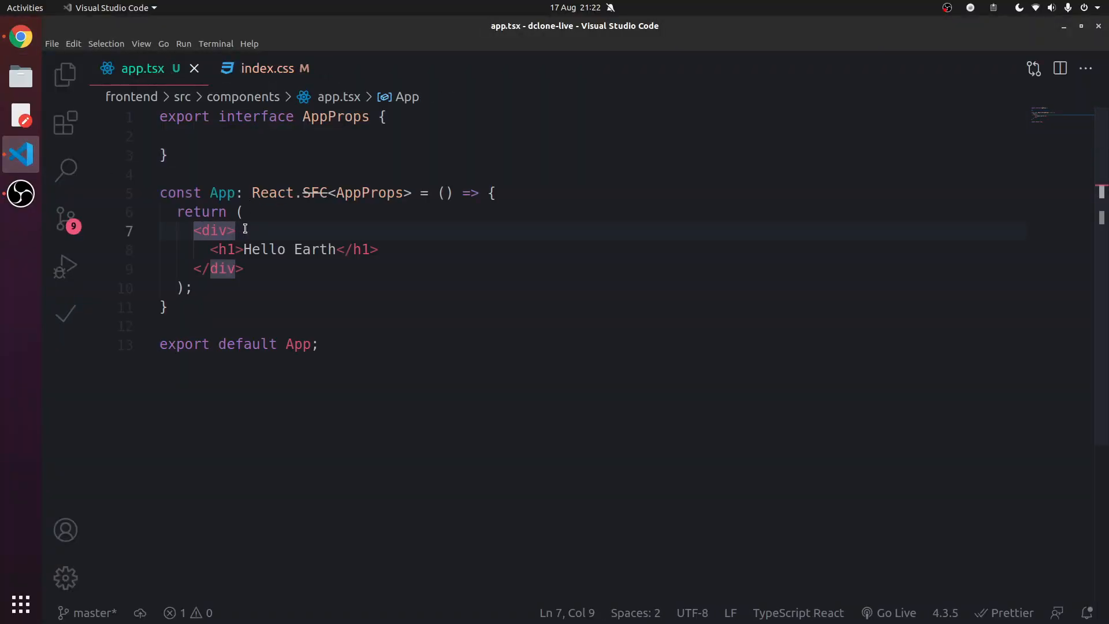
text(cla)
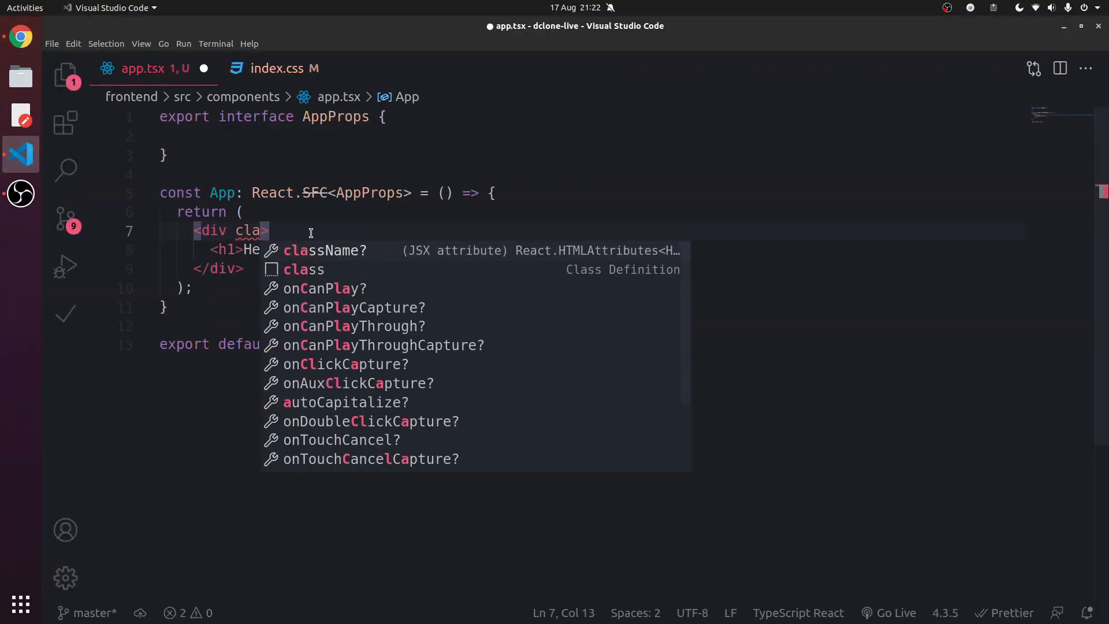
click(324, 250)
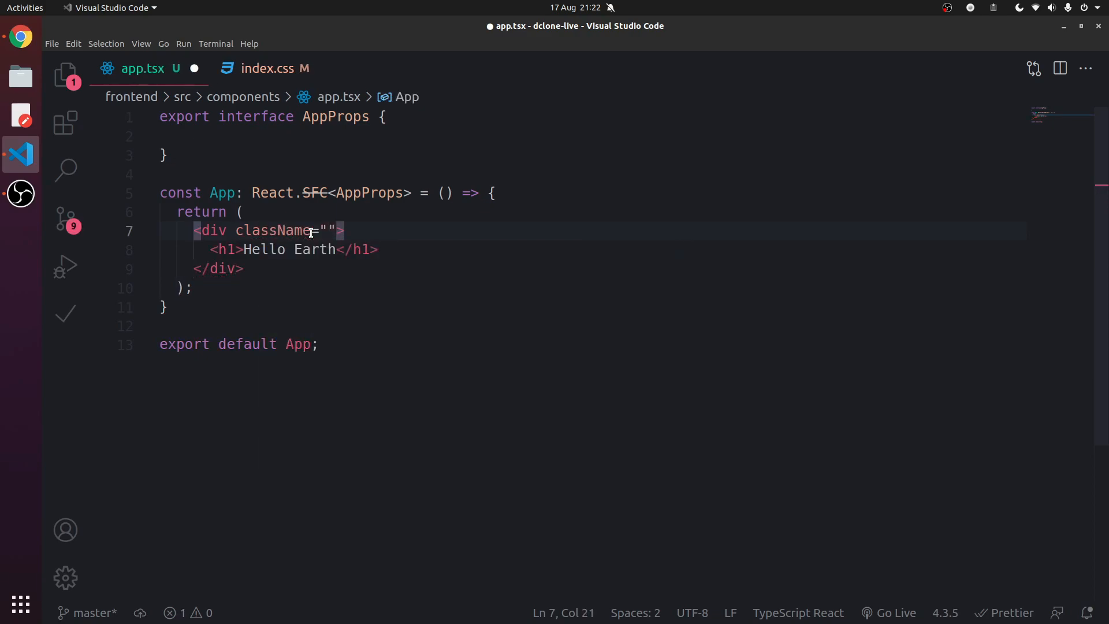
text(bg-indigo-900)
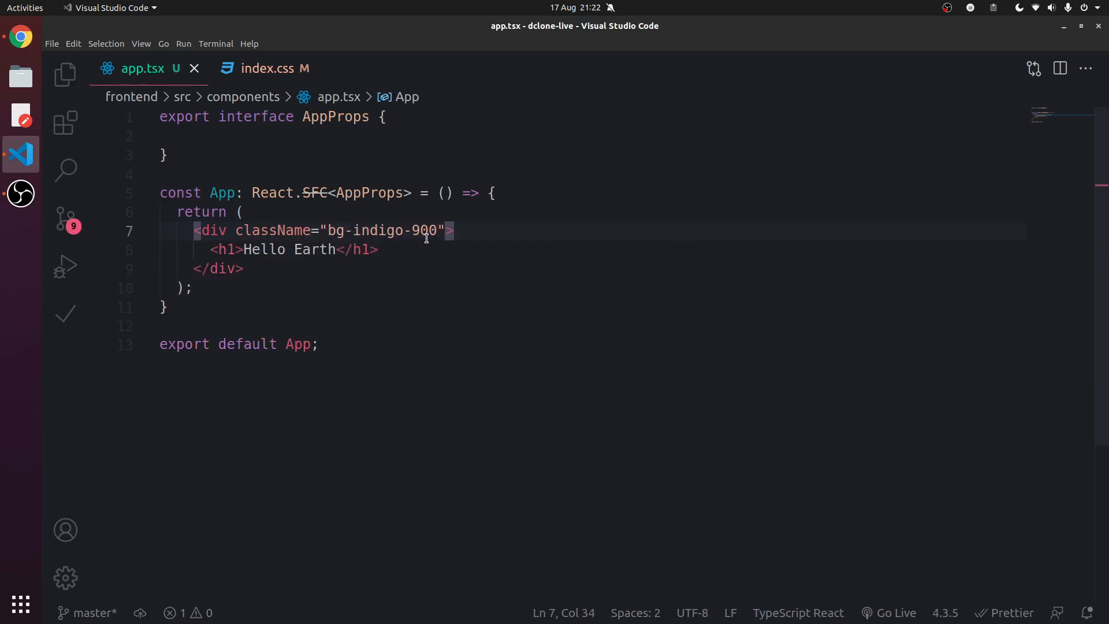
Step: Check the running app and Tailwind docs in Chrome, then return to index.css
click(21, 36)
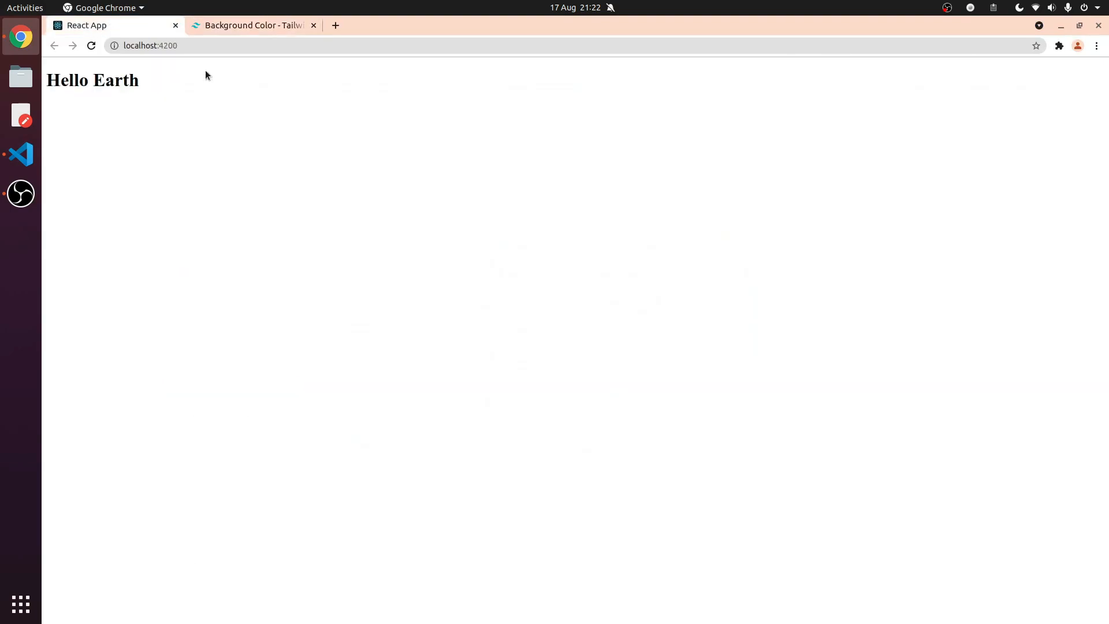
click(21, 154)
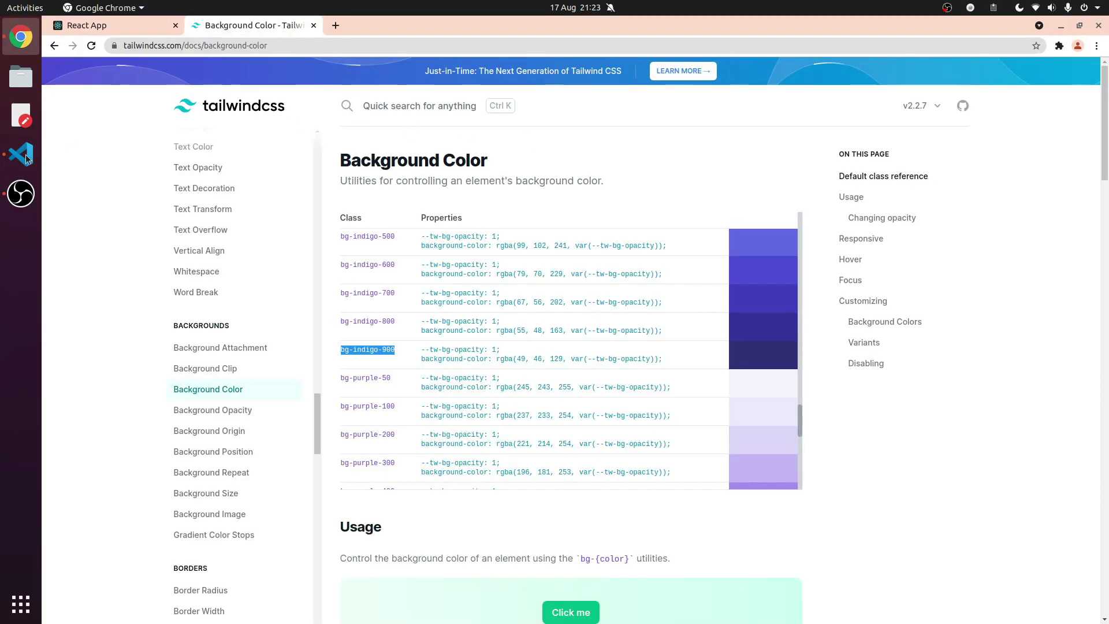
click(21, 154)
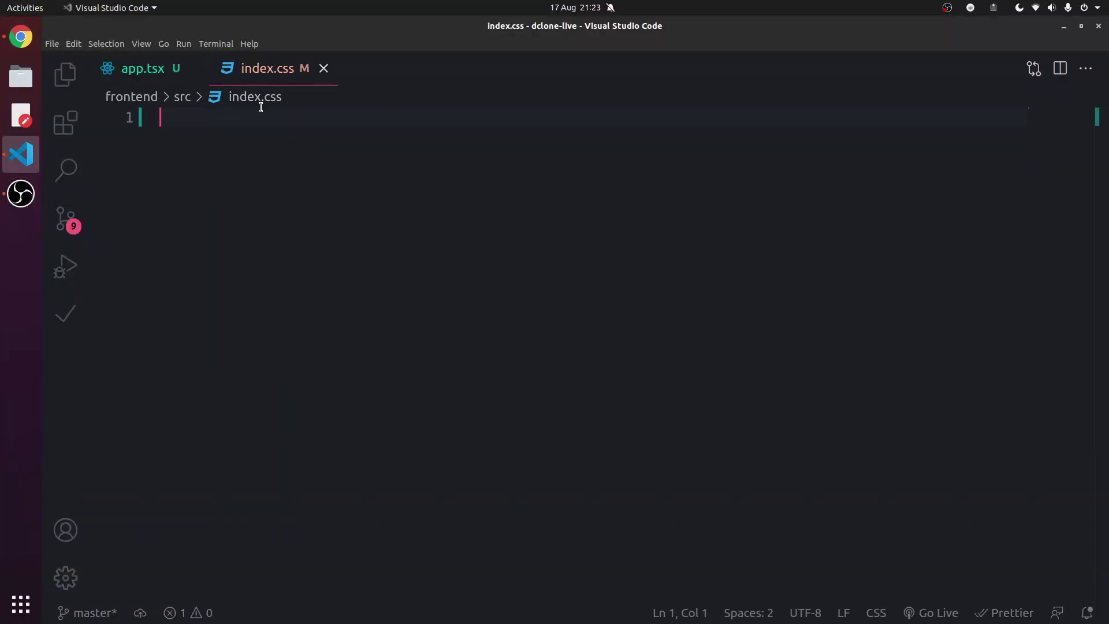
text(i=)
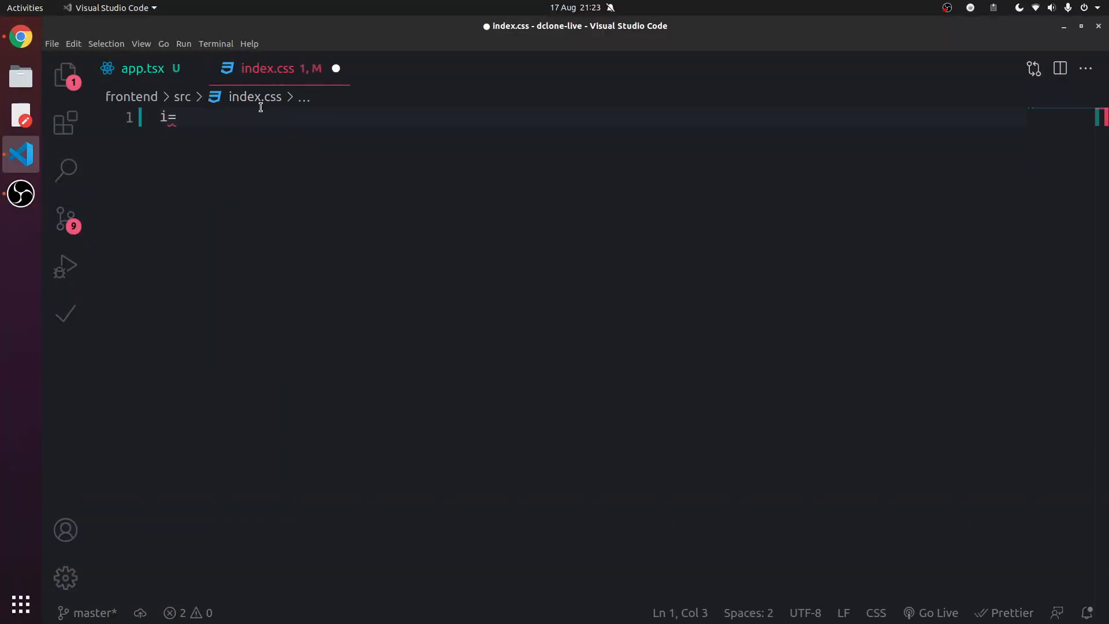
key(ctrl+p)
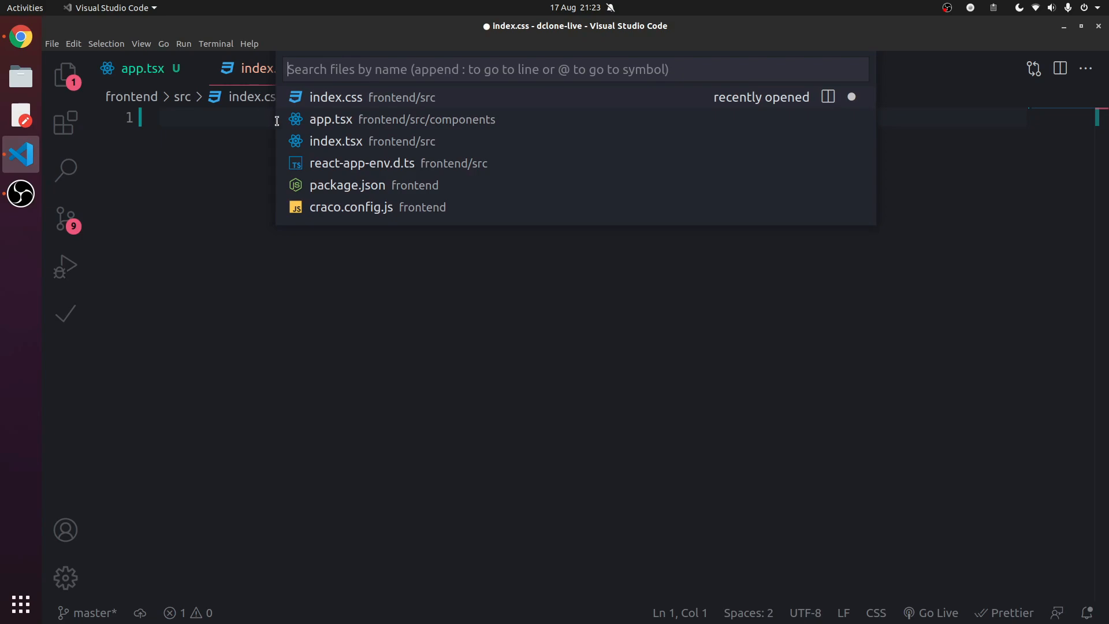
click(335, 141)
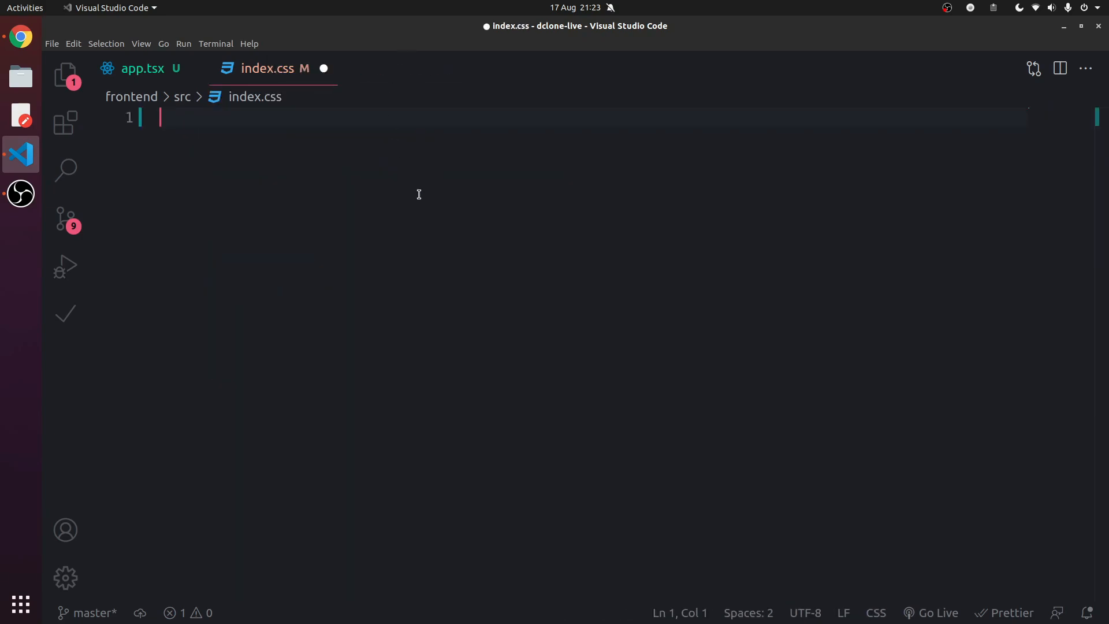
text(@import ')
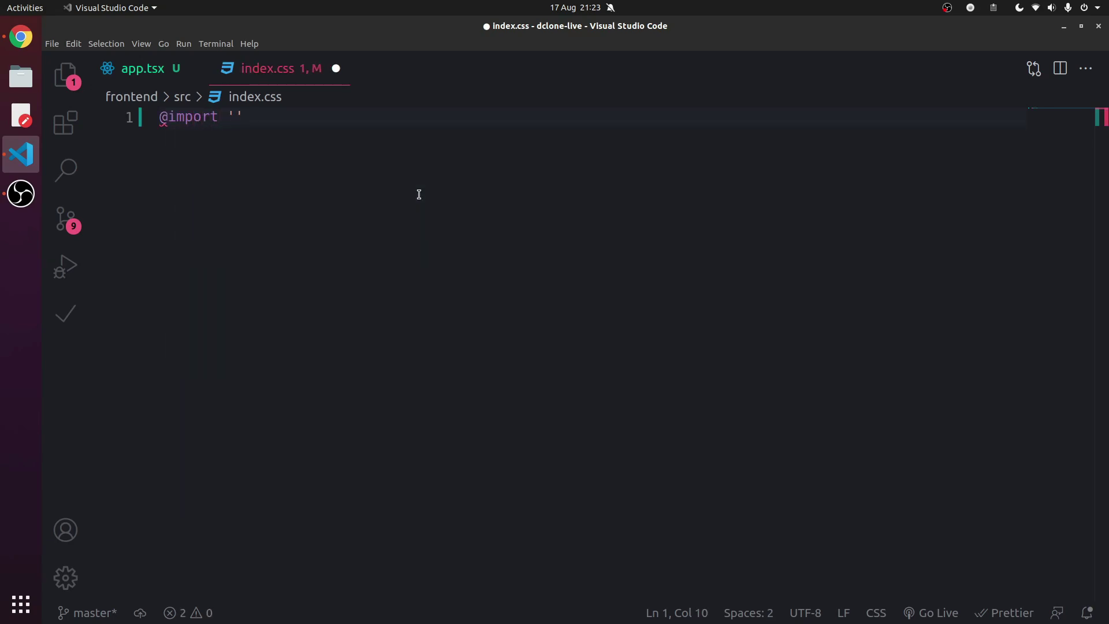
key(BackSpace)
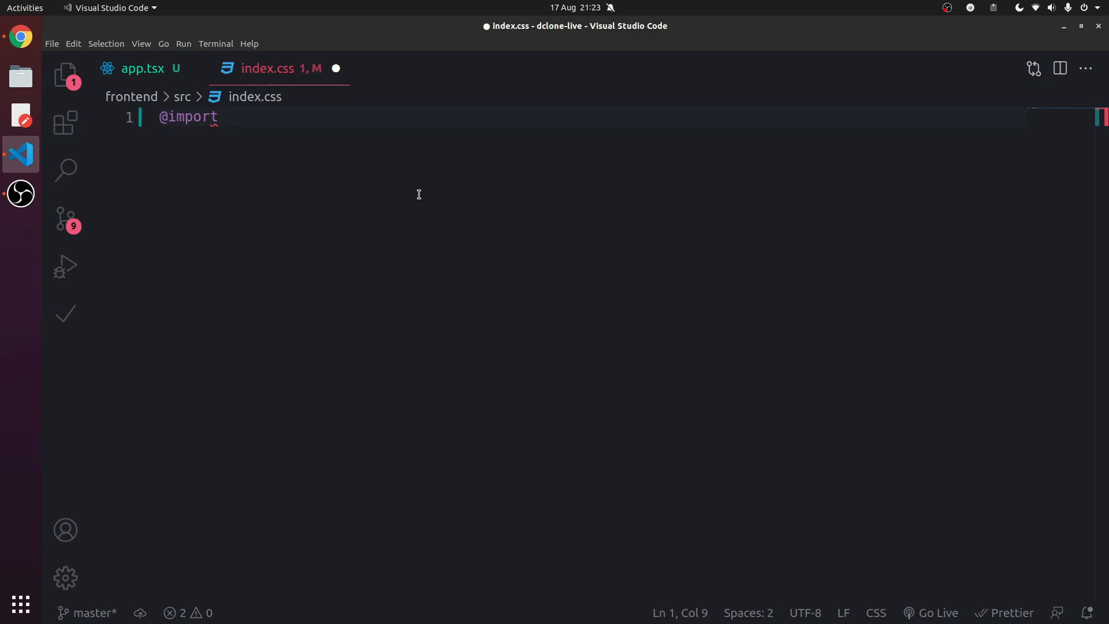
text('t)
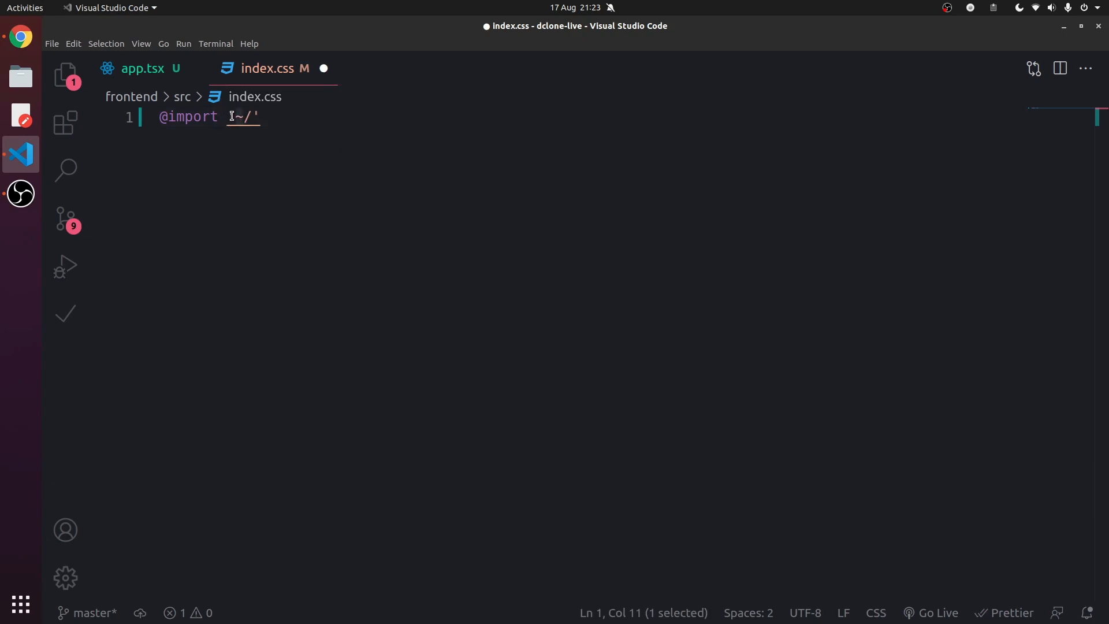
click(66, 76)
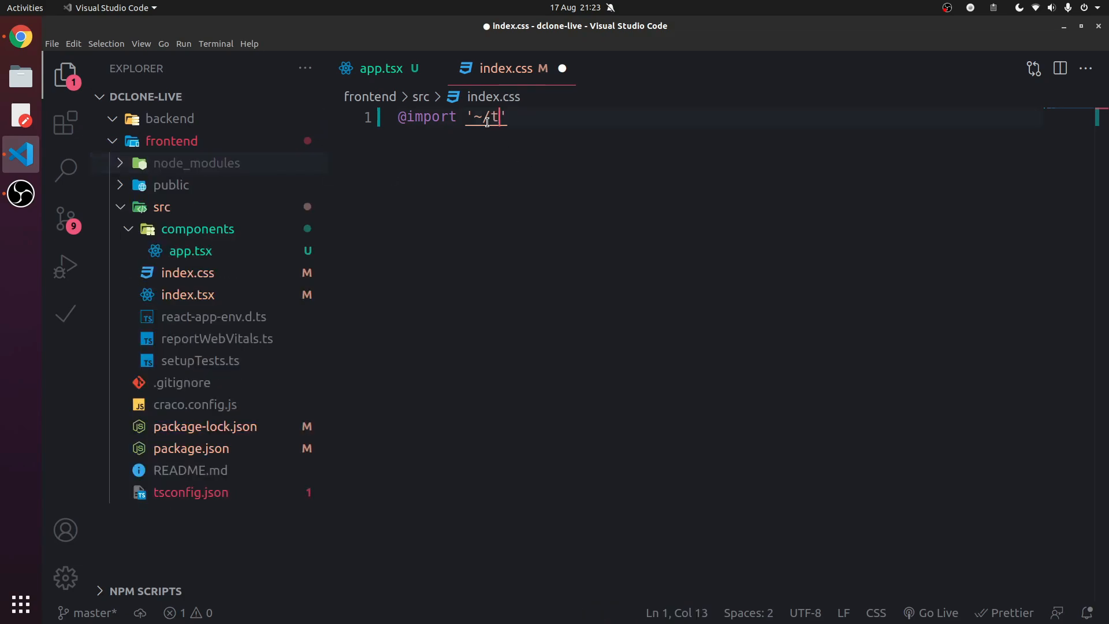
Step: Complete the import path to '~tailwindcss/dist/tailwind.min.css' after browsing tailwindcss/dist, then check Chrome
text(ailwindcss)
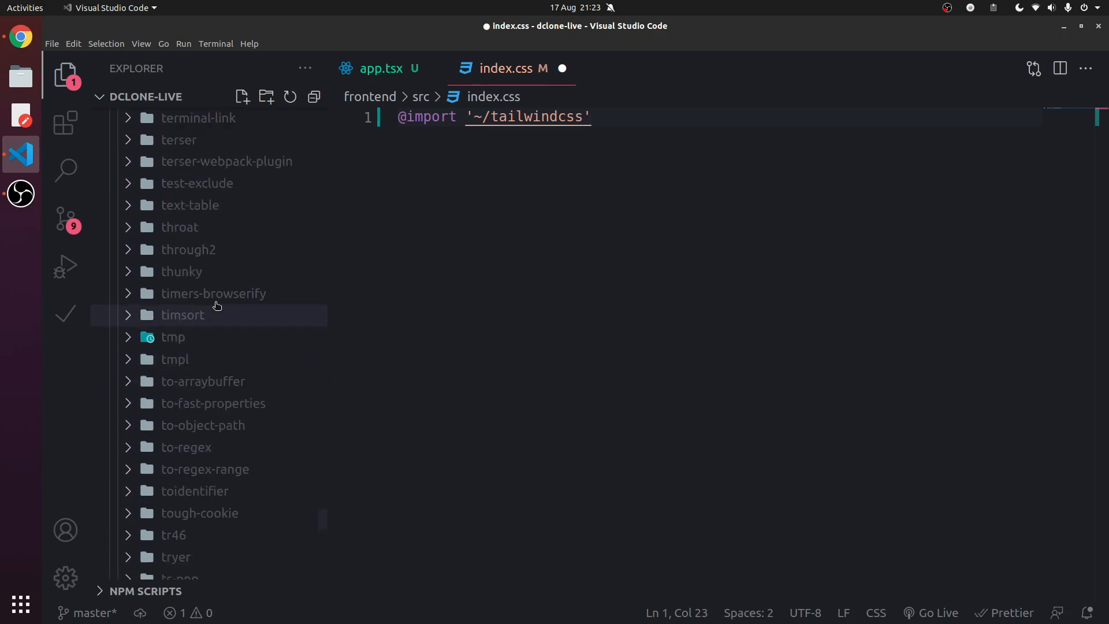
click(193, 207)
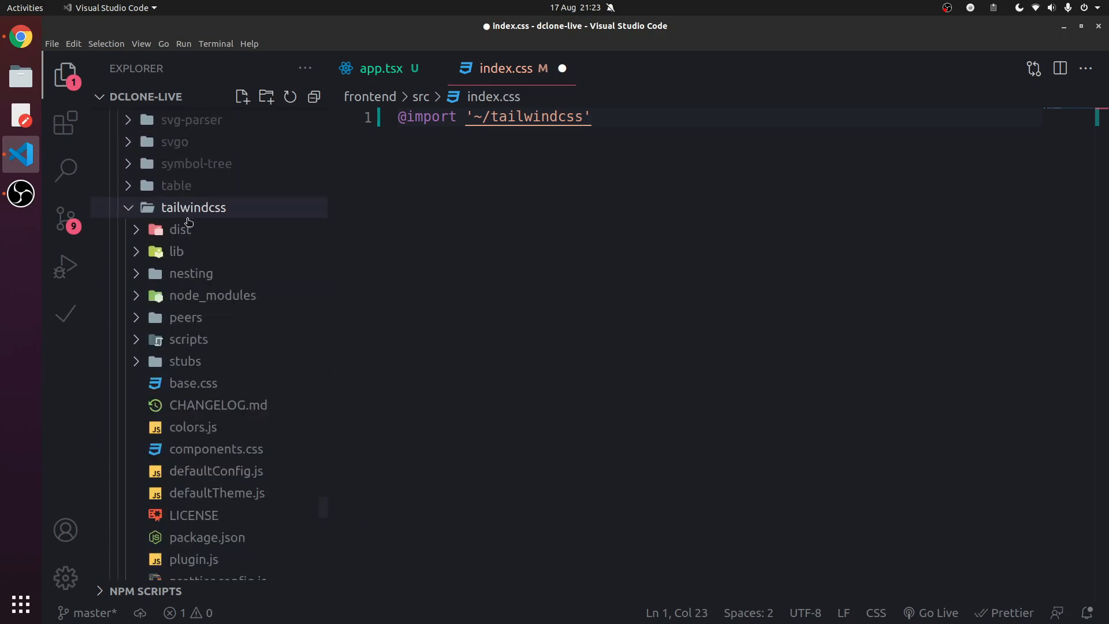
mouse_move(196, 233)
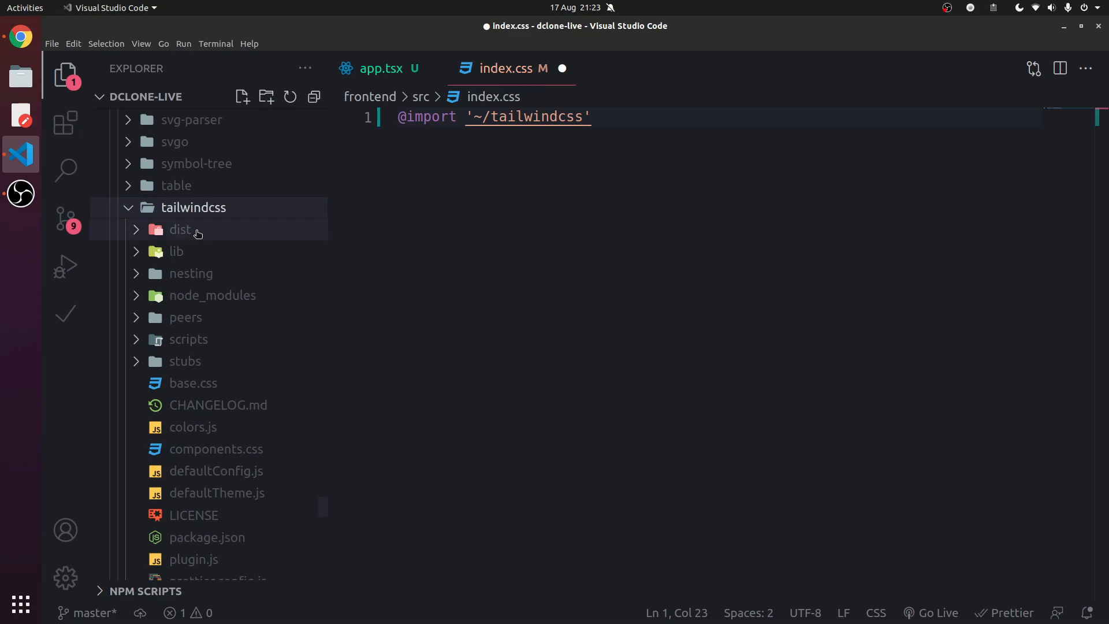
click(180, 230)
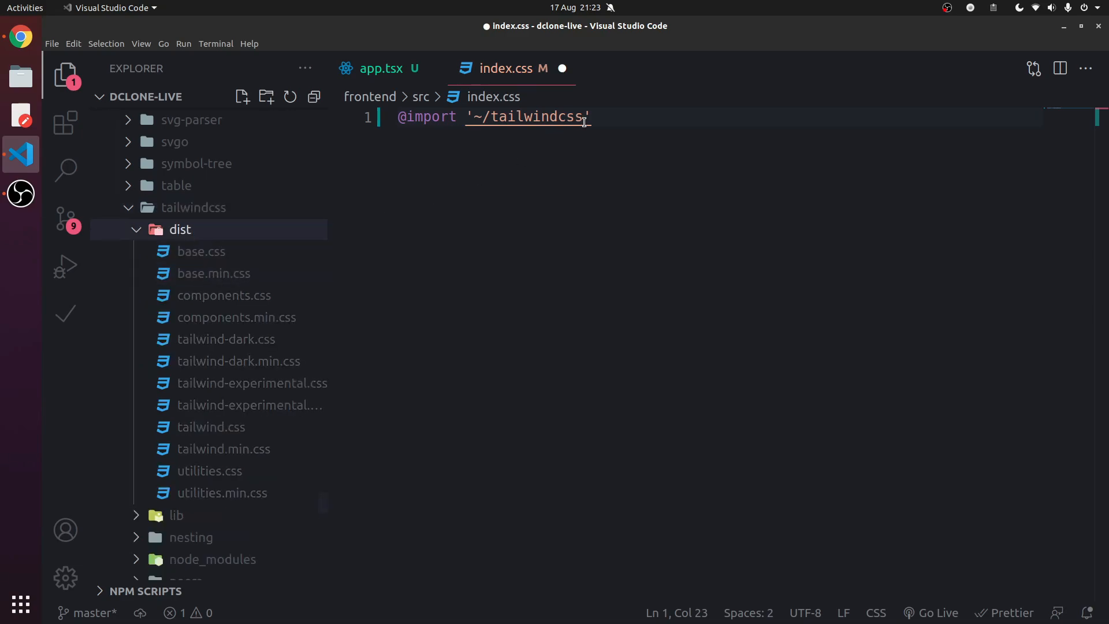
text(/dist/)
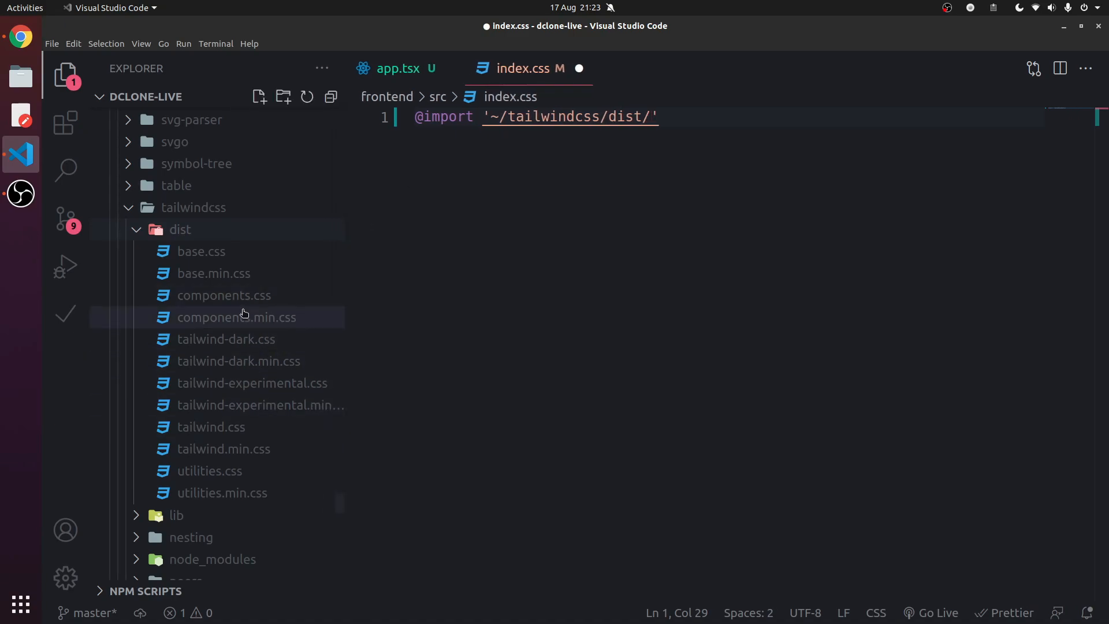
mouse_move(193, 456)
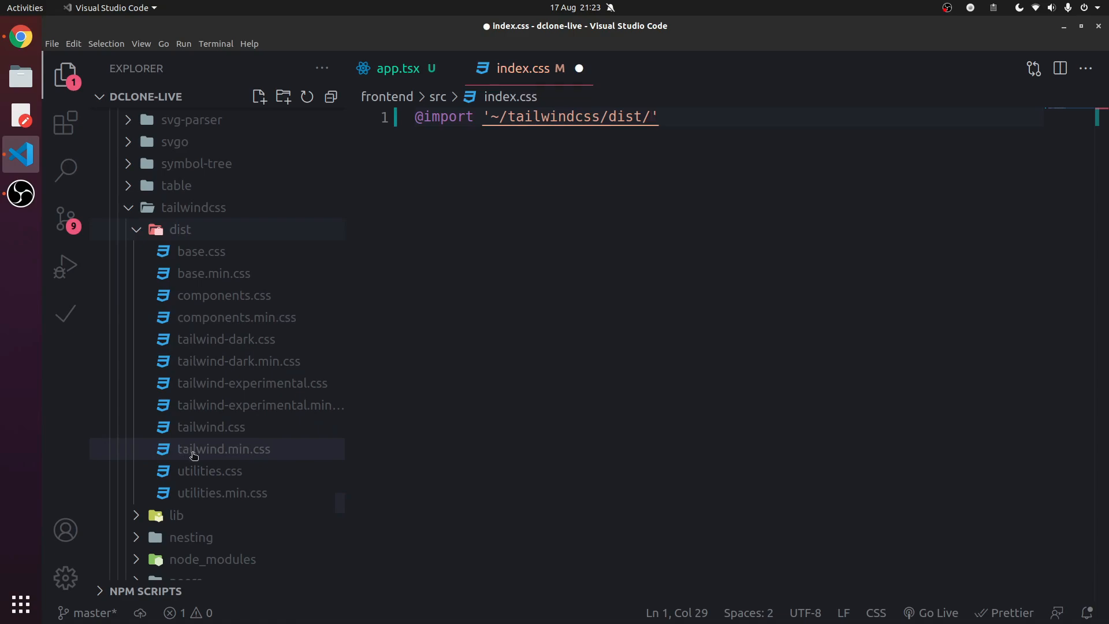
mouse_move(302, 458)
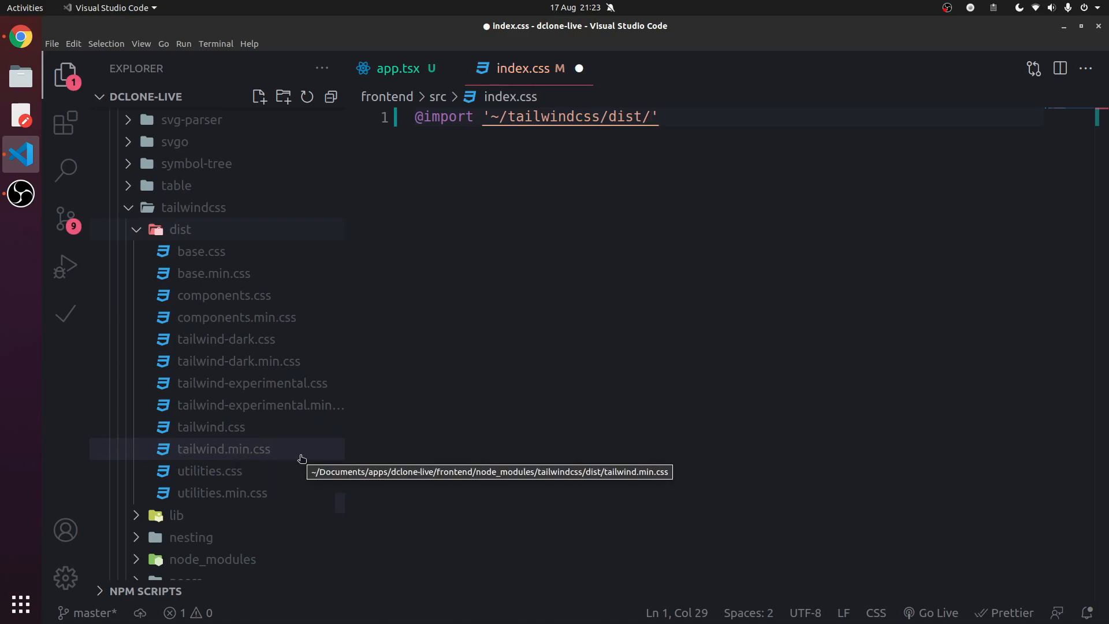
text(tailw)
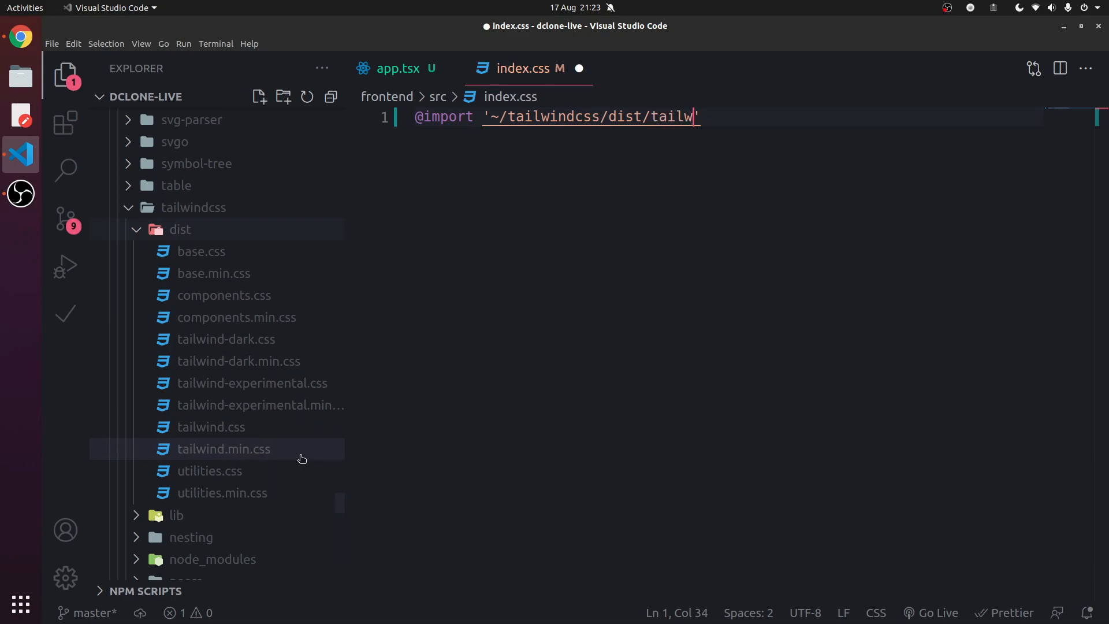
text(ind.min)
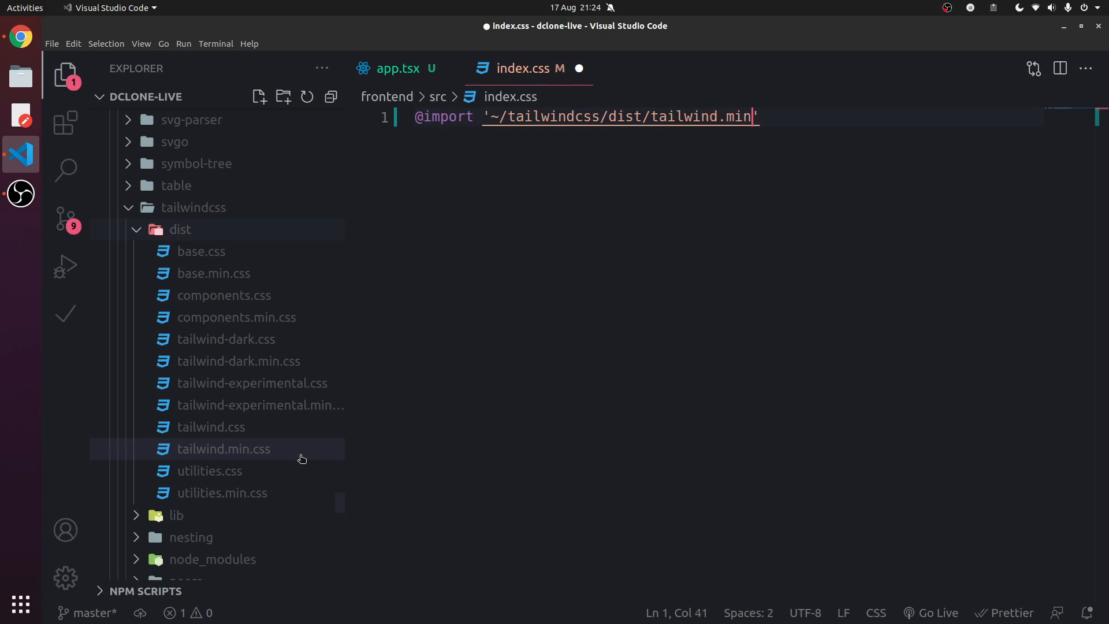
key(Enter)
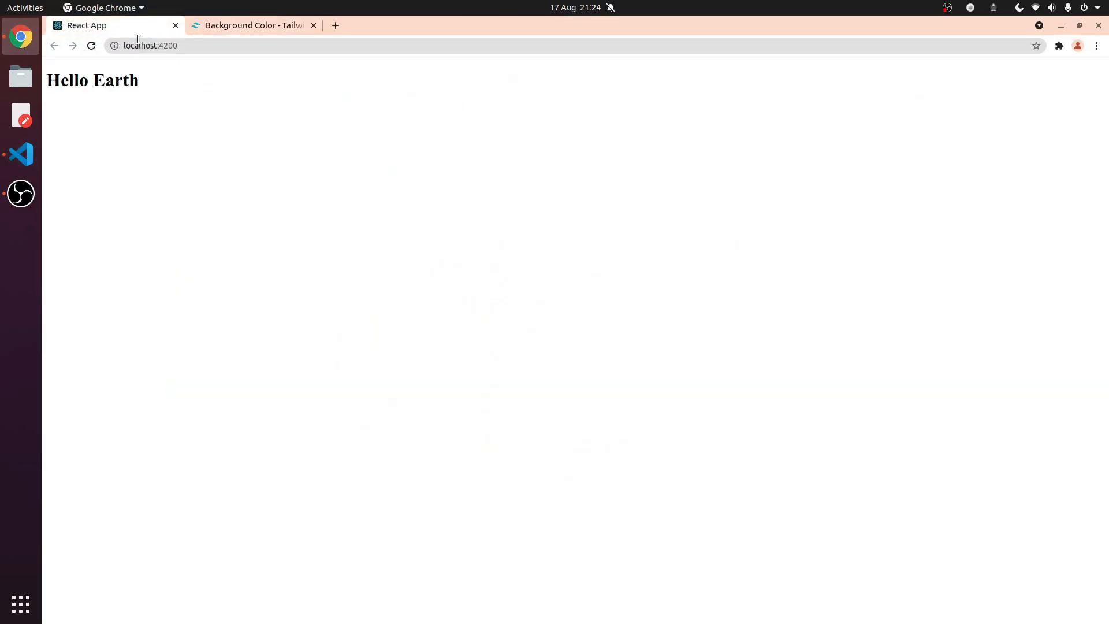
click(21, 154)
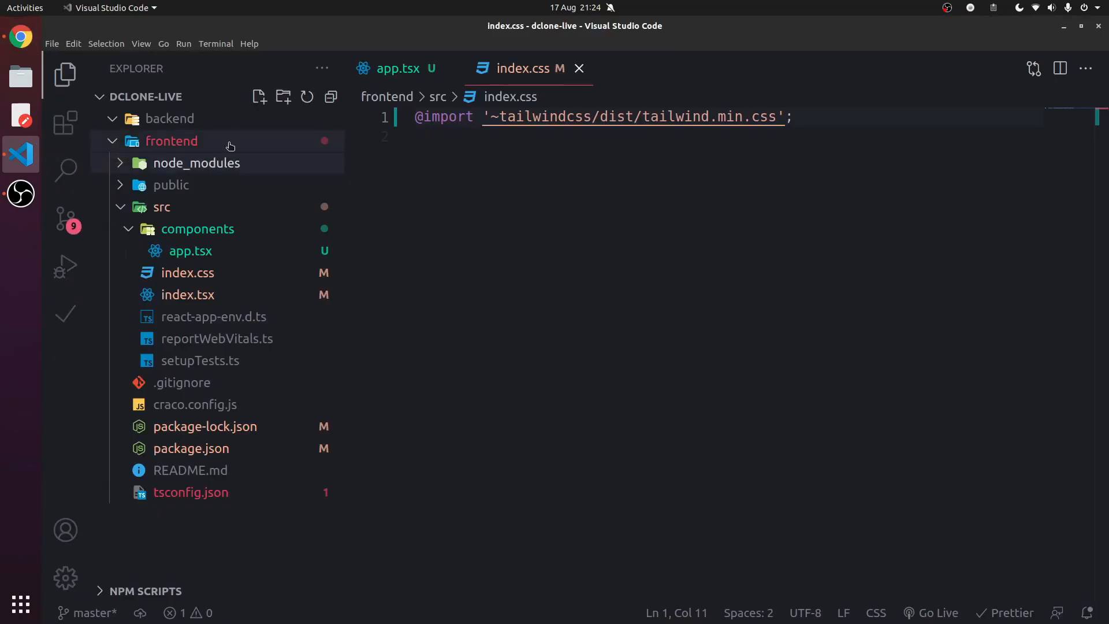